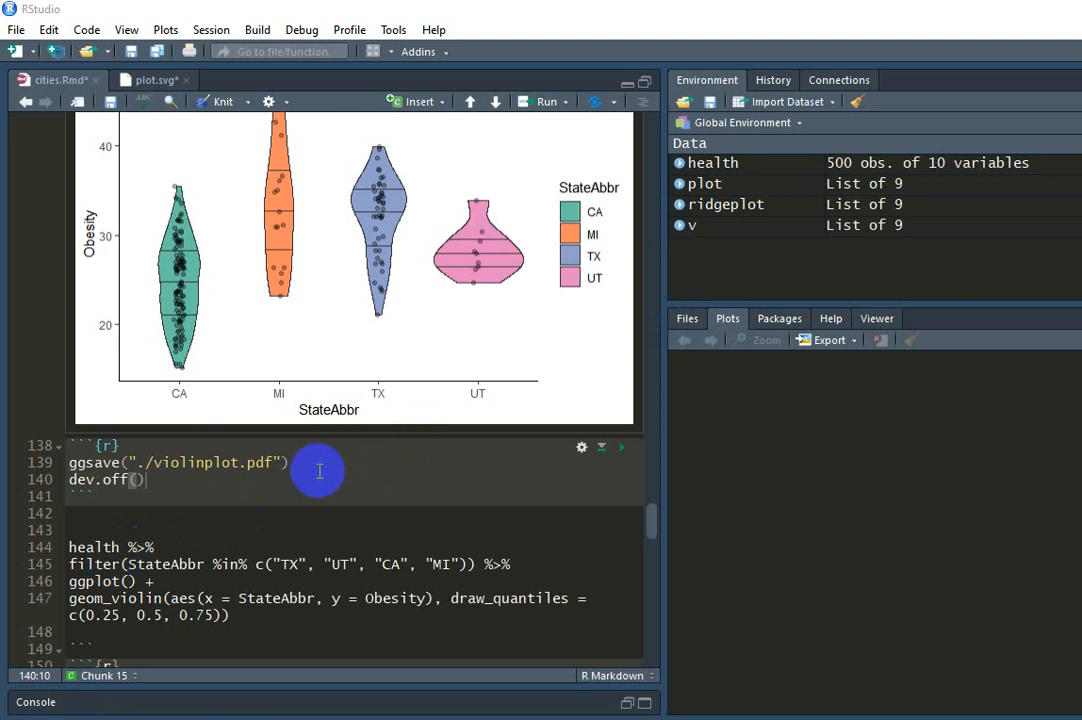
mouse_move(268, 462)
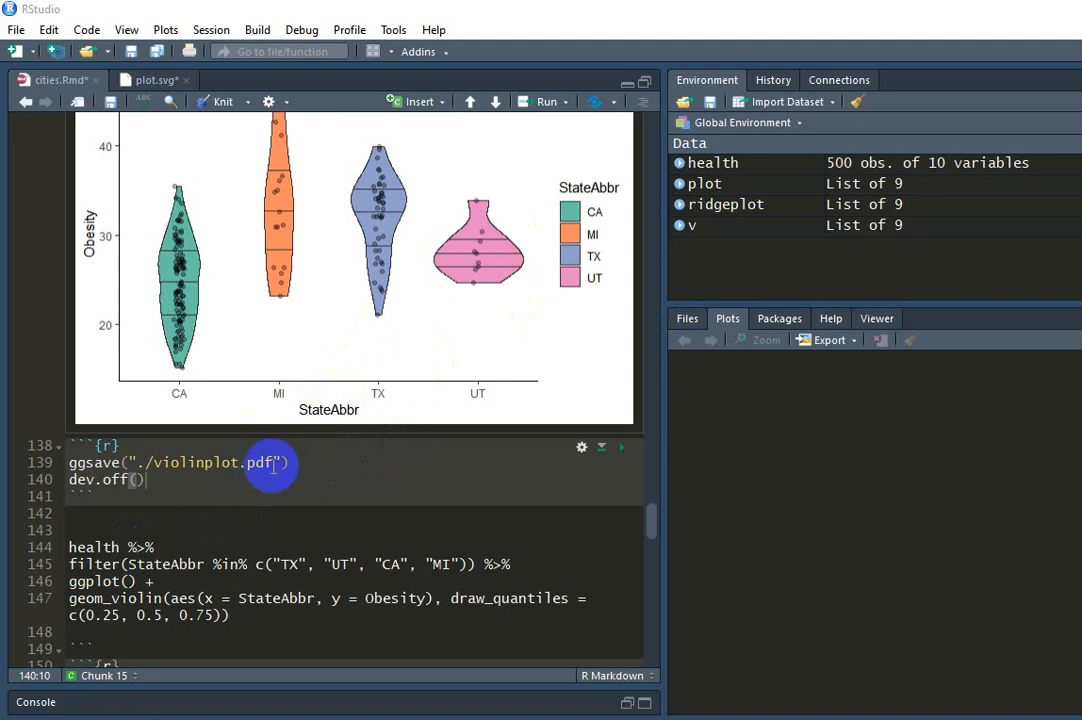
mouse_move(6, 475)
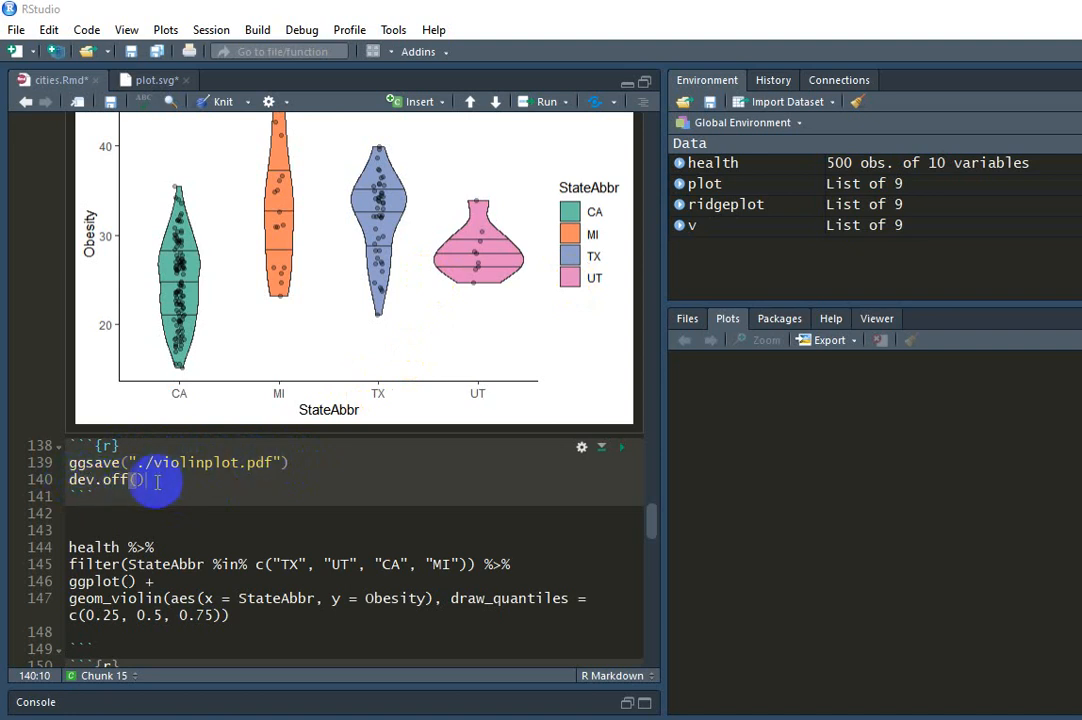
mouse_move(235, 486)
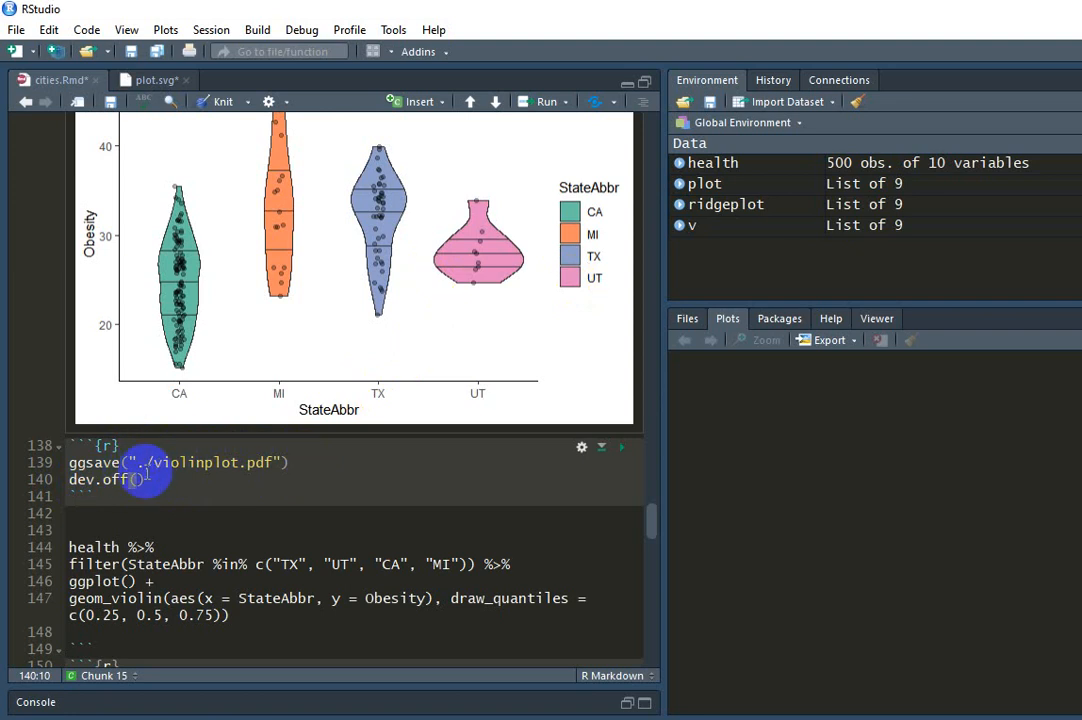
mouse_move(158, 464)
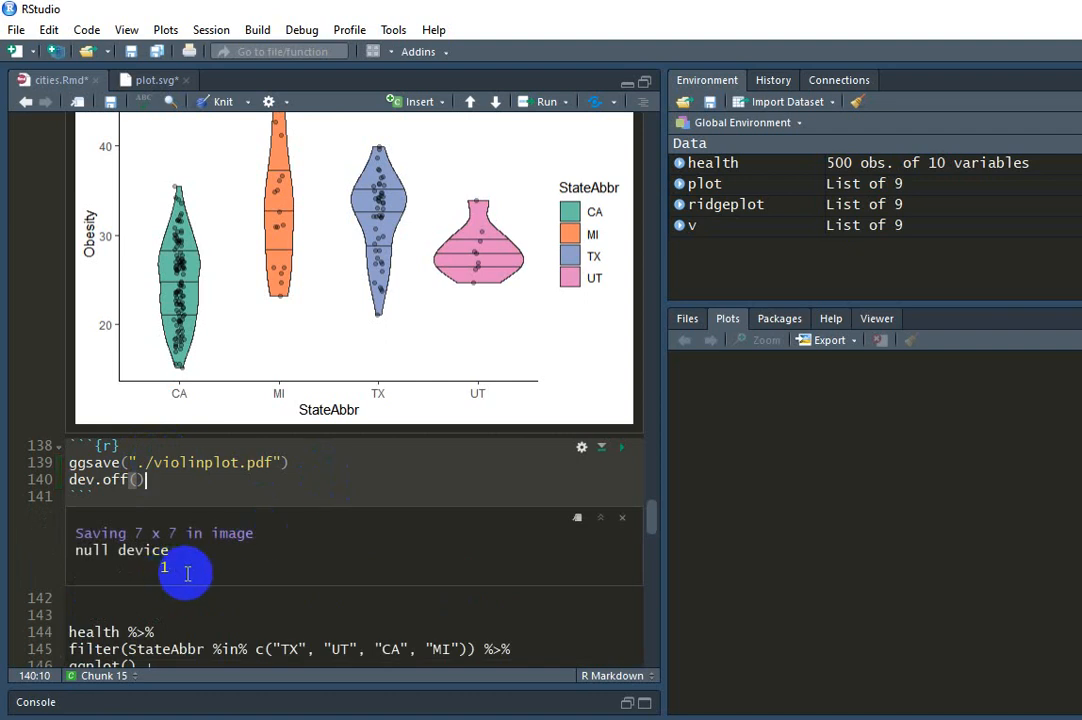
mouse_move(246, 555)
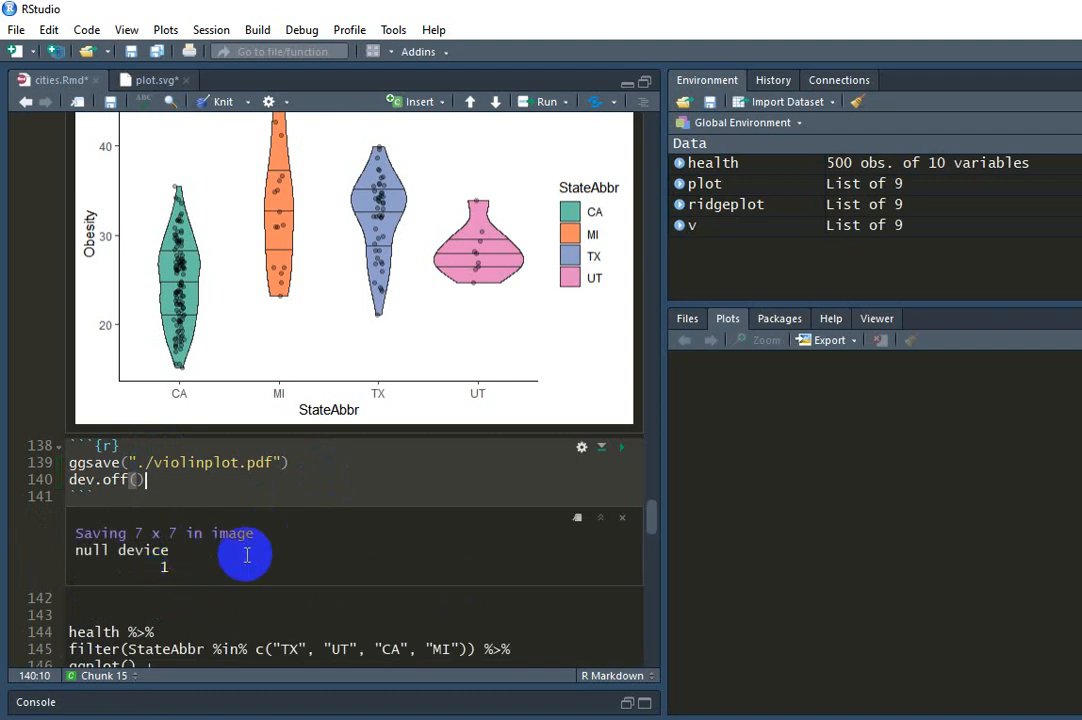
mouse_move(224, 518)
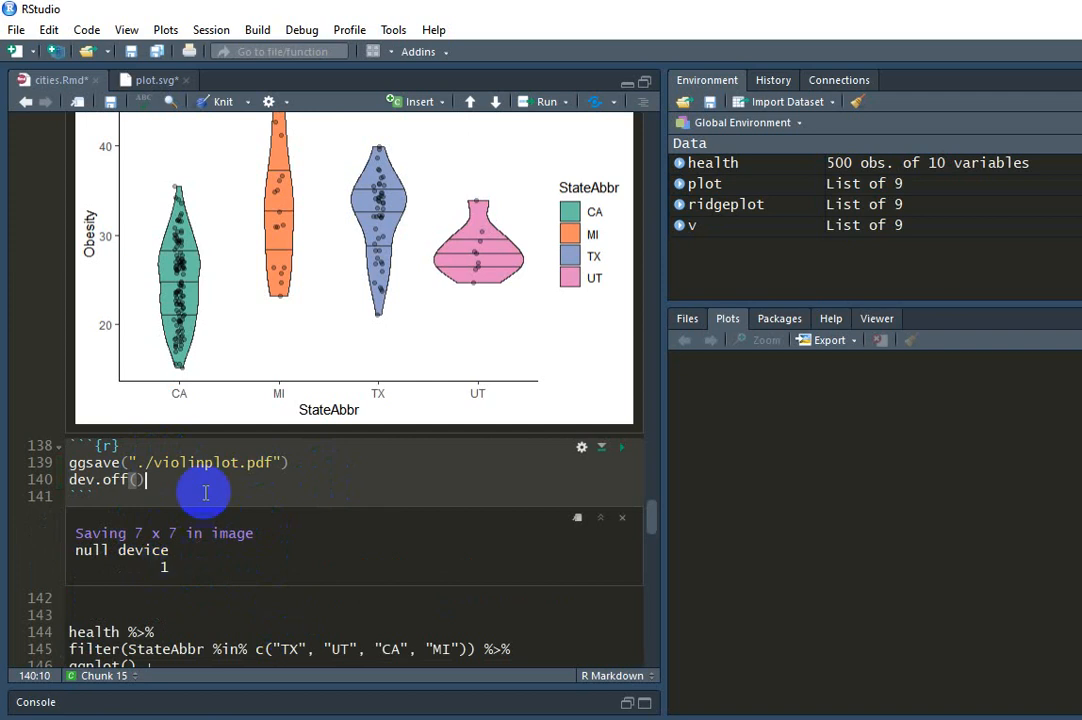
mouse_move(188, 487)
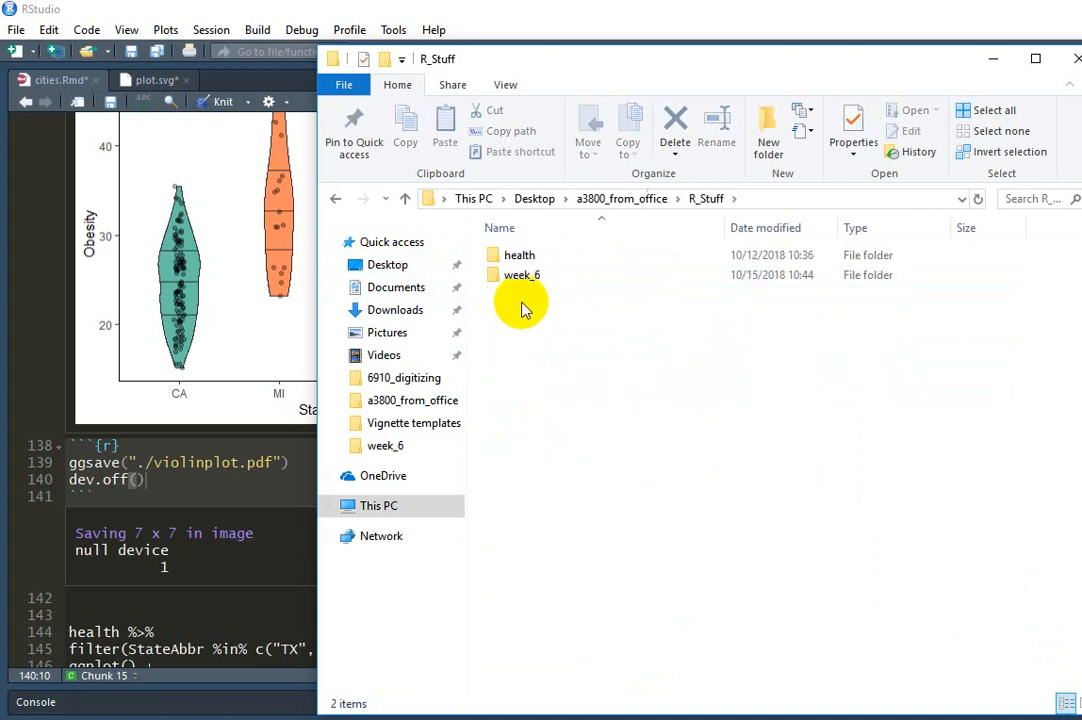
Step: Double-click into a project folder inside R_Stuff in File Explorer
double_click(518, 275)
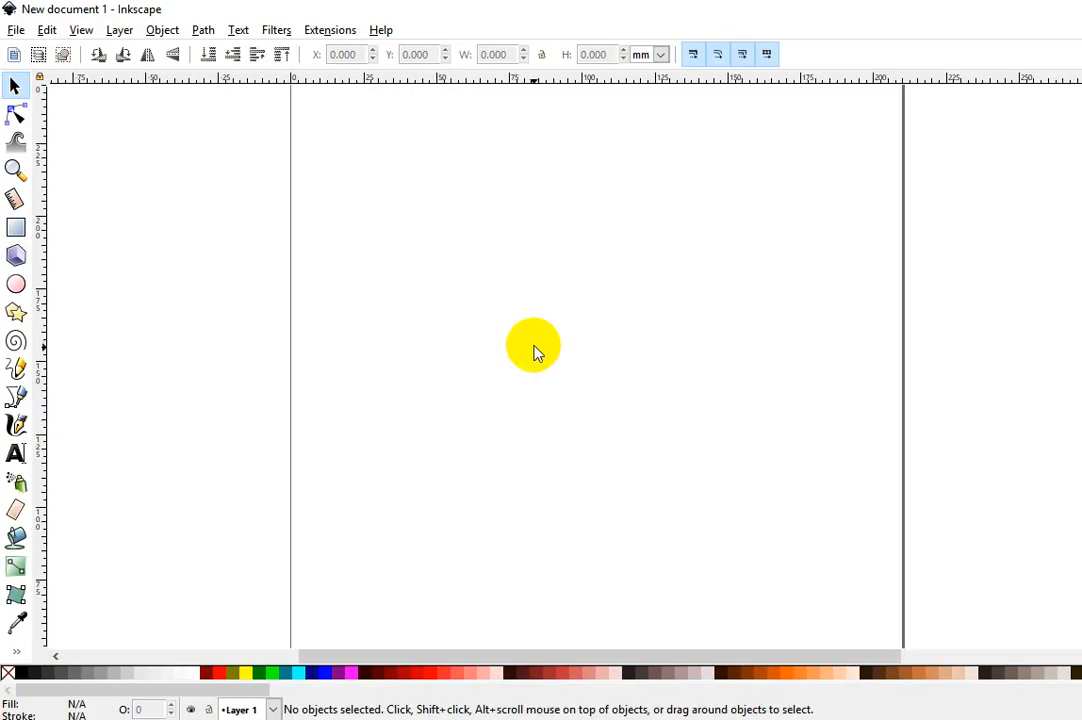
Step: Open violinplot.pdf through File > Open, keeping the default internal PDF import settings
click(21, 29)
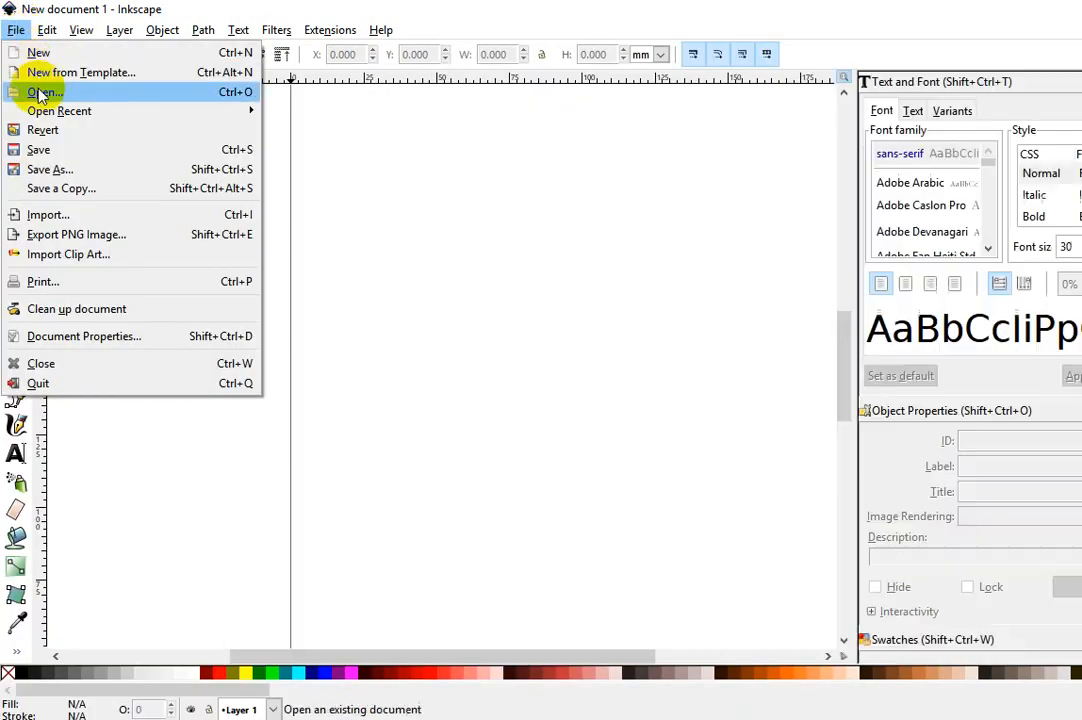
click(40, 92)
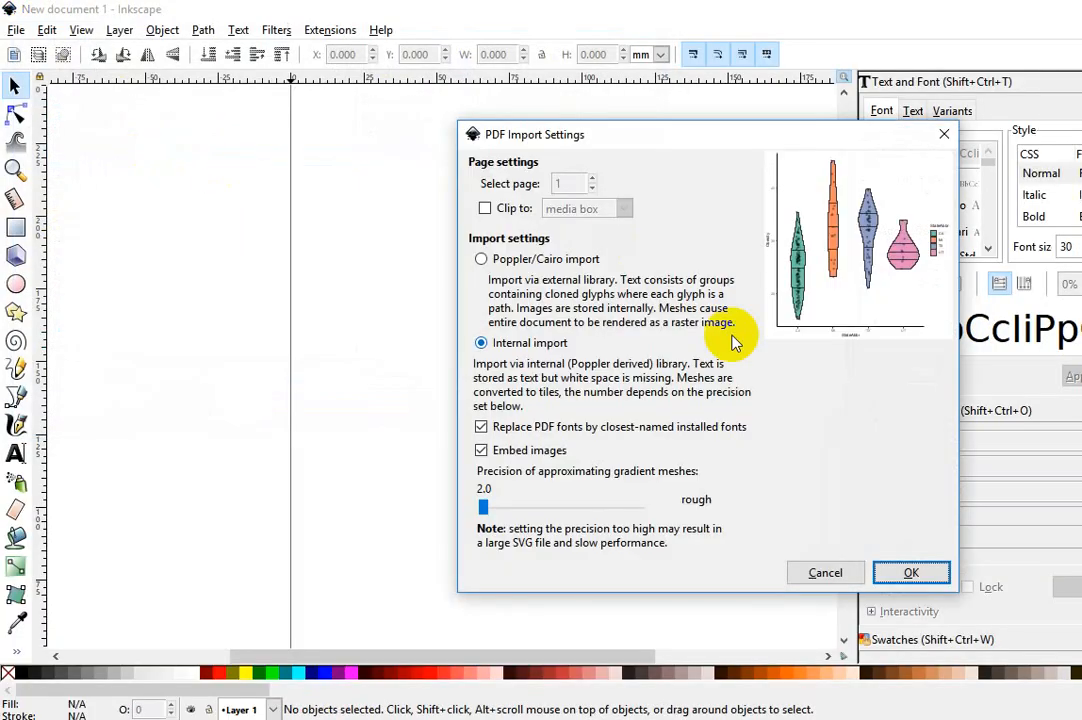
mouse_move(550, 294)
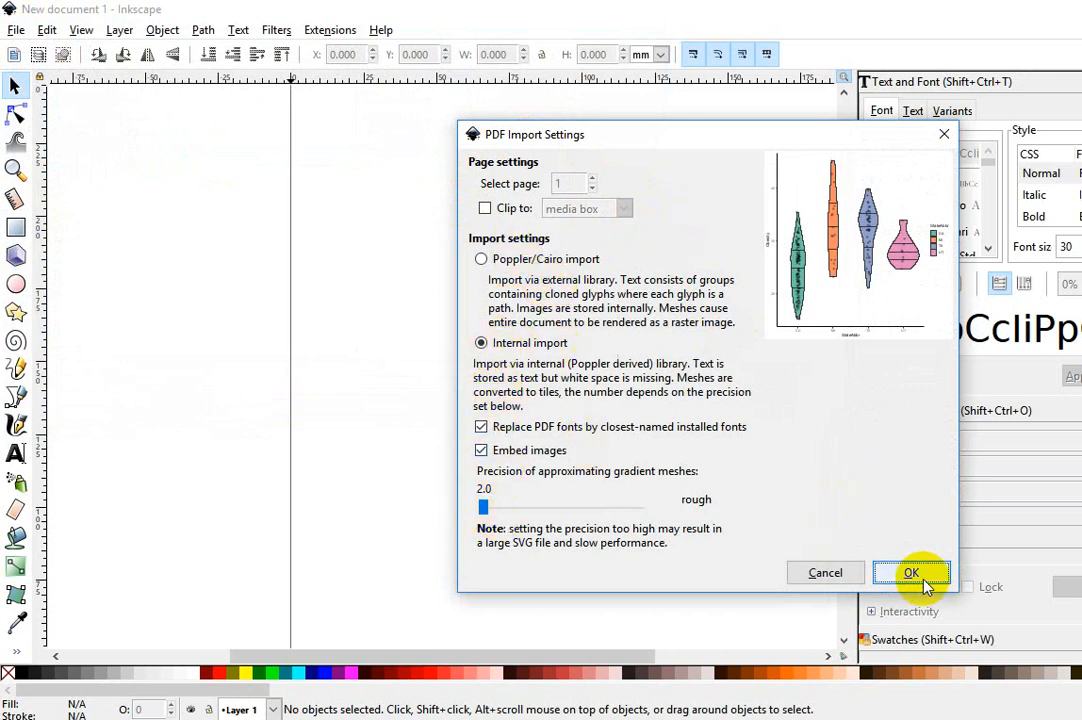
click(911, 572)
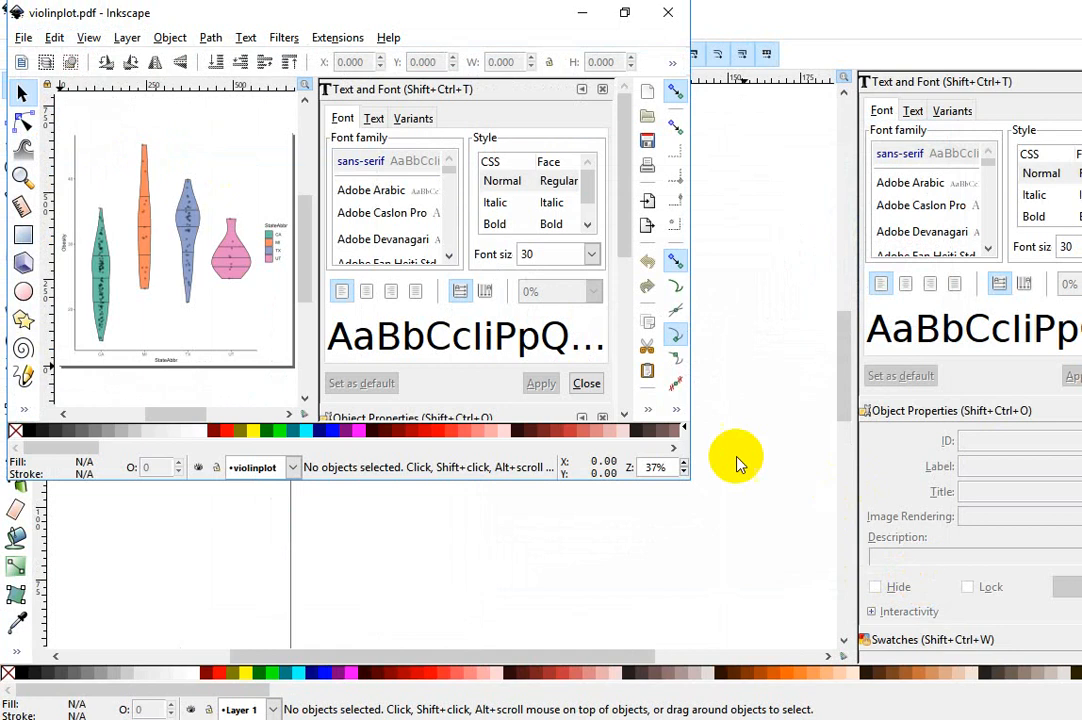
mouse_move(674, 408)
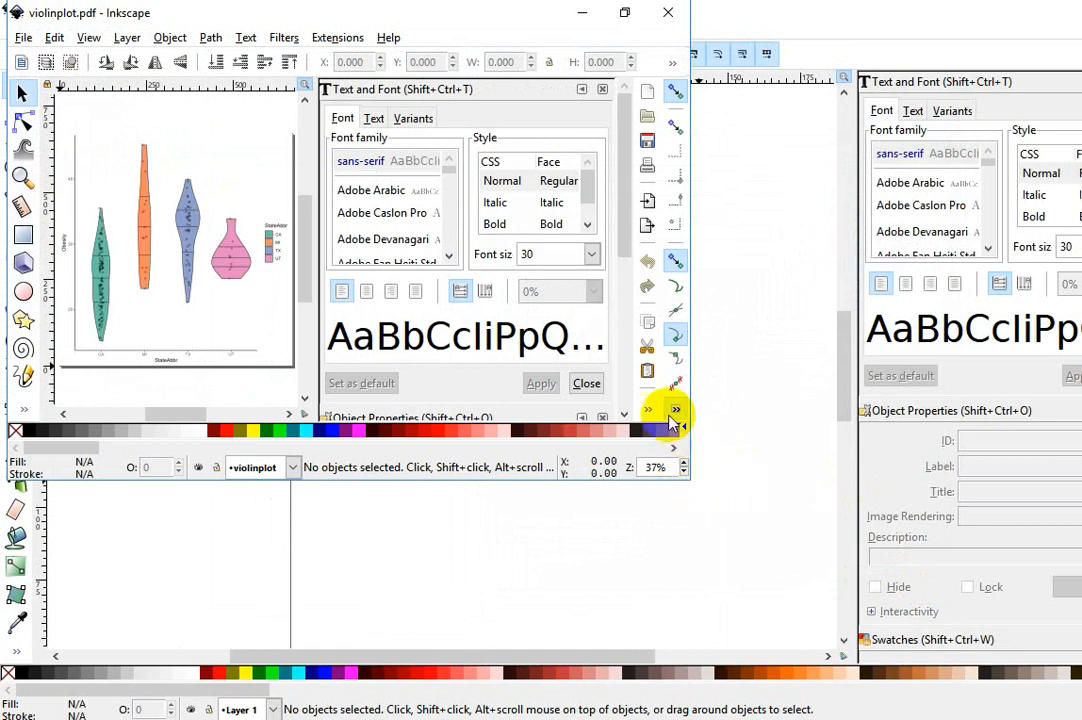
mouse_move(608, 464)
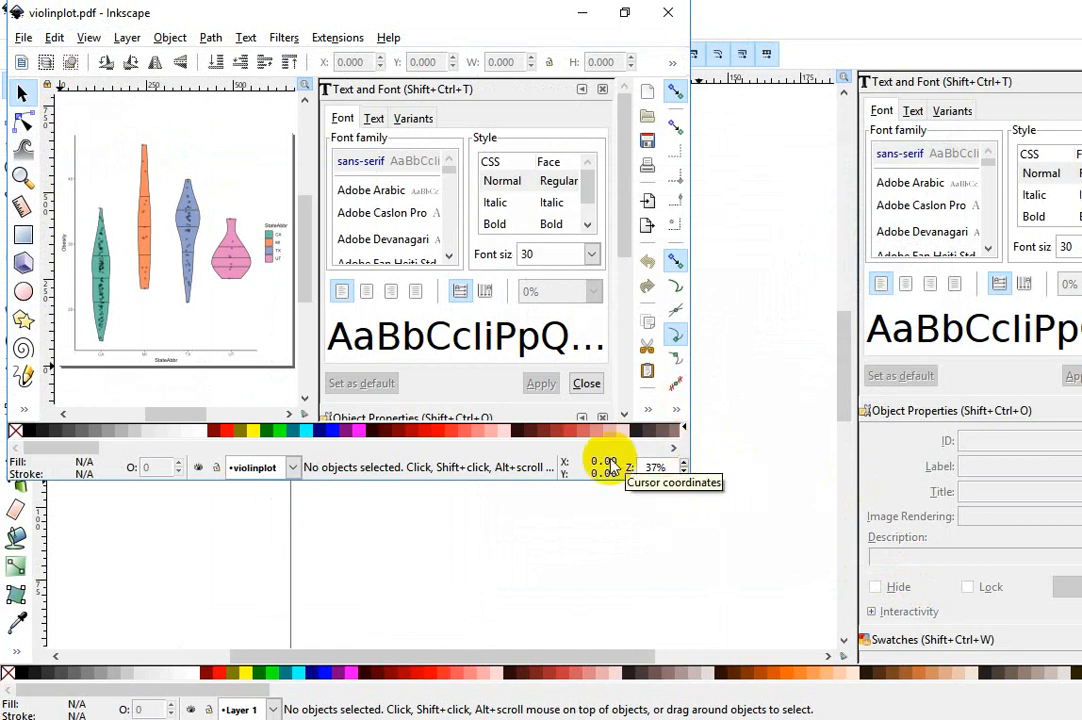
mouse_move(784, 327)
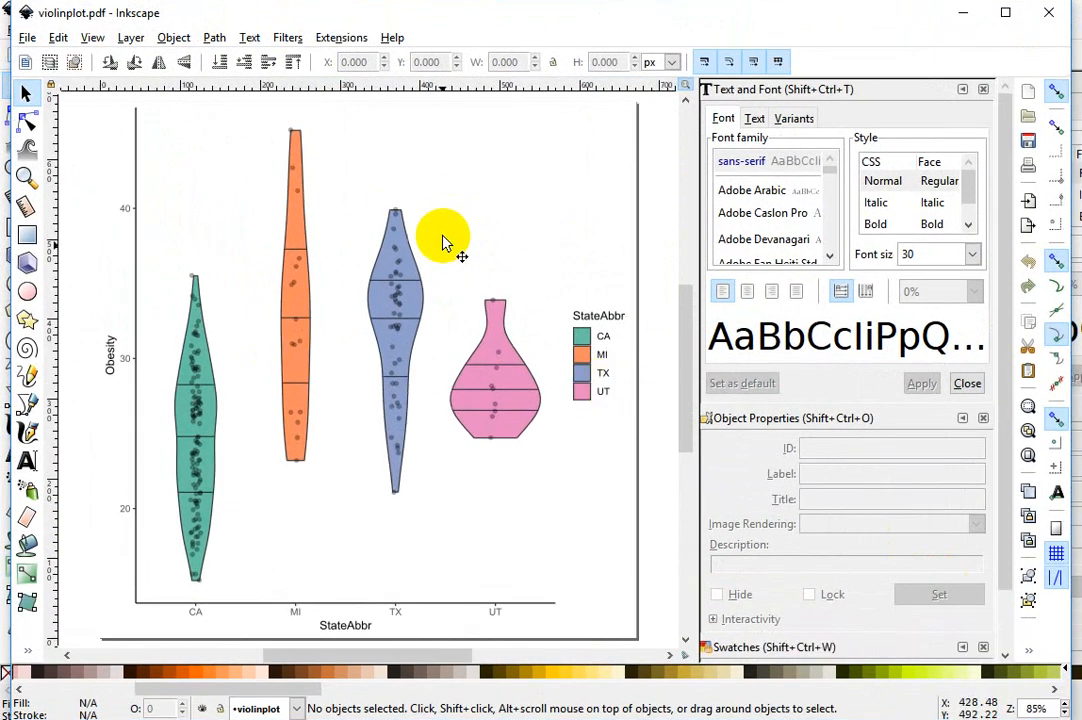
mouse_move(426, 527)
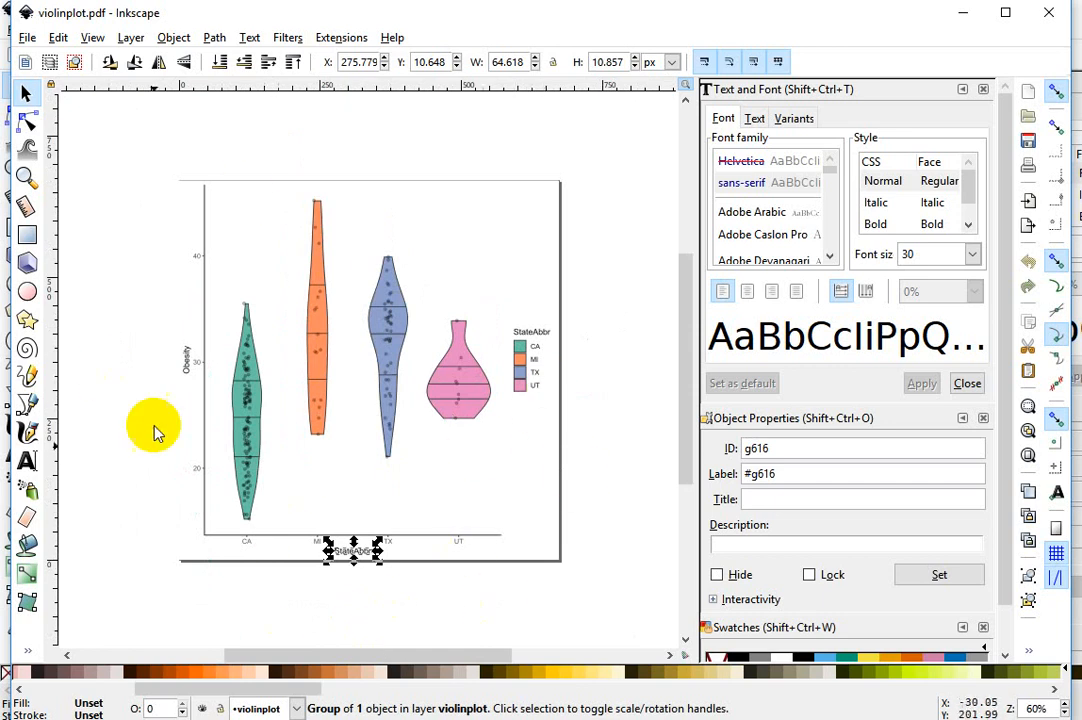
mouse_move(542, 492)
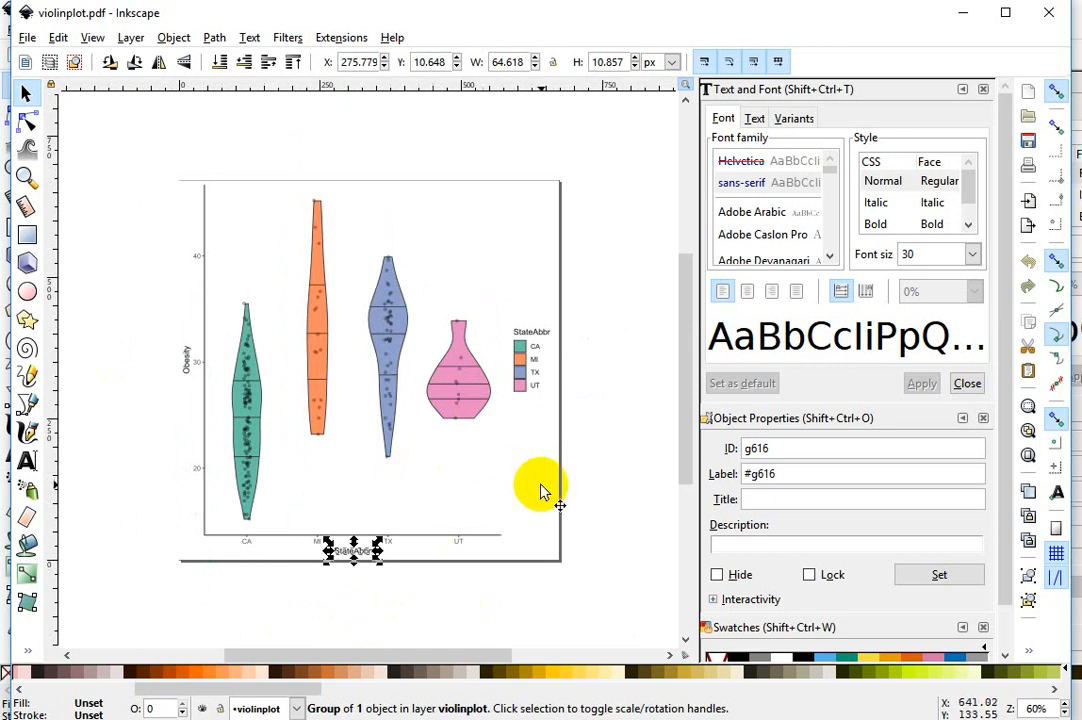
mouse_move(376, 603)
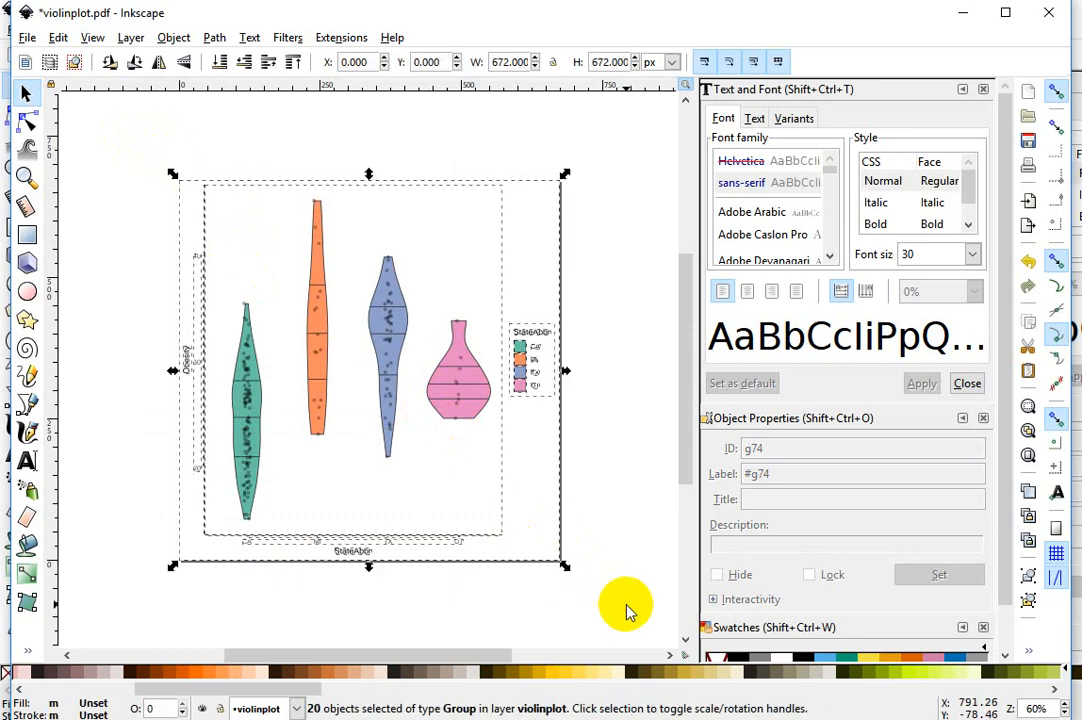
mouse_move(578, 464)
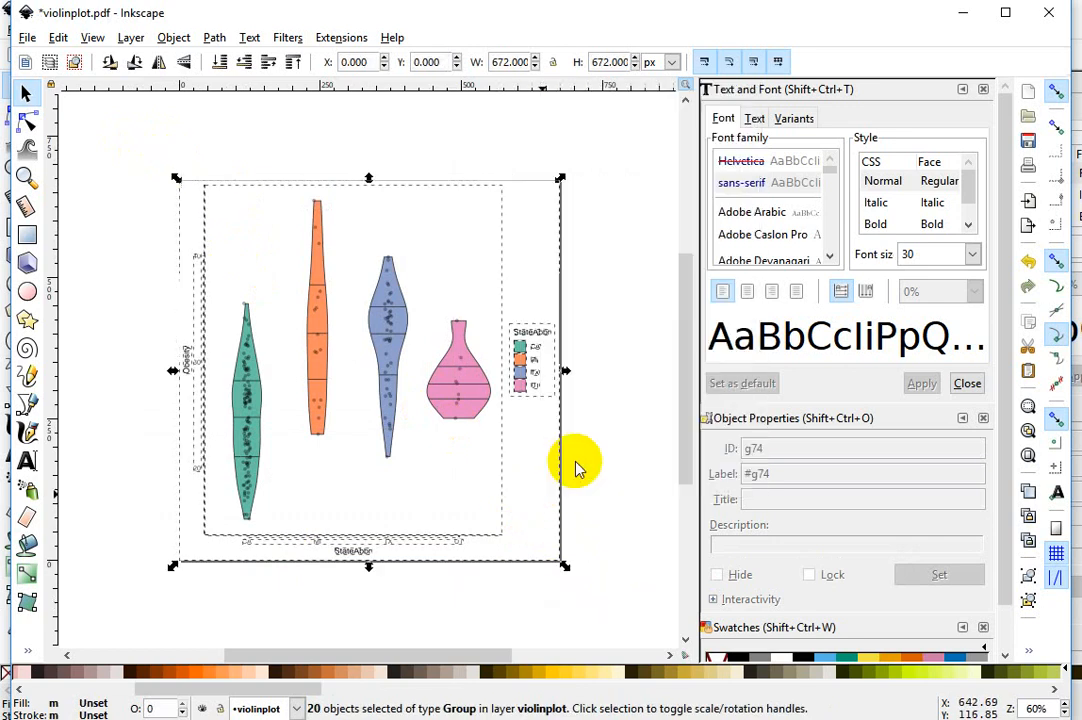
Step: Ungroup the imported plot group and bring up the separated objects' context menu
right_click(578, 465)
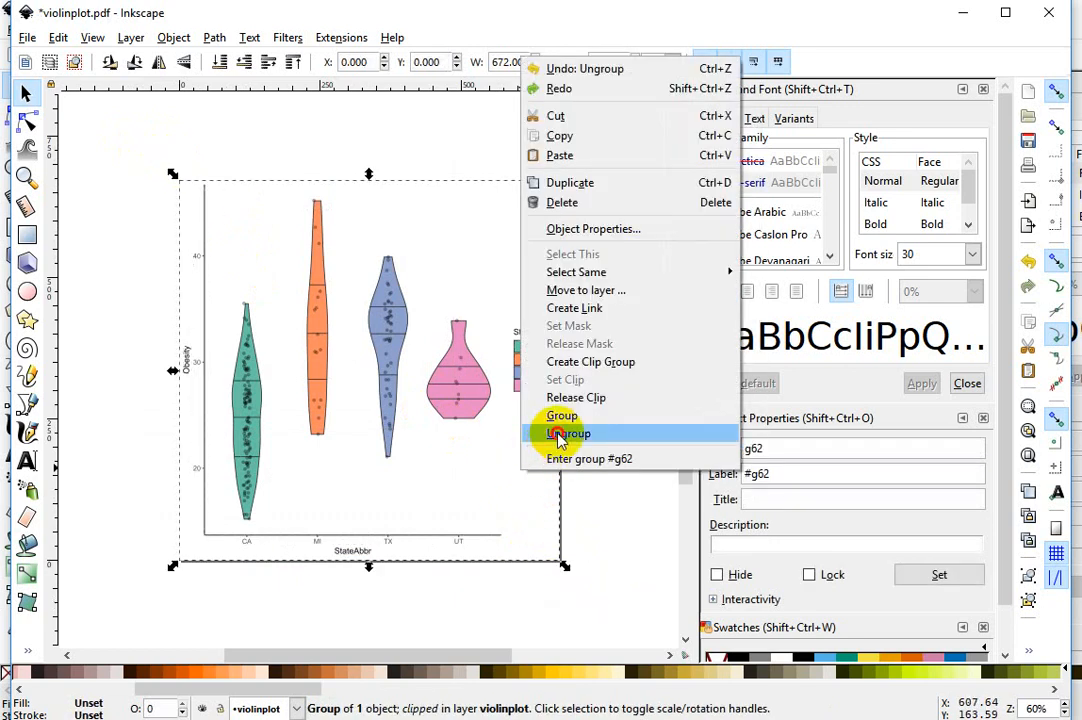
click(568, 433)
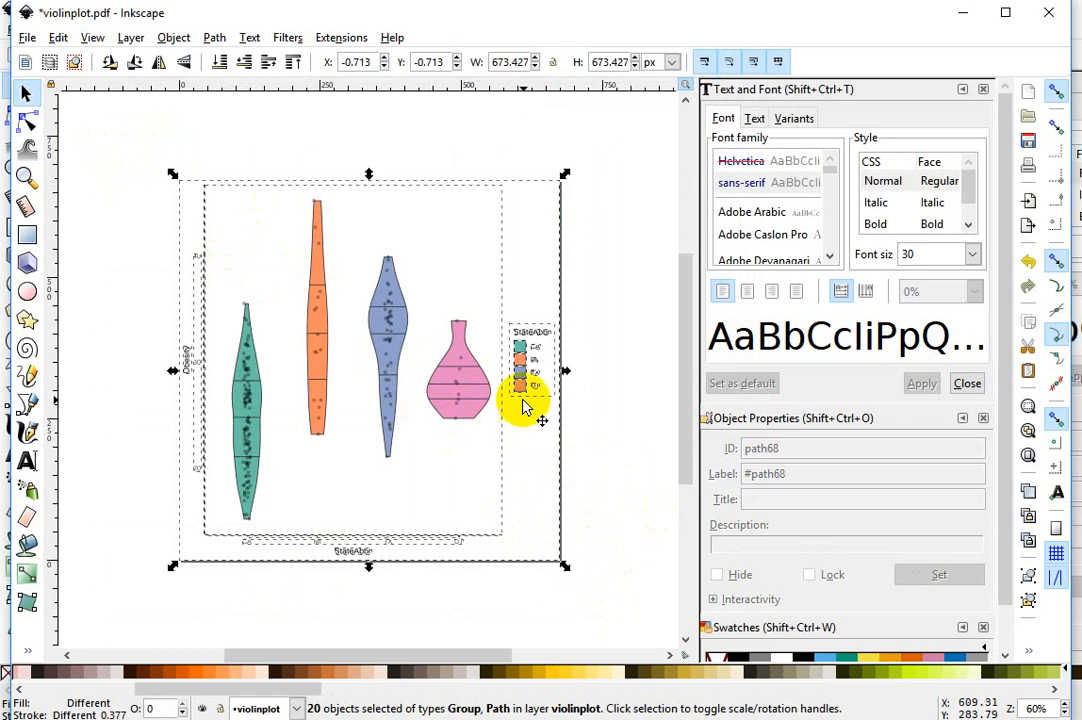
right_click(527, 405)
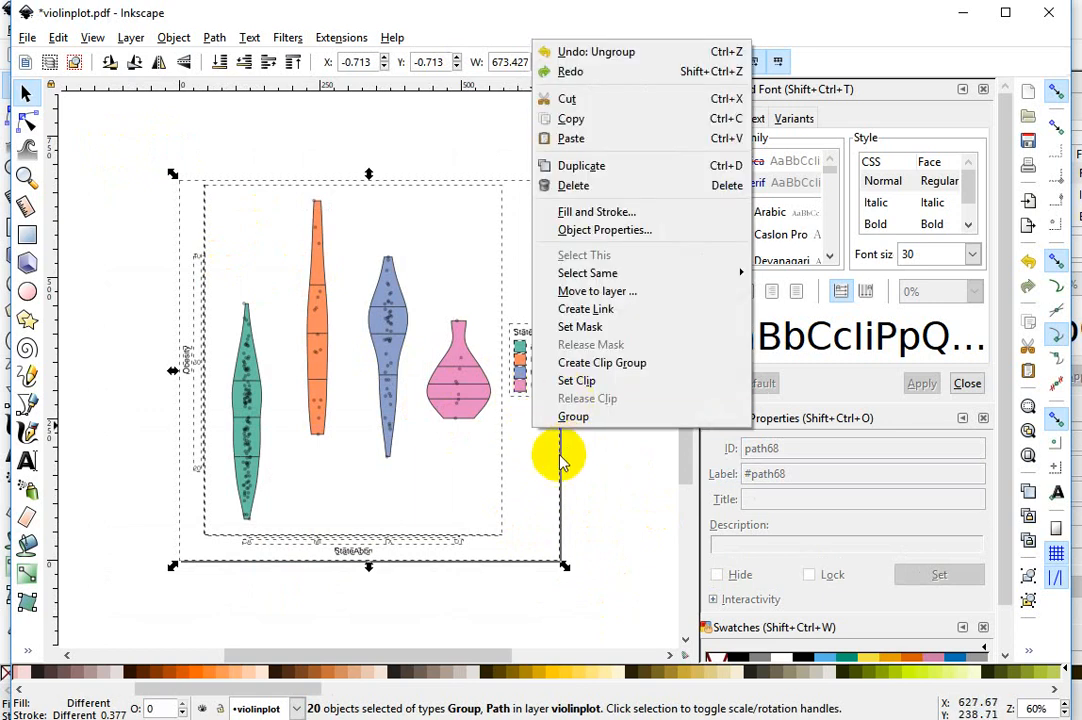
mouse_move(597, 520)
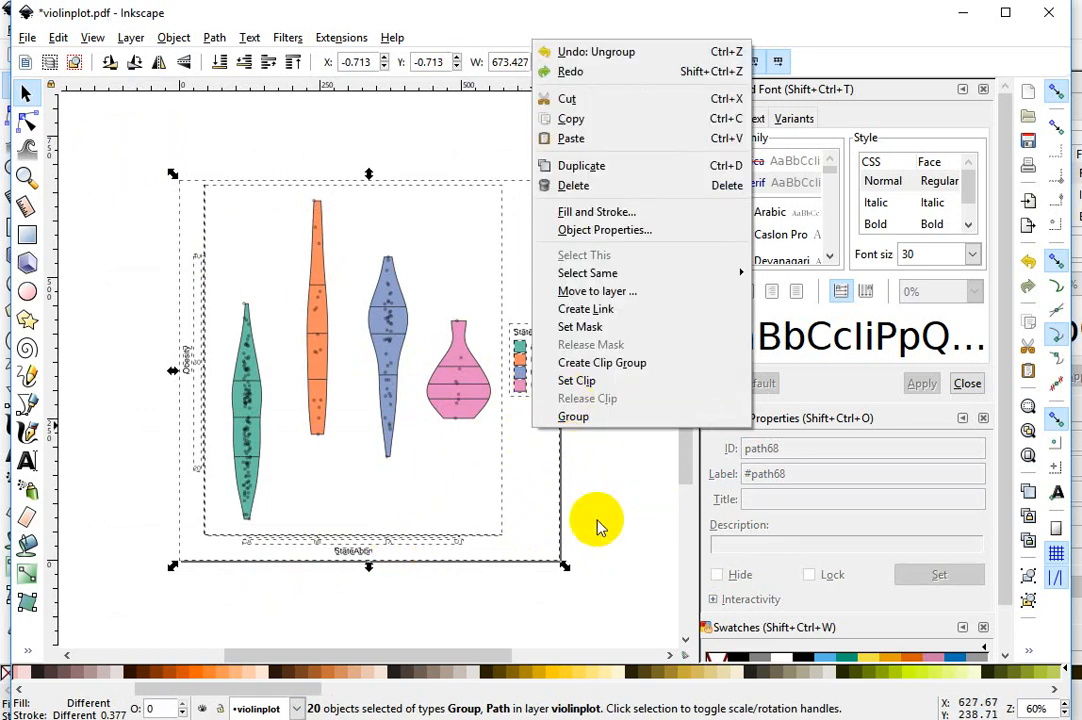
mouse_move(386, 408)
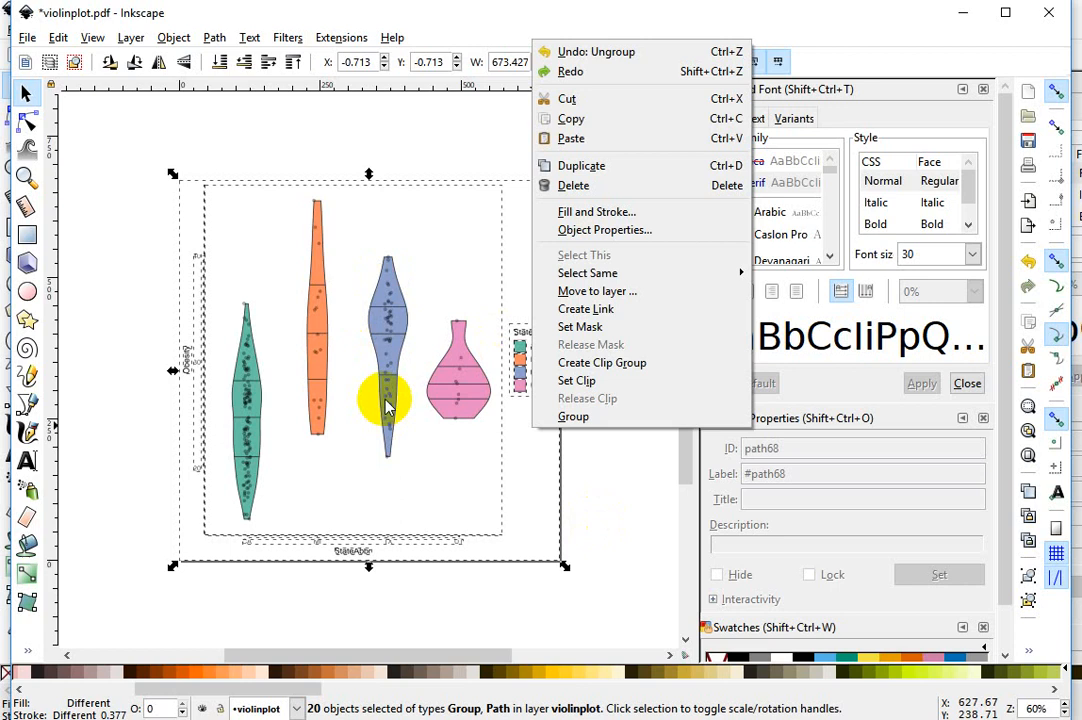
mouse_move(634, 499)
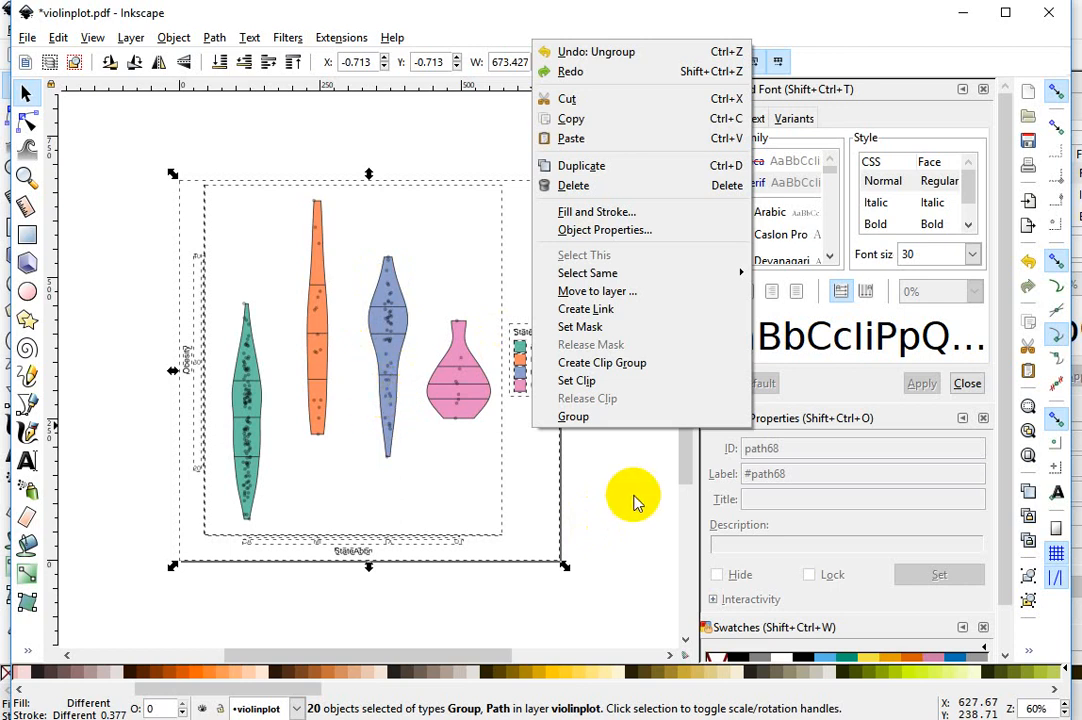
mouse_move(639, 496)
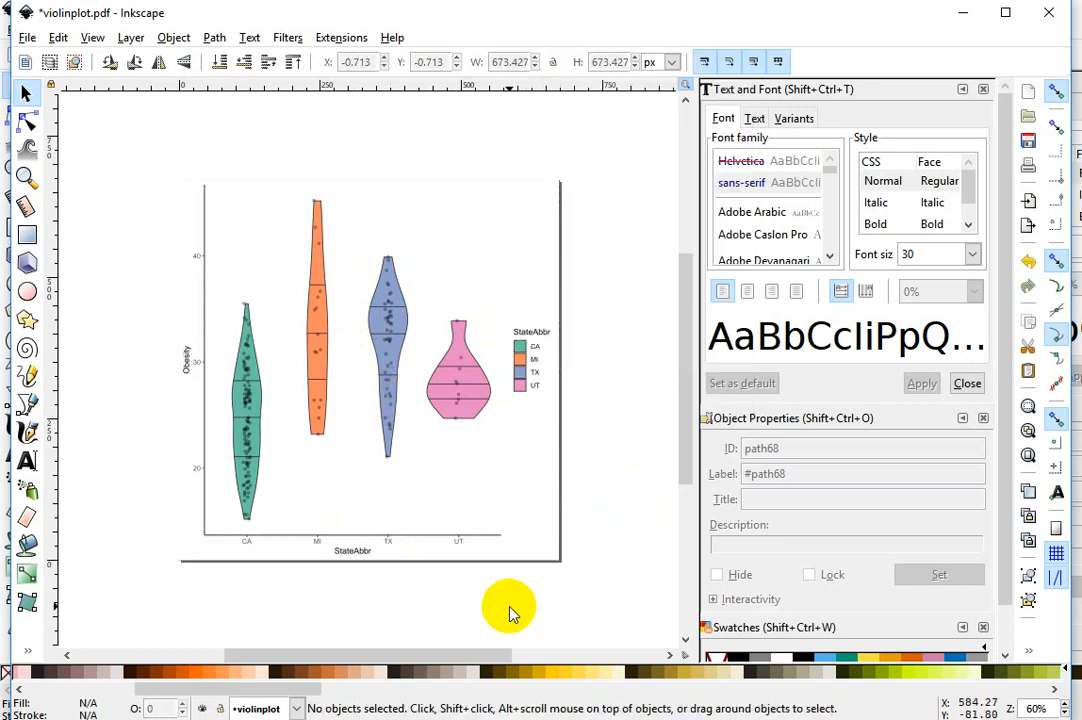
mouse_move(278, 550)
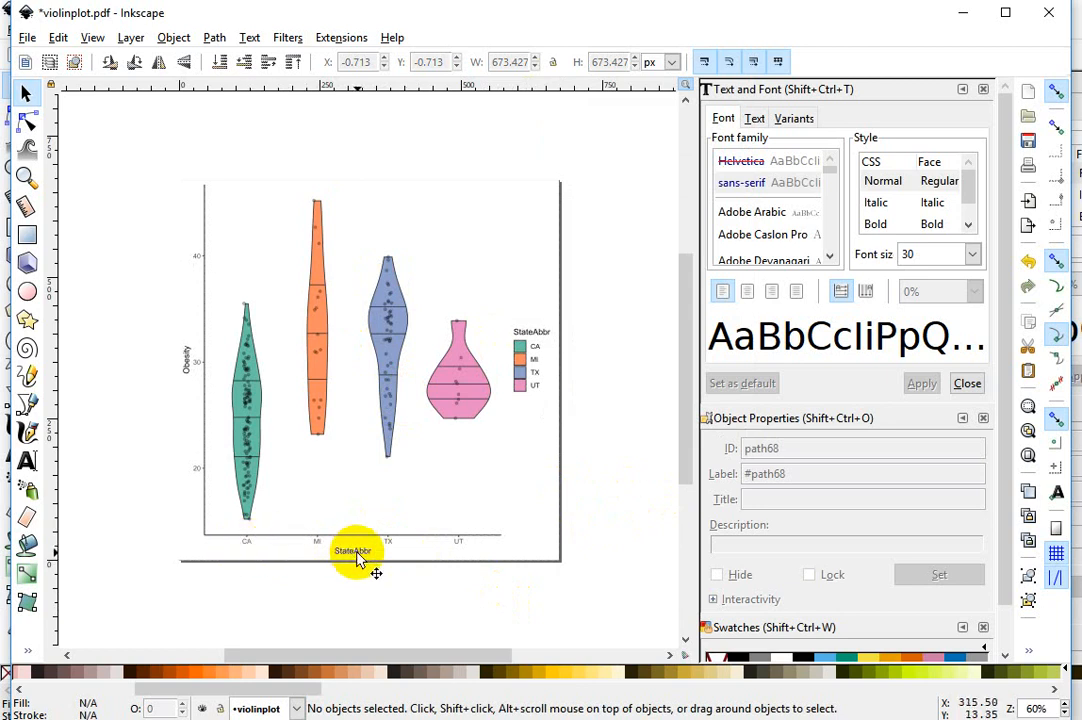
Step: Select the StateAbbr axis title and browse the Object, Layer and Filters menus
click(352, 551)
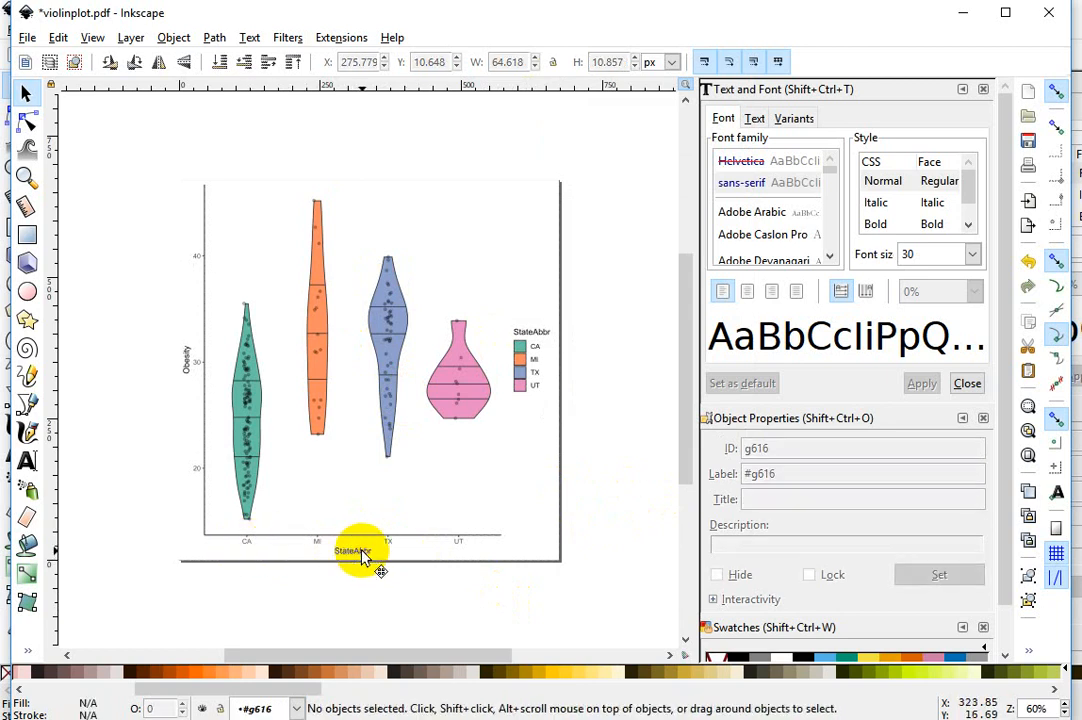
click(350, 551)
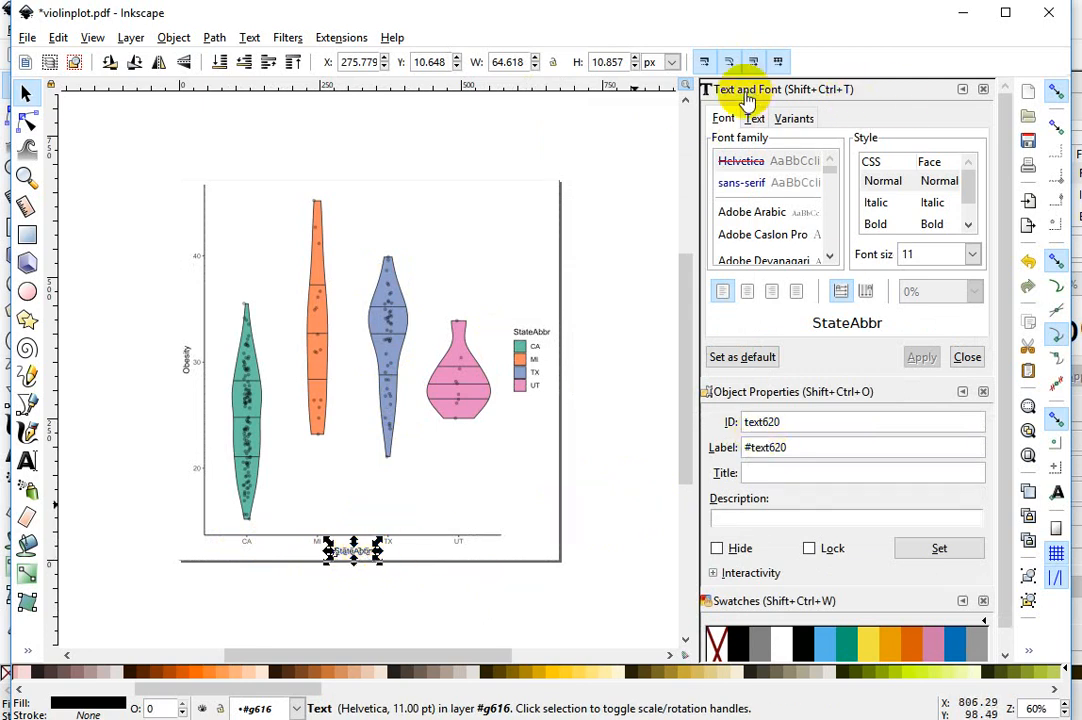
click(172, 37)
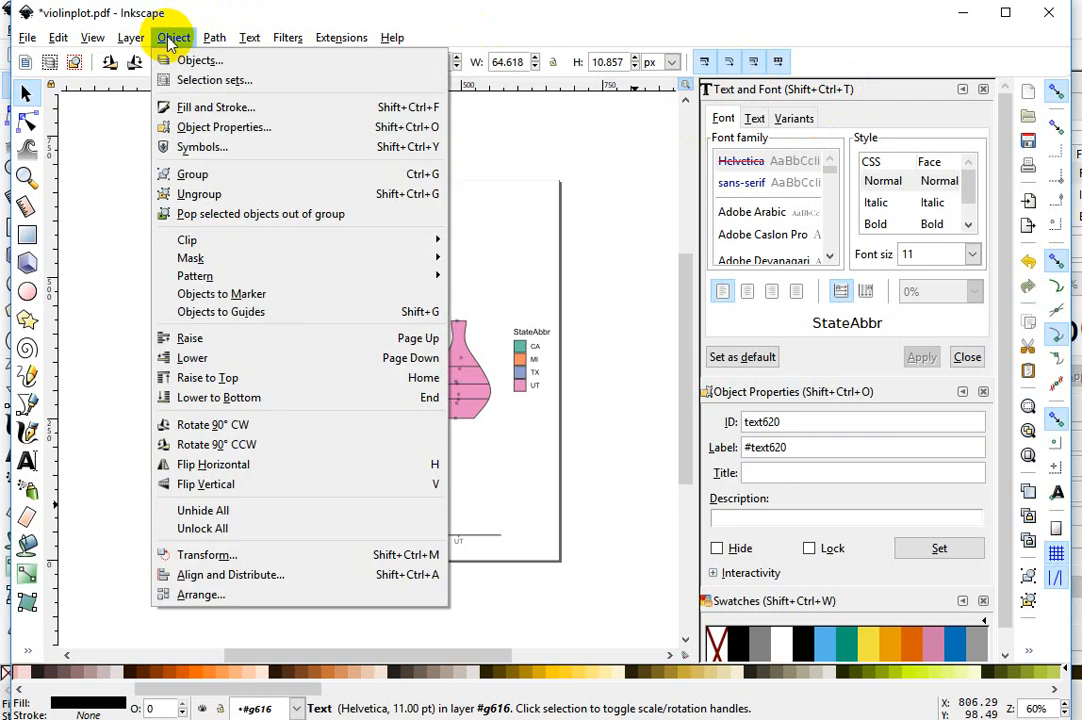
click(123, 38)
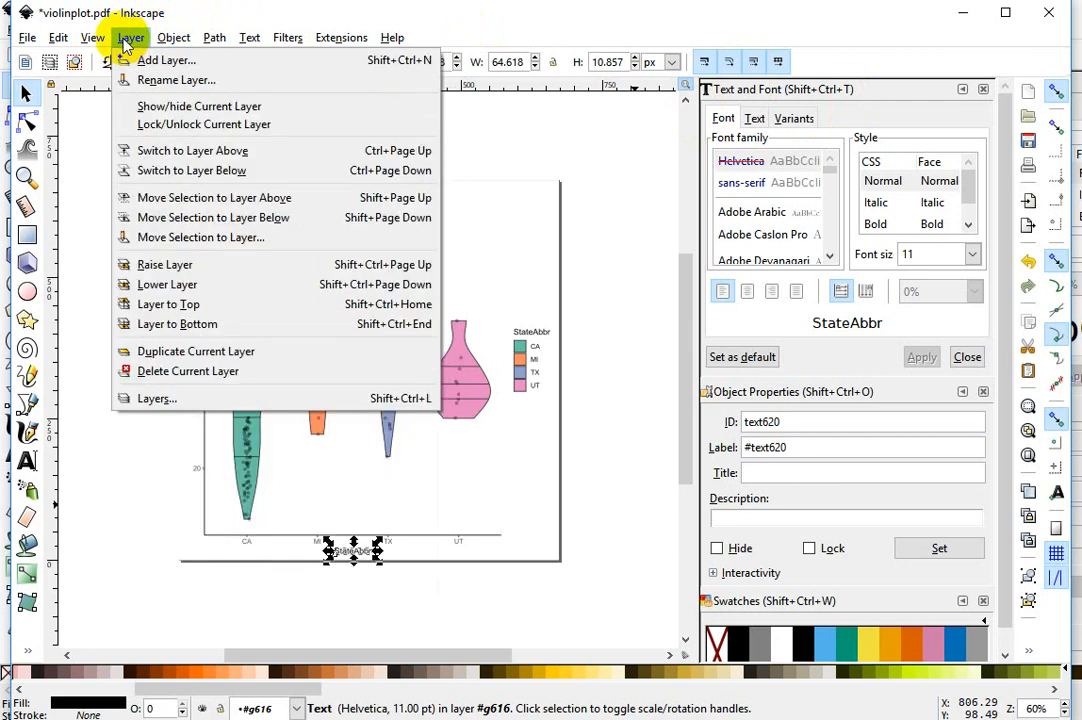
click(173, 37)
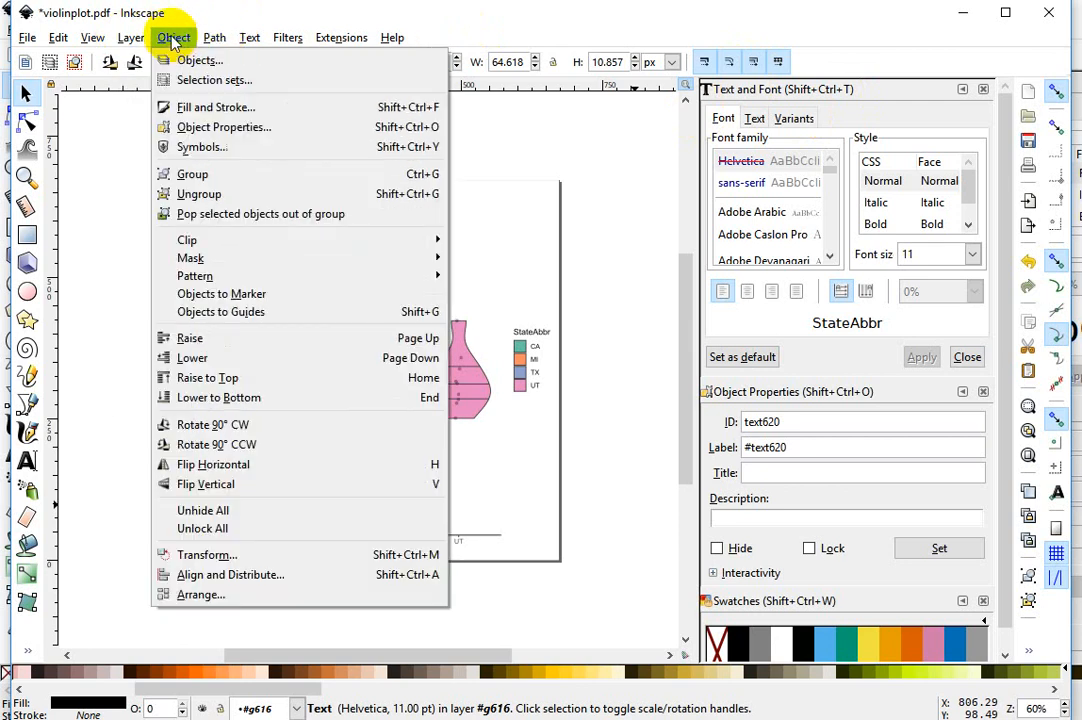
click(288, 37)
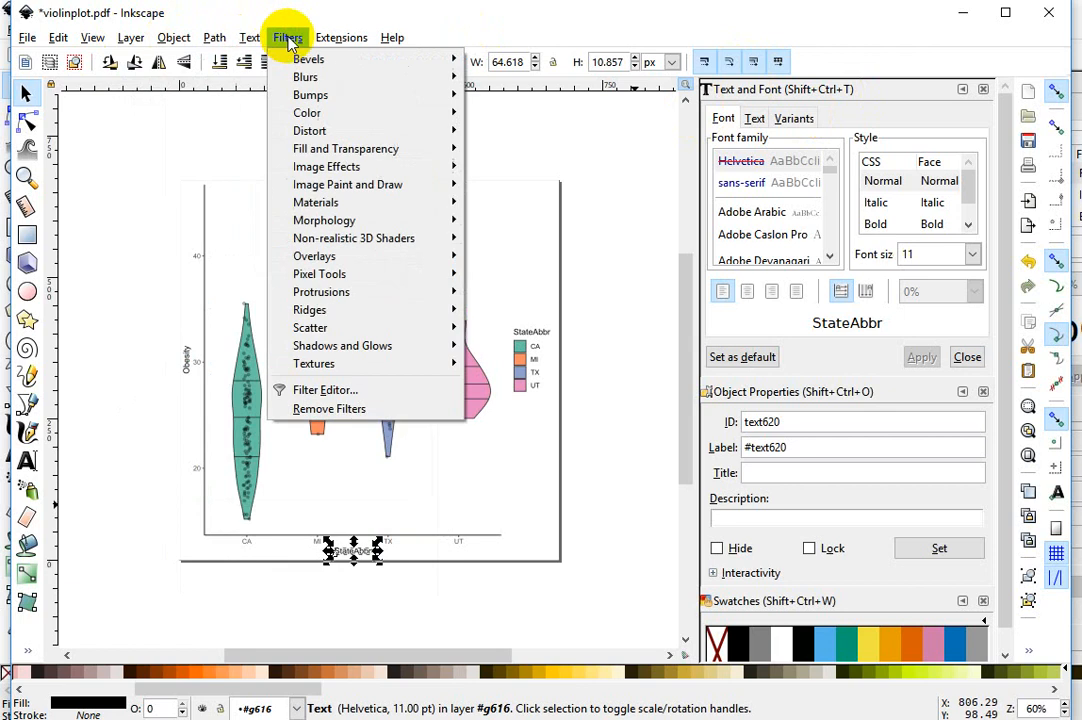
Step: Set the StateAbbr title's font size to 14 in Text and Font and apply
click(249, 37)
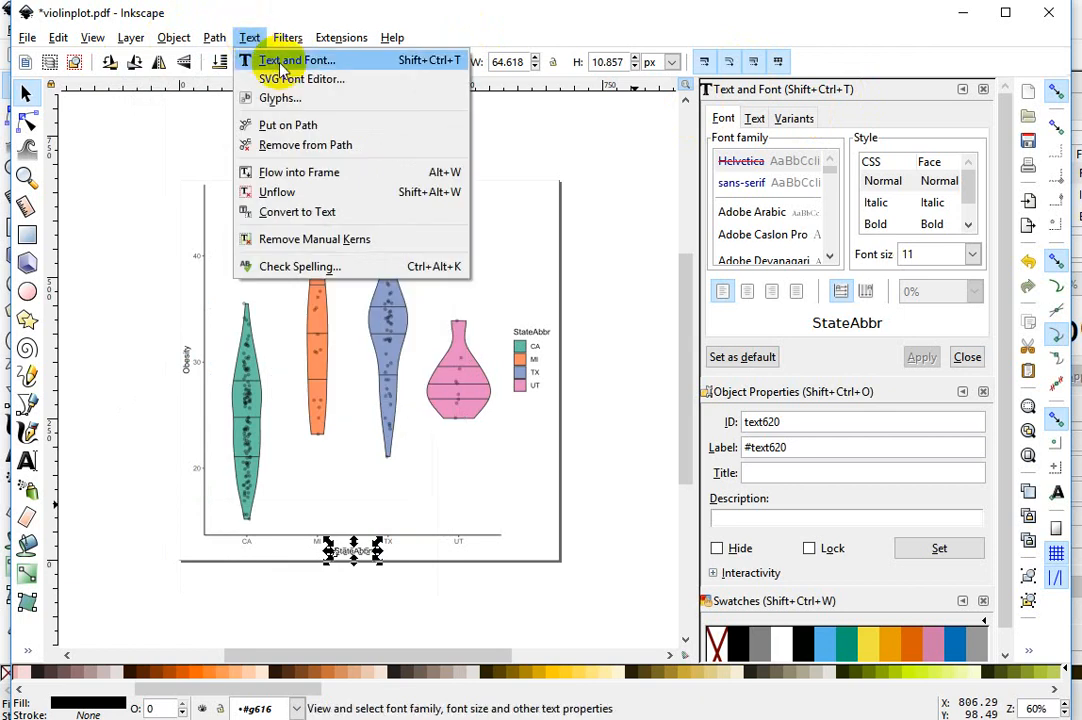
mouse_move(878, 224)
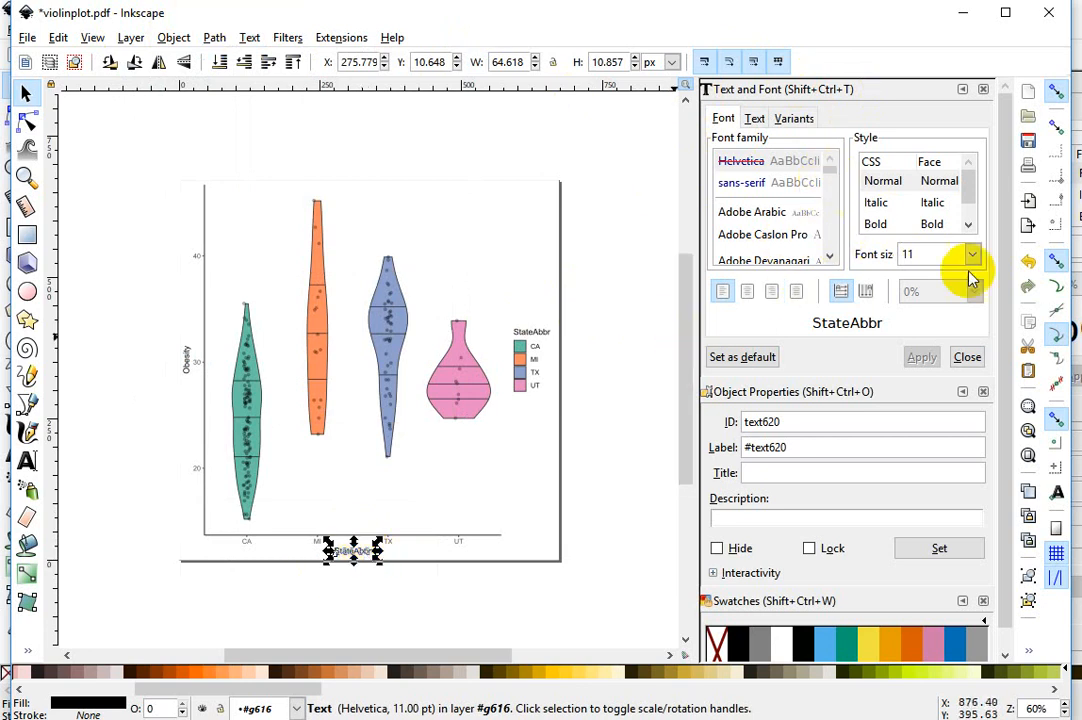
click(969, 254)
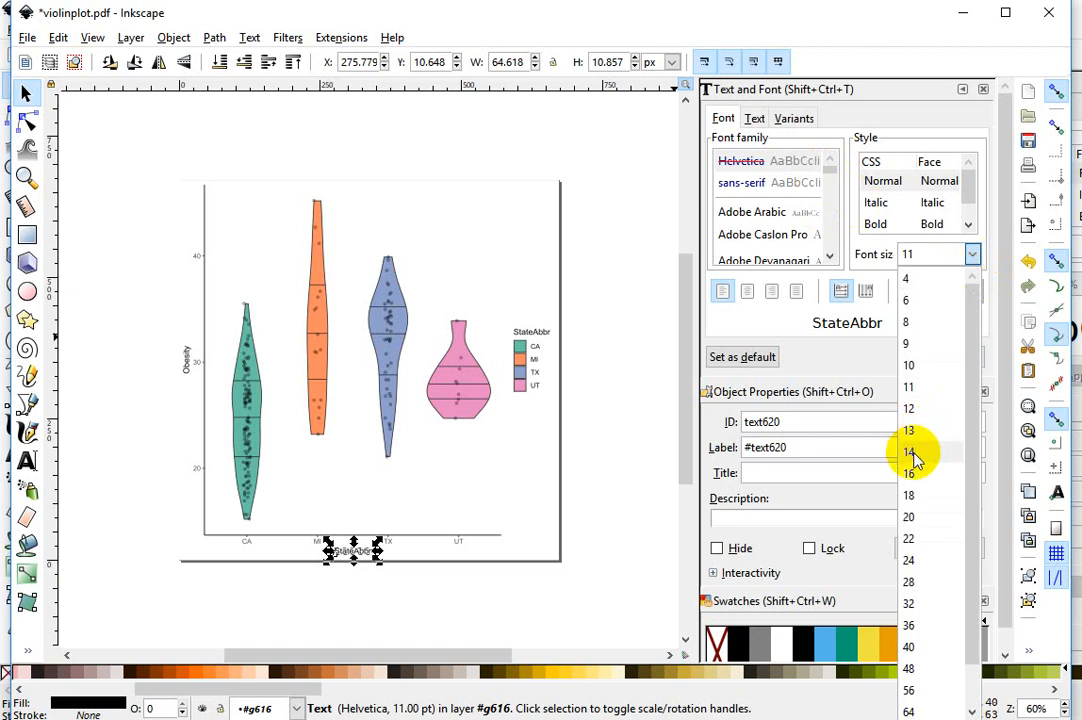
click(906, 452)
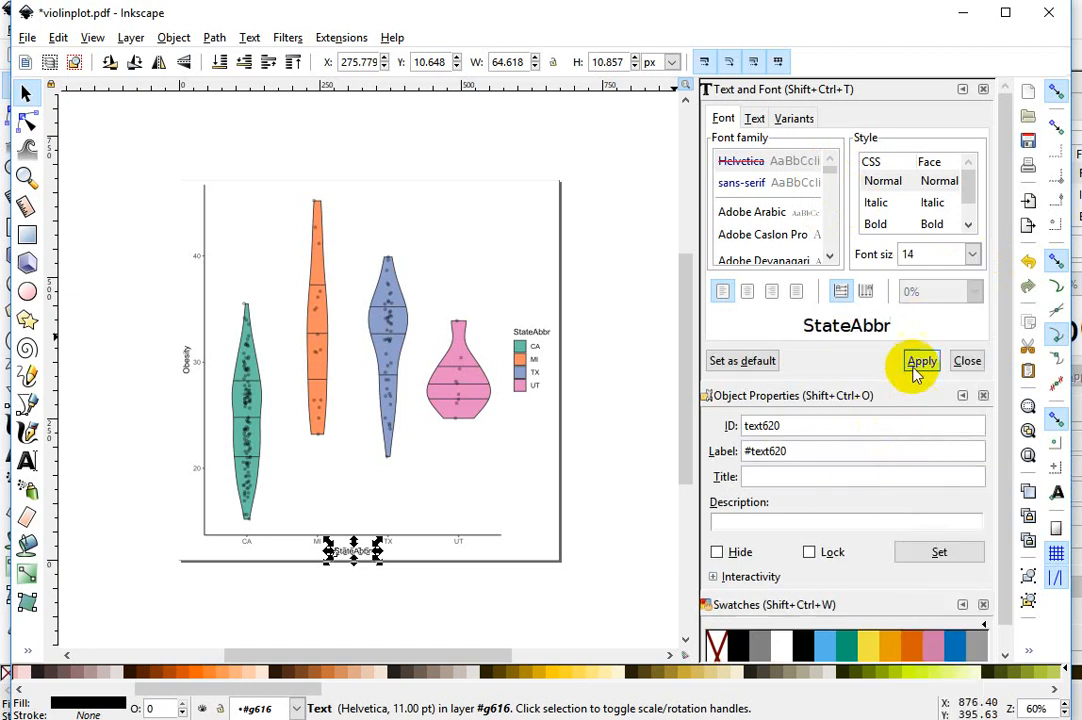
click(921, 360)
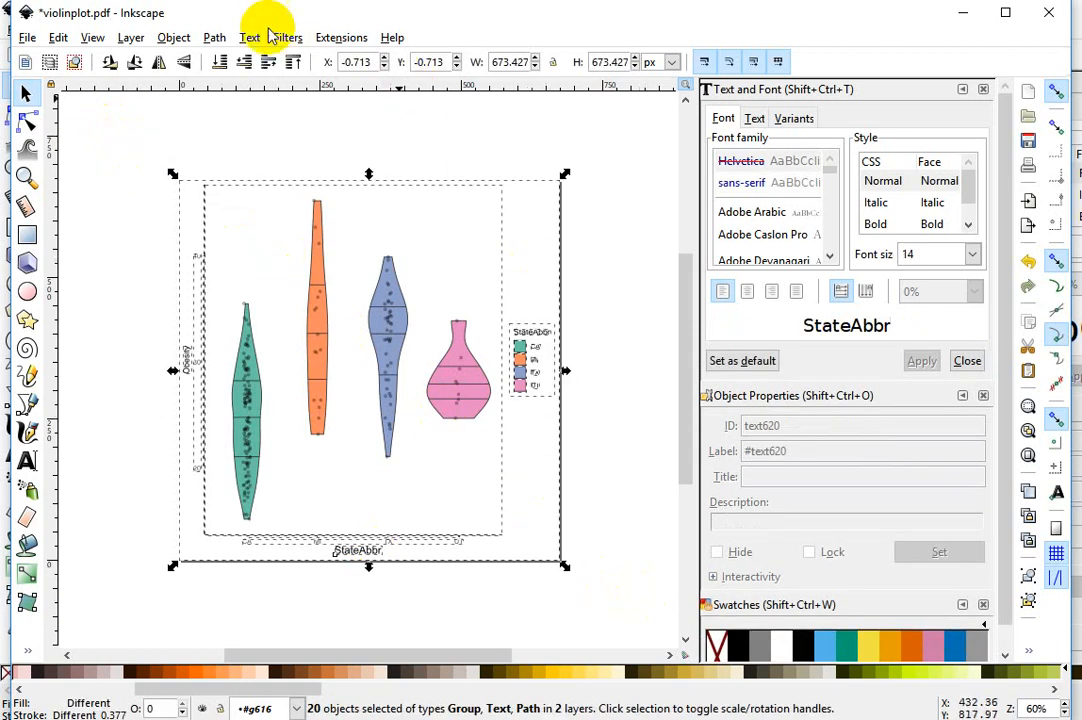
mouse_move(331, 251)
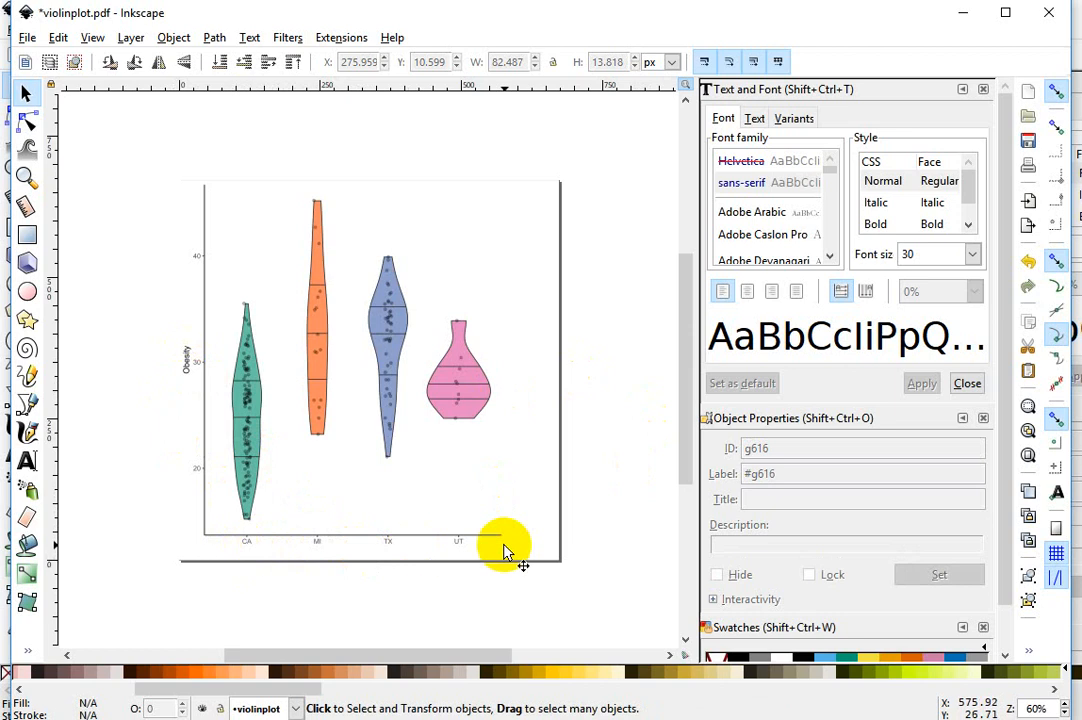
mouse_move(580, 375)
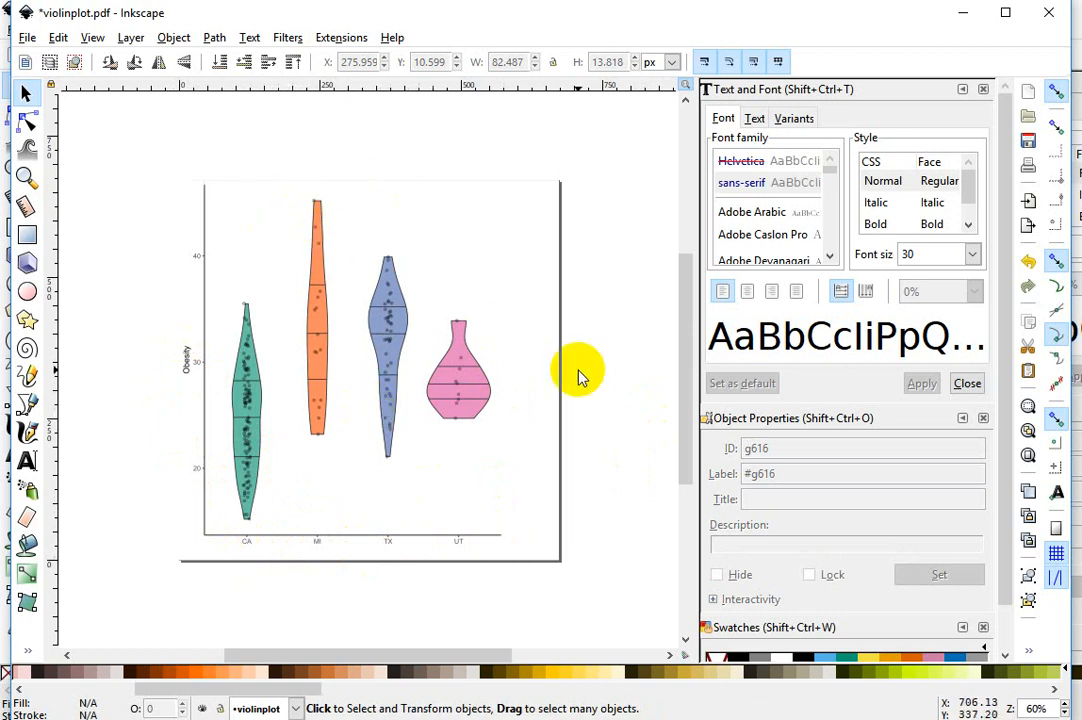
mouse_move(605, 430)
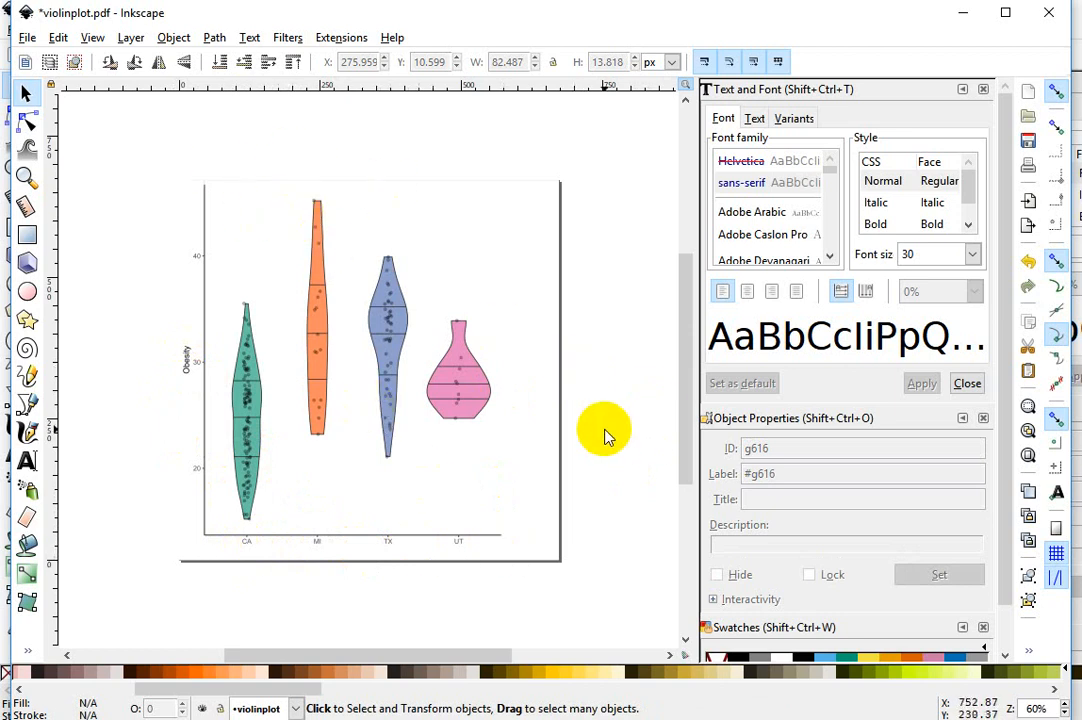
mouse_move(463, 545)
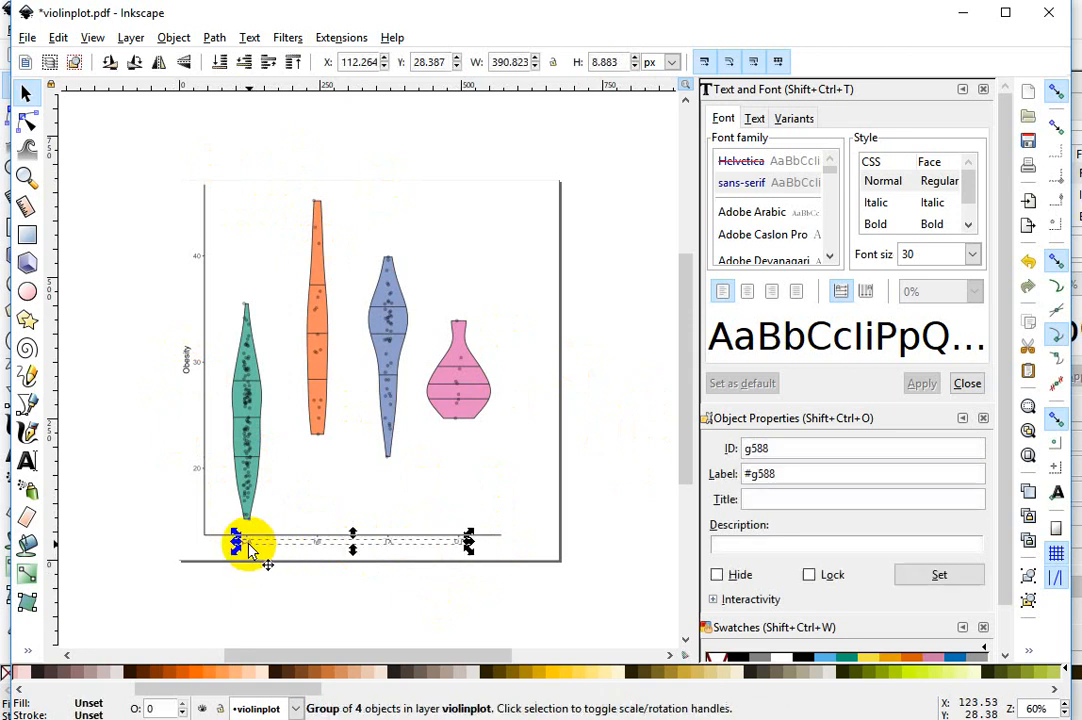
mouse_move(340, 544)
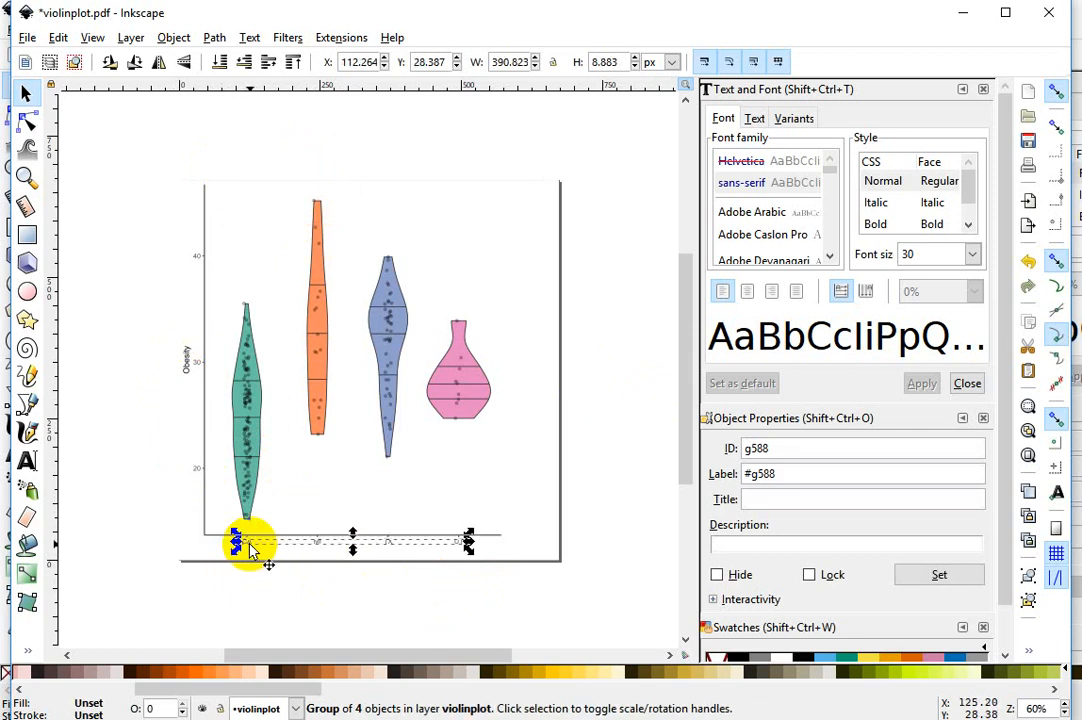
mouse_move(288, 547)
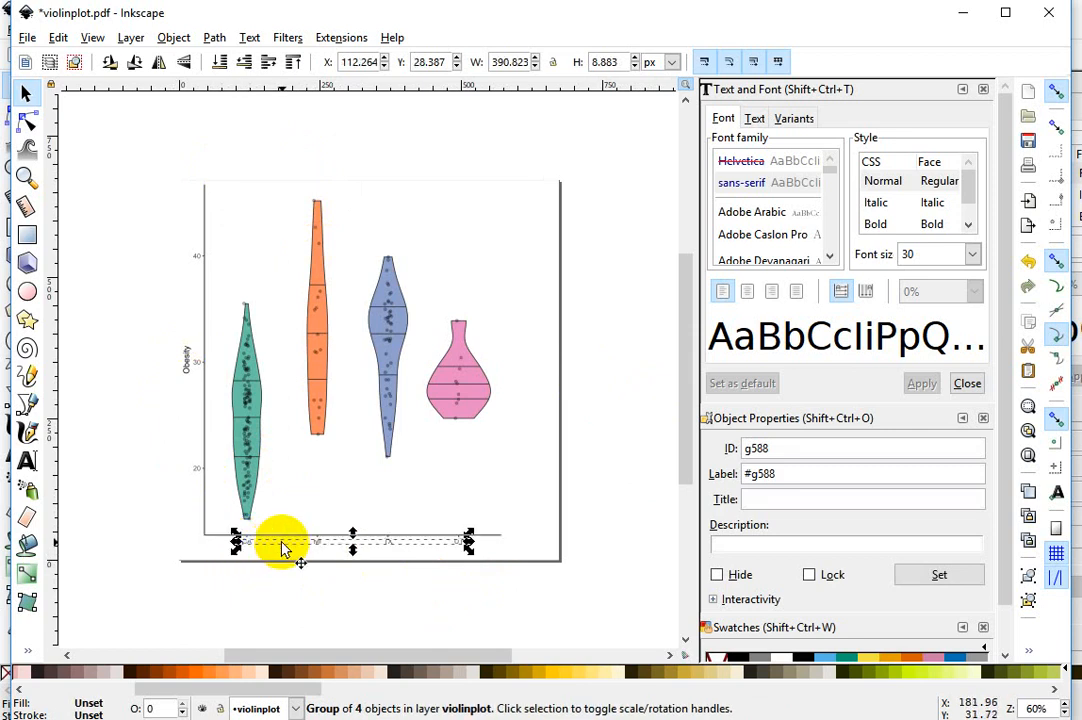
right_click(285, 547)
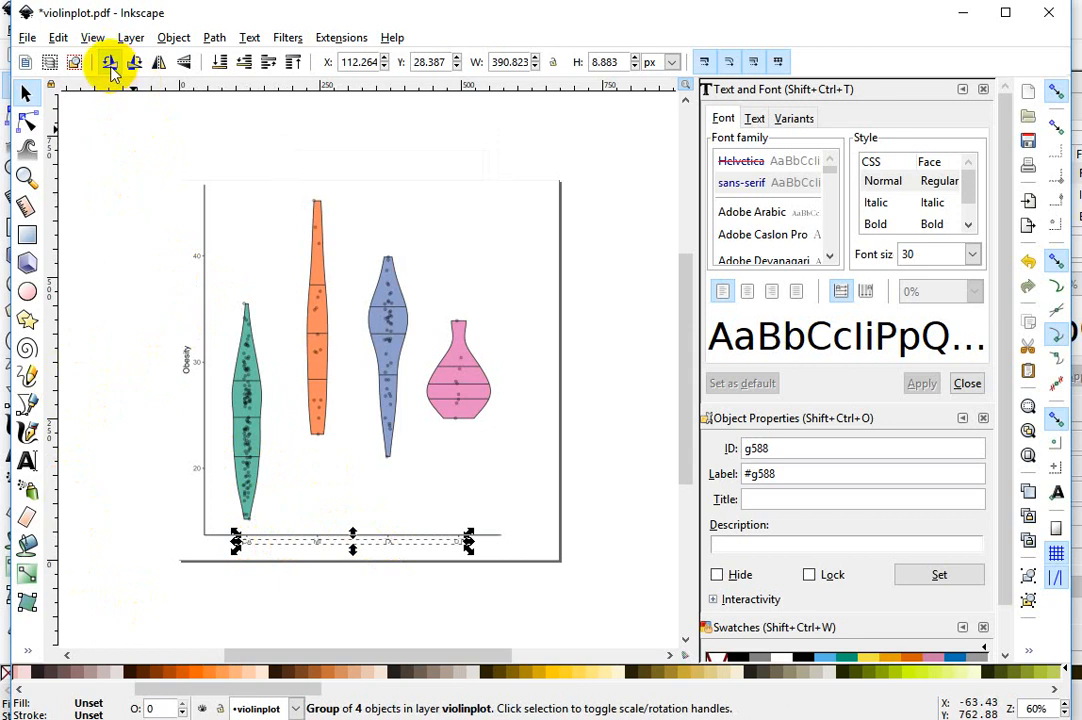
mouse_move(108, 68)
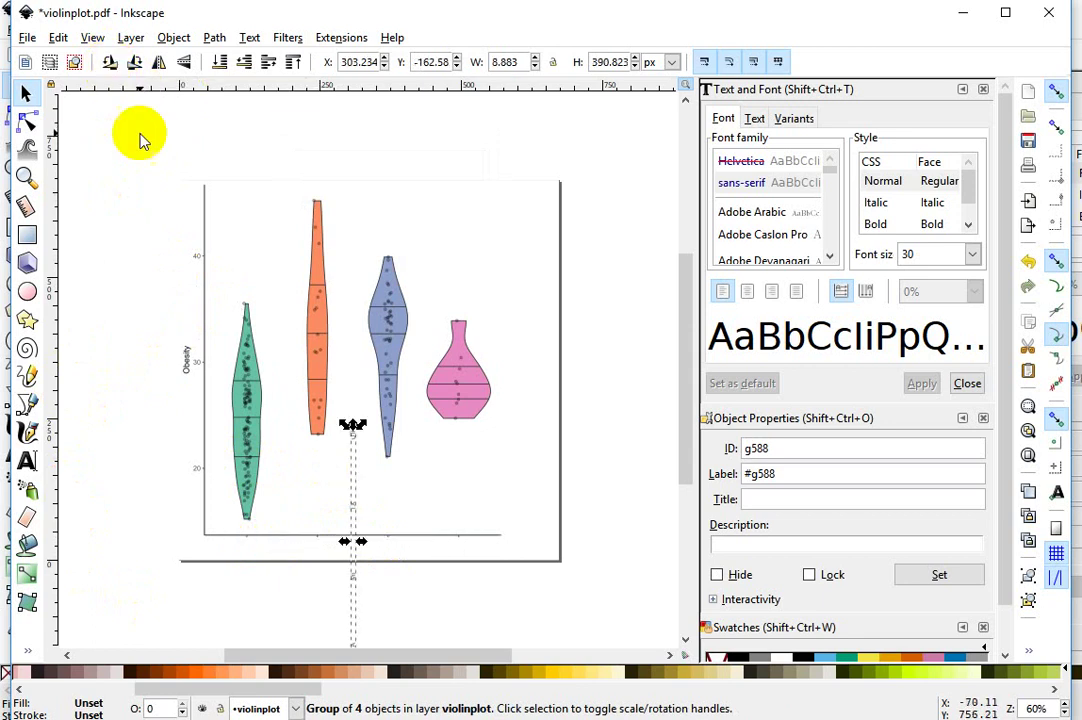
mouse_move(362, 541)
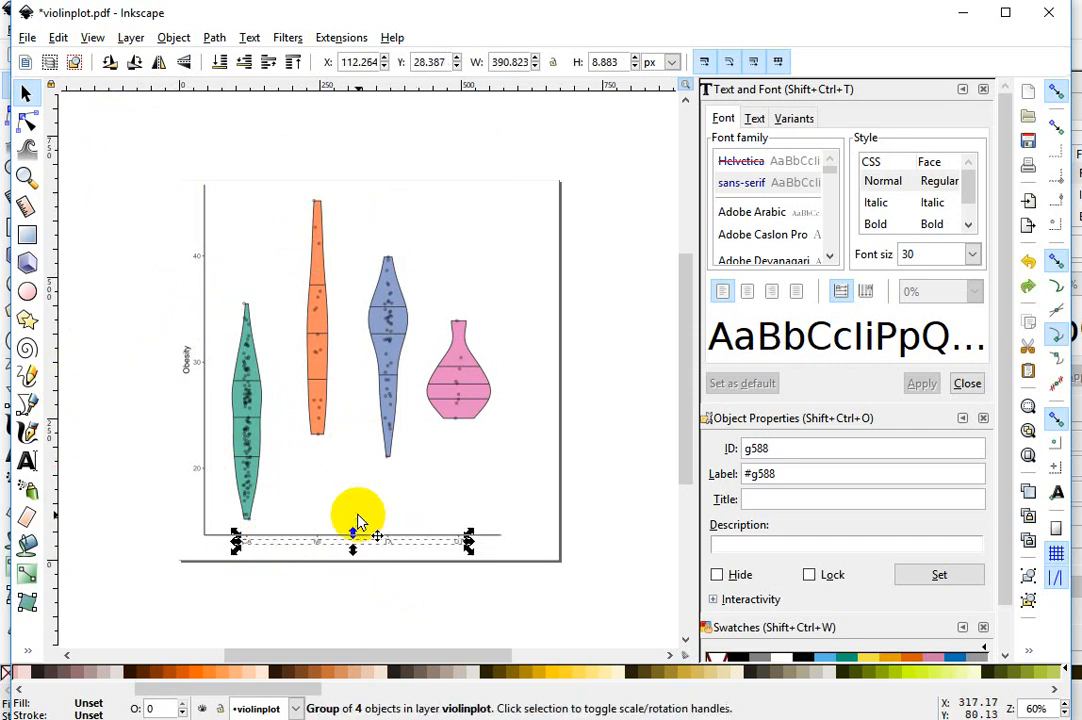
right_click(360, 515)
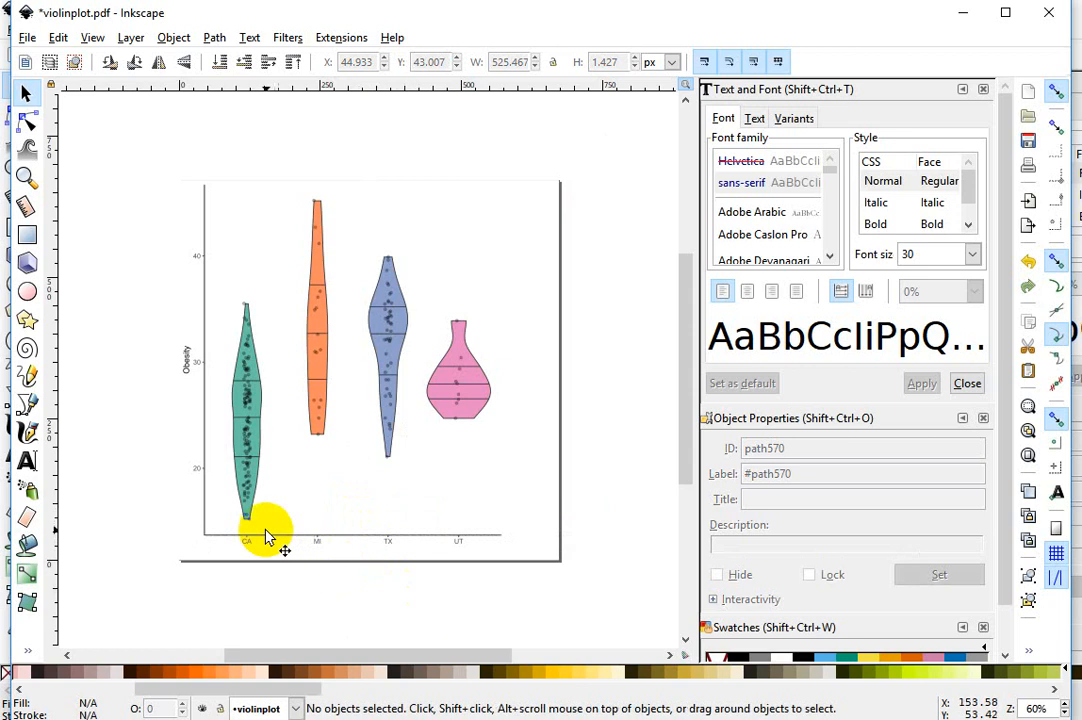
click(290, 540)
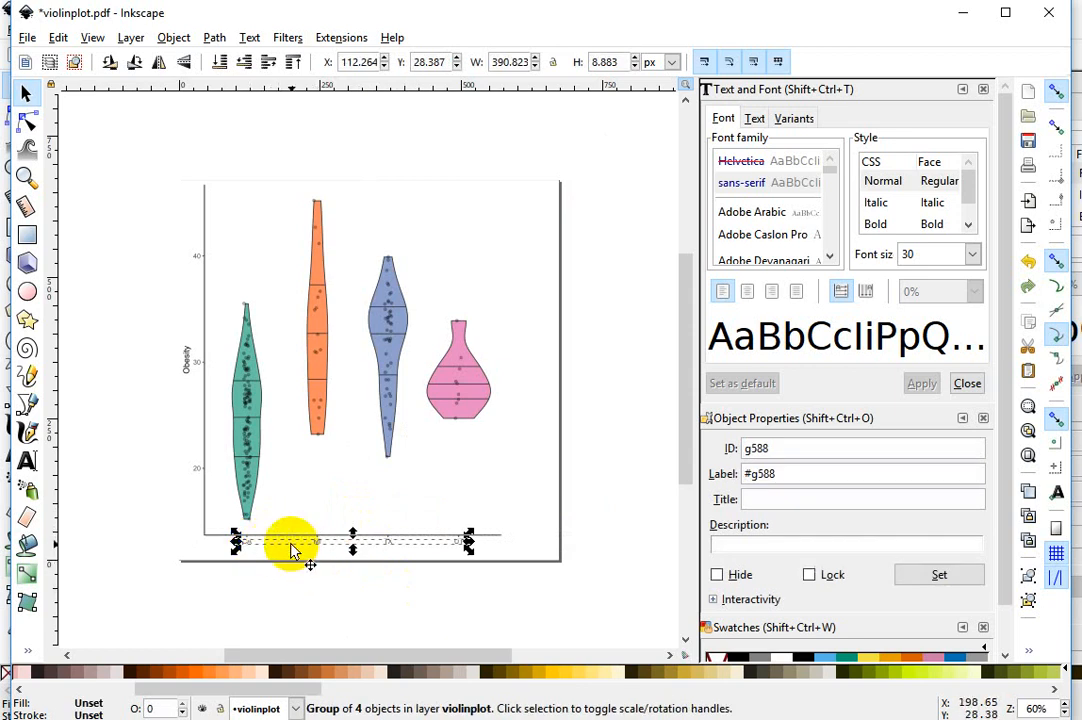
mouse_move(248, 547)
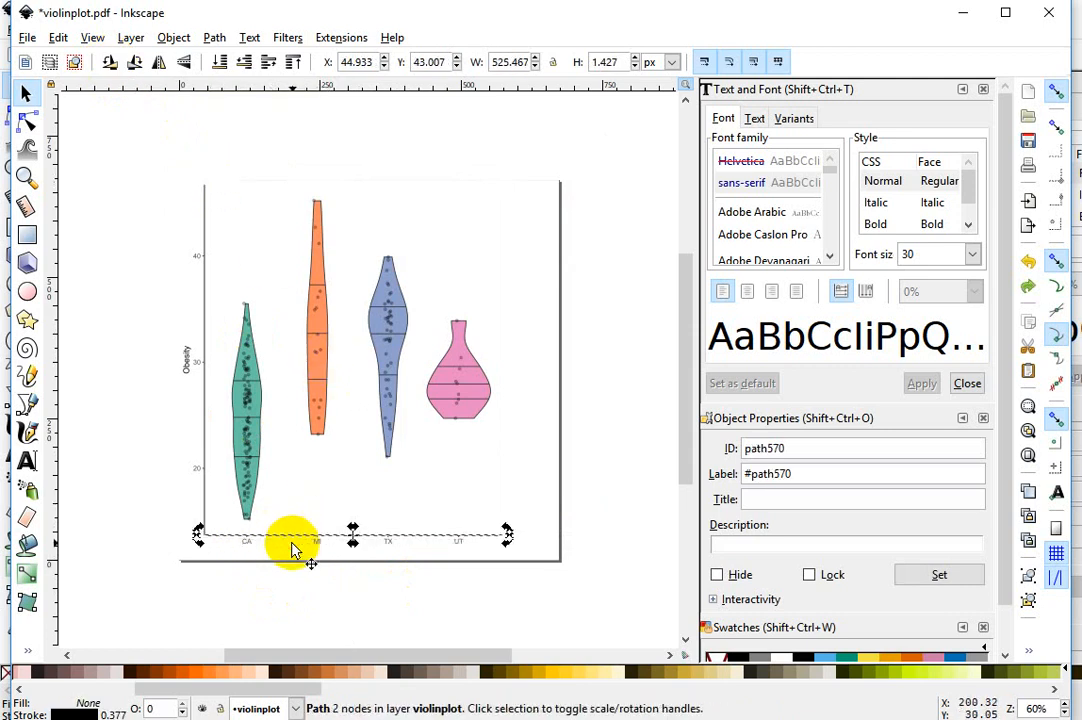
right_click(293, 545)
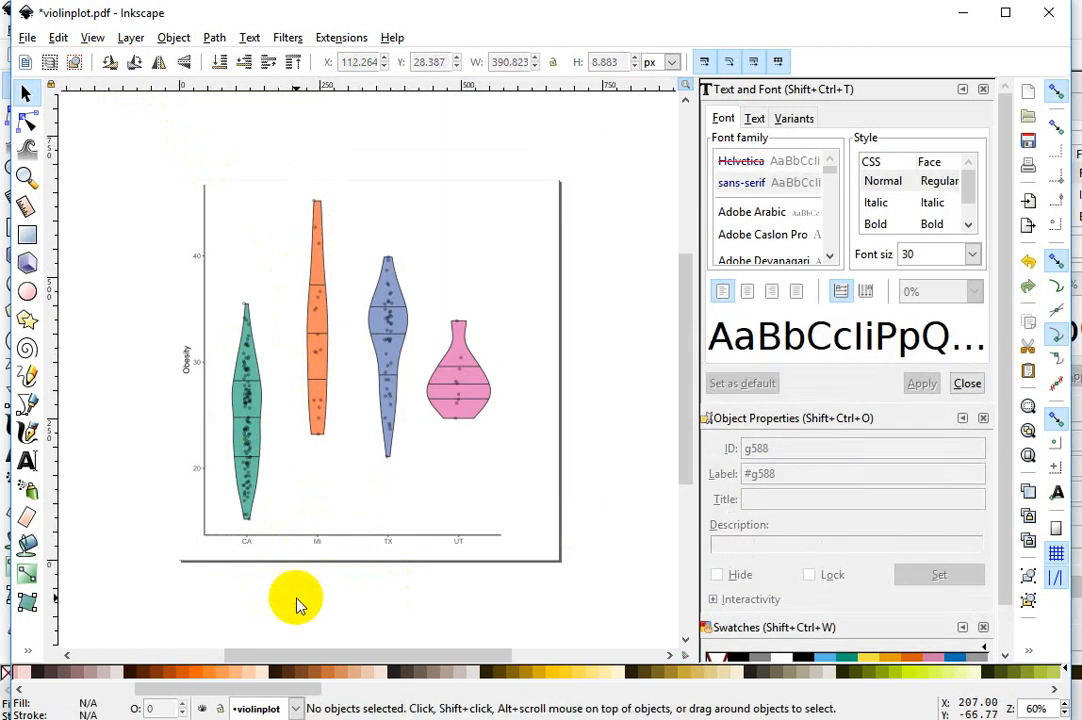
Step: Rotate the CA, MI, TX and UT labels 90° so they read vertically
click(246, 541)
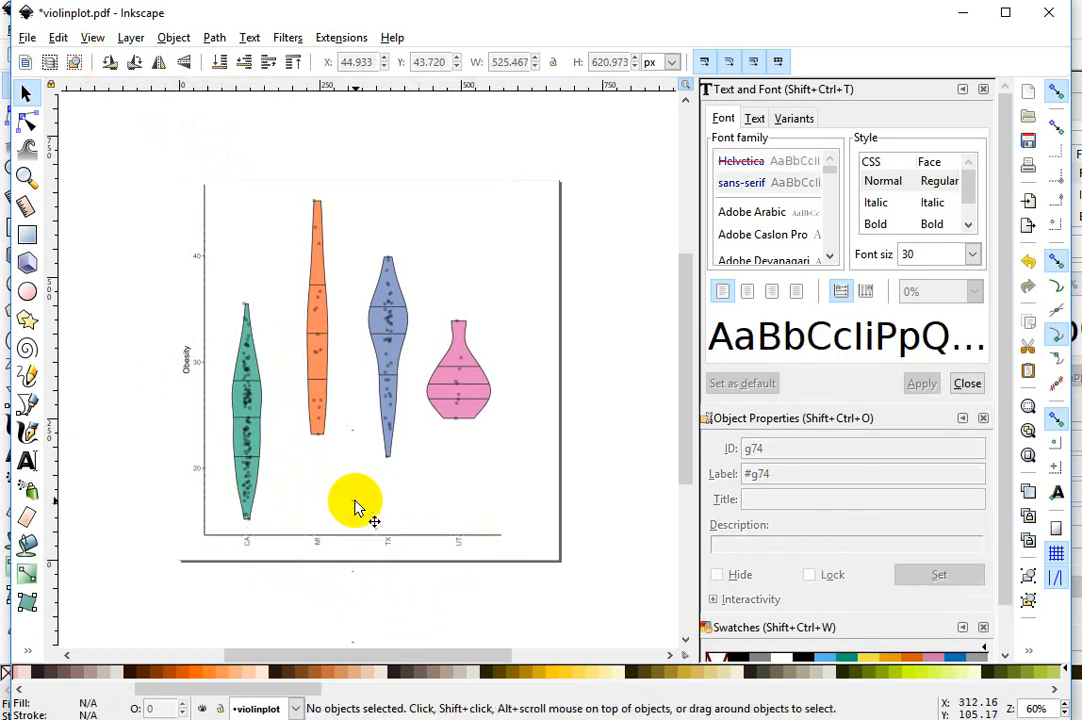
click(370, 507)
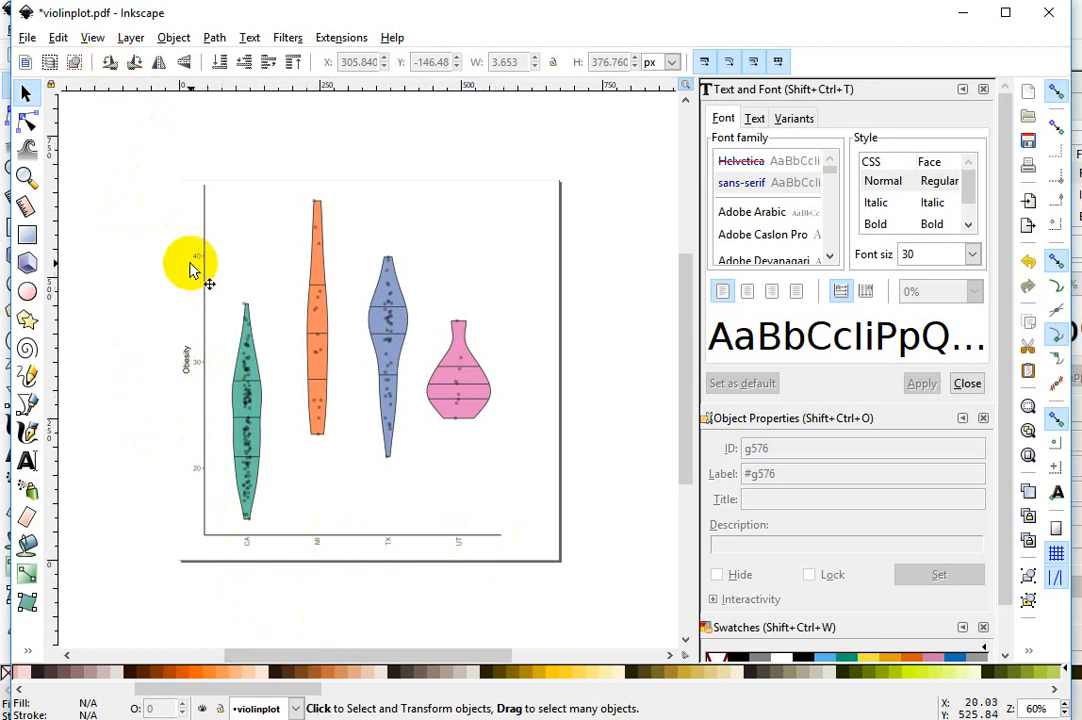
click(188, 360)
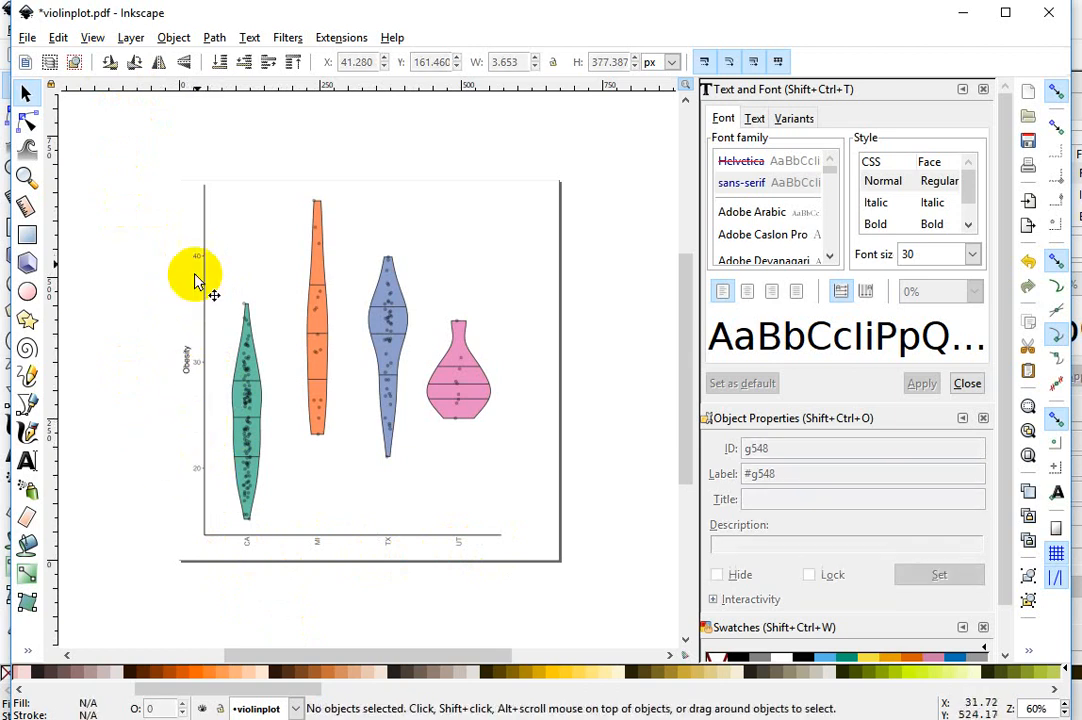
click(197, 278)
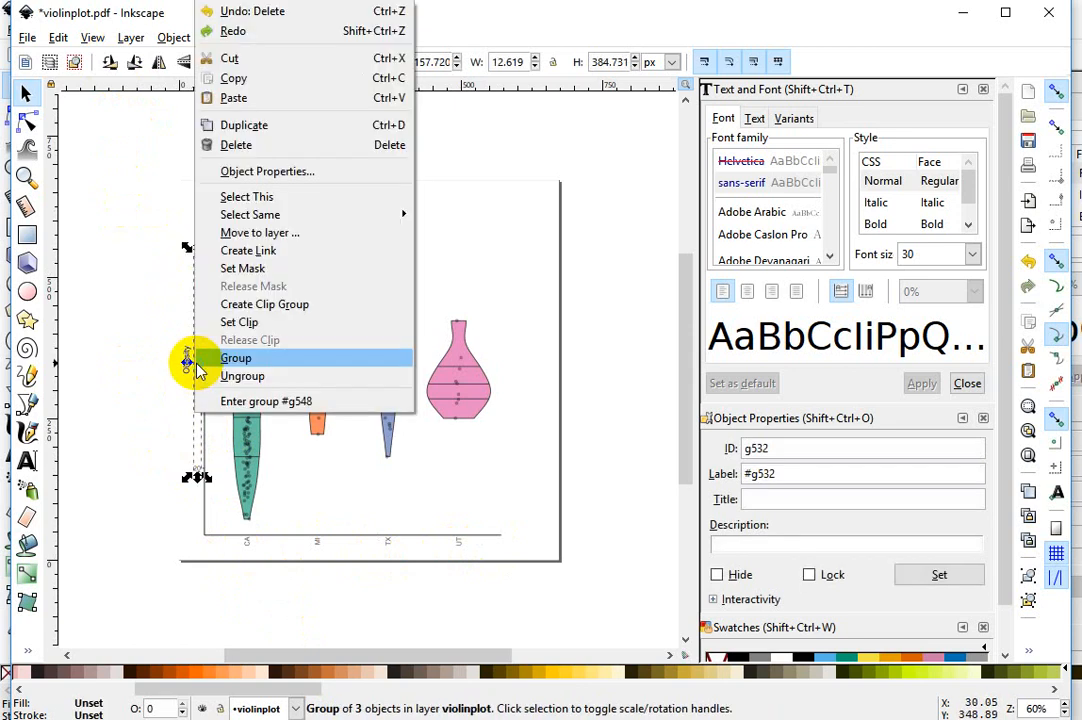
click(242, 376)
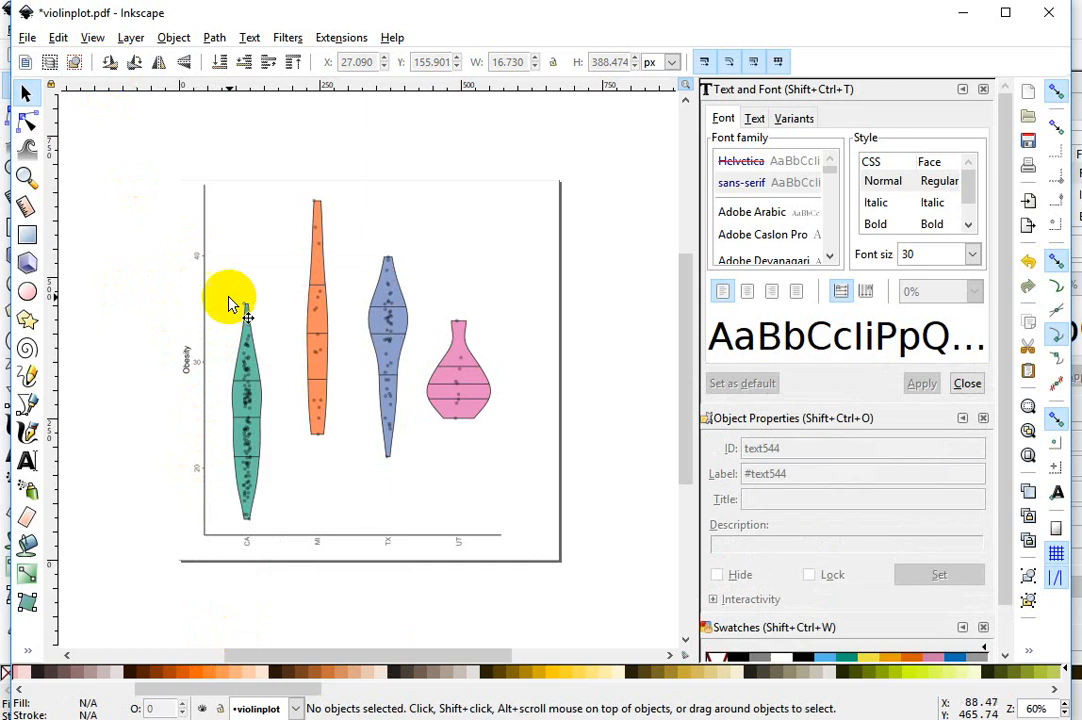
mouse_move(200, 390)
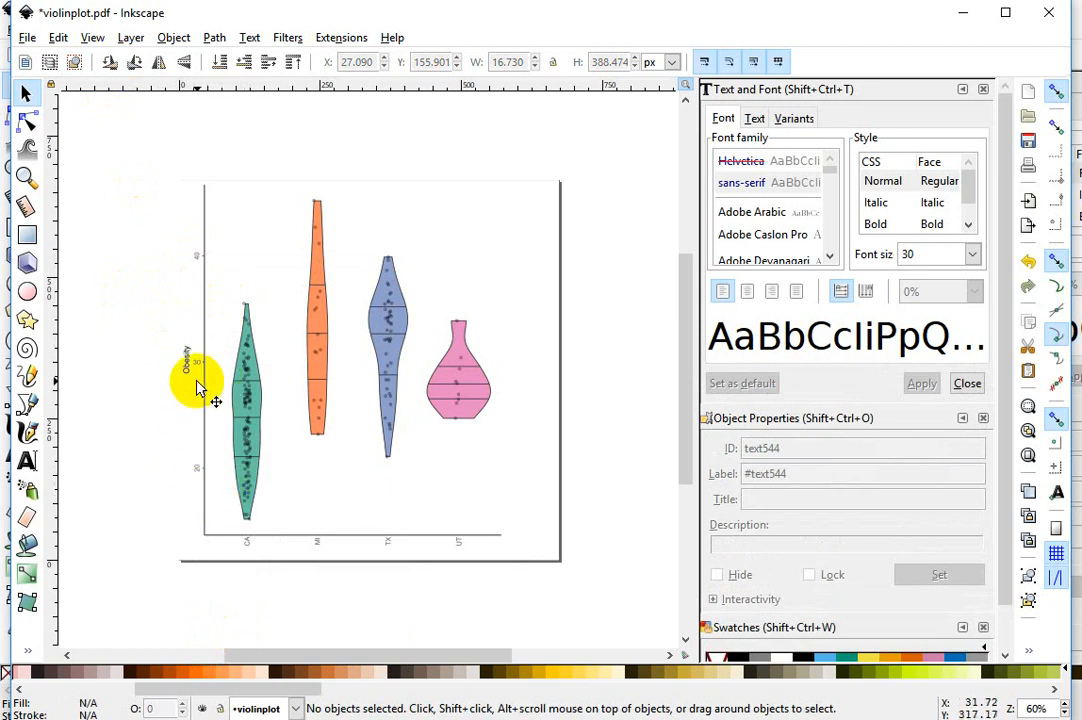
click(197, 364)
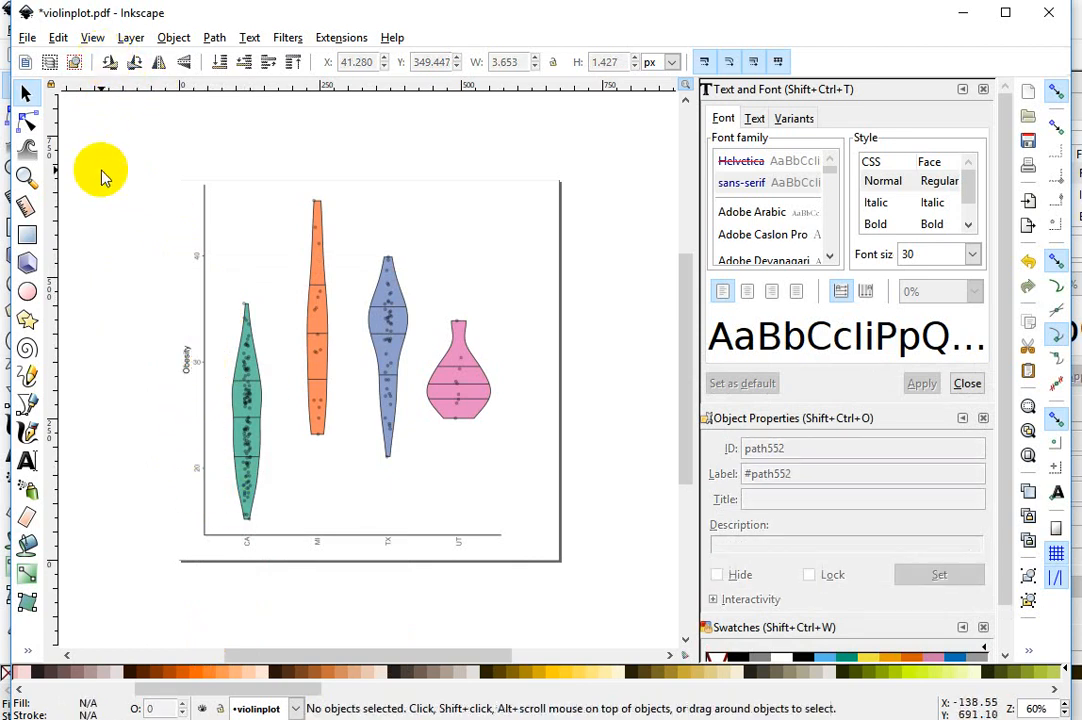
mouse_move(195, 360)
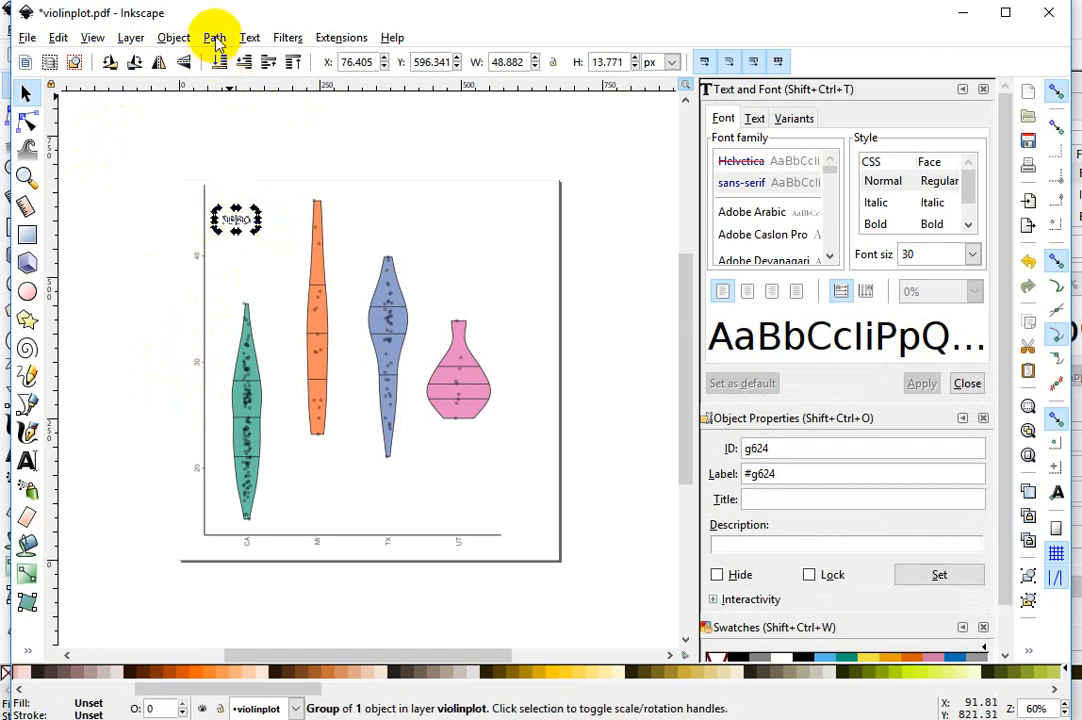
Step: Apply Text > Remove Manual Kerns to straighten the Obesity title's rotated letters
click(255, 37)
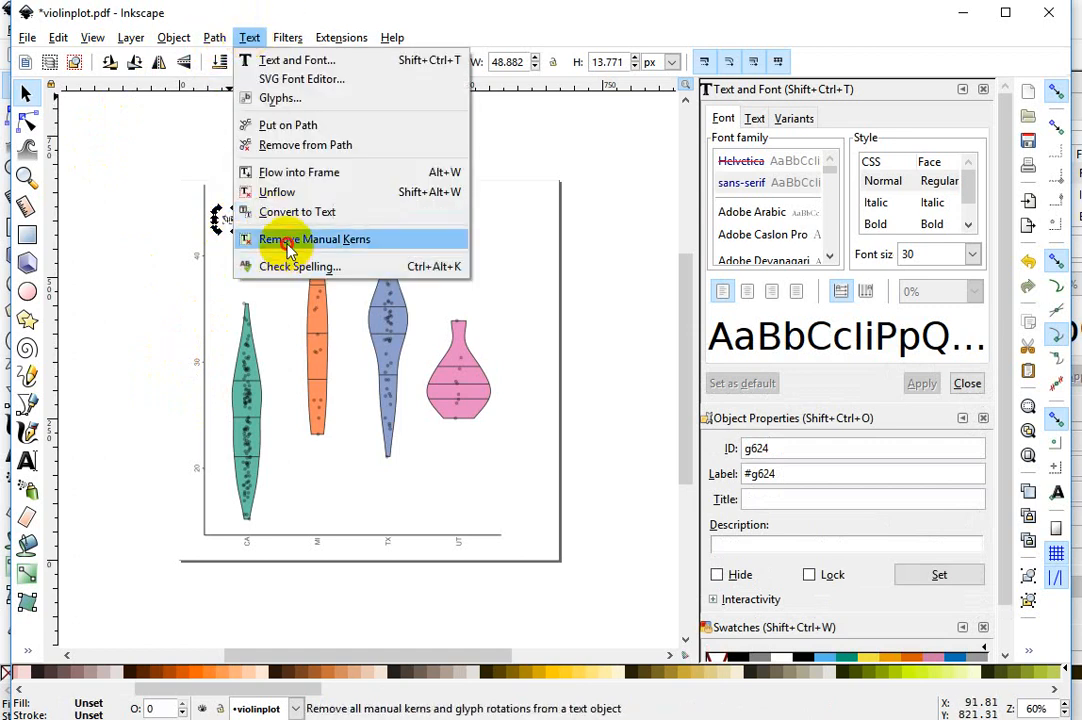
click(291, 239)
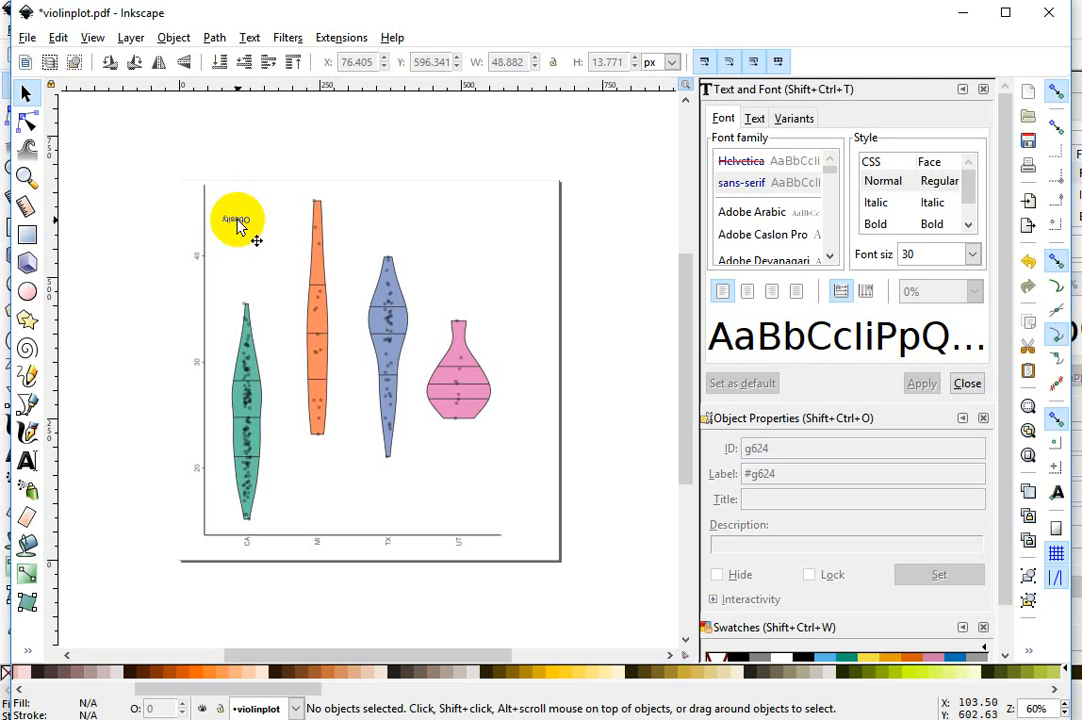
click(108, 64)
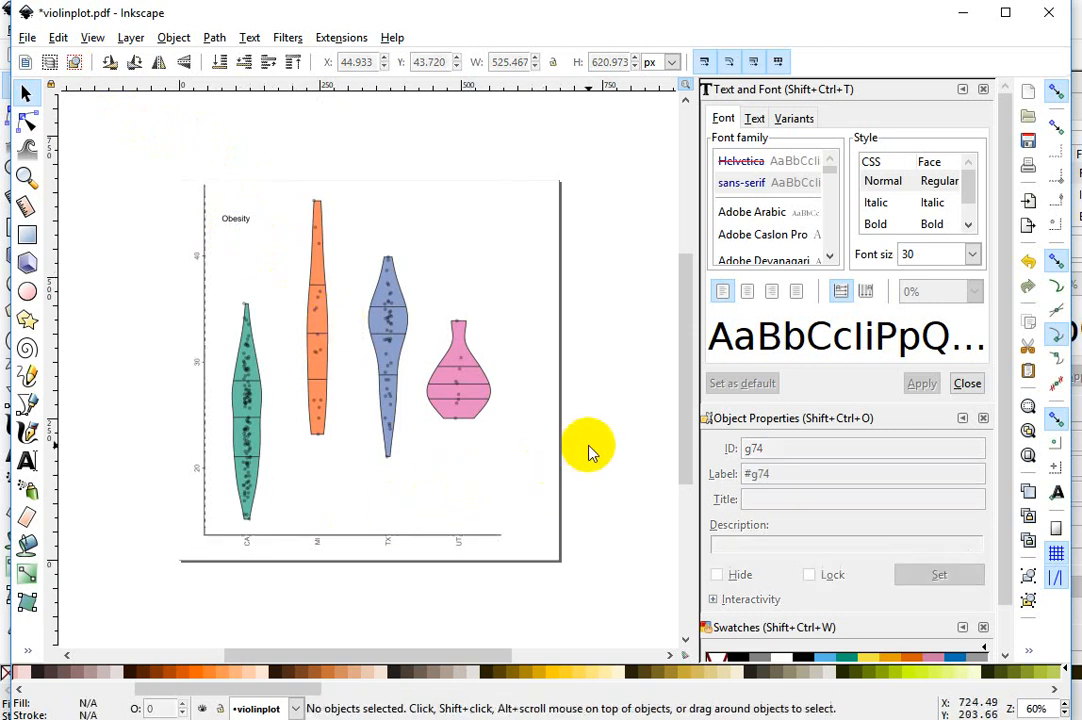
Step: Group all plot elements, rotate the group 90° clockwise, then ungroup it
drag(585, 448, 478, 558)
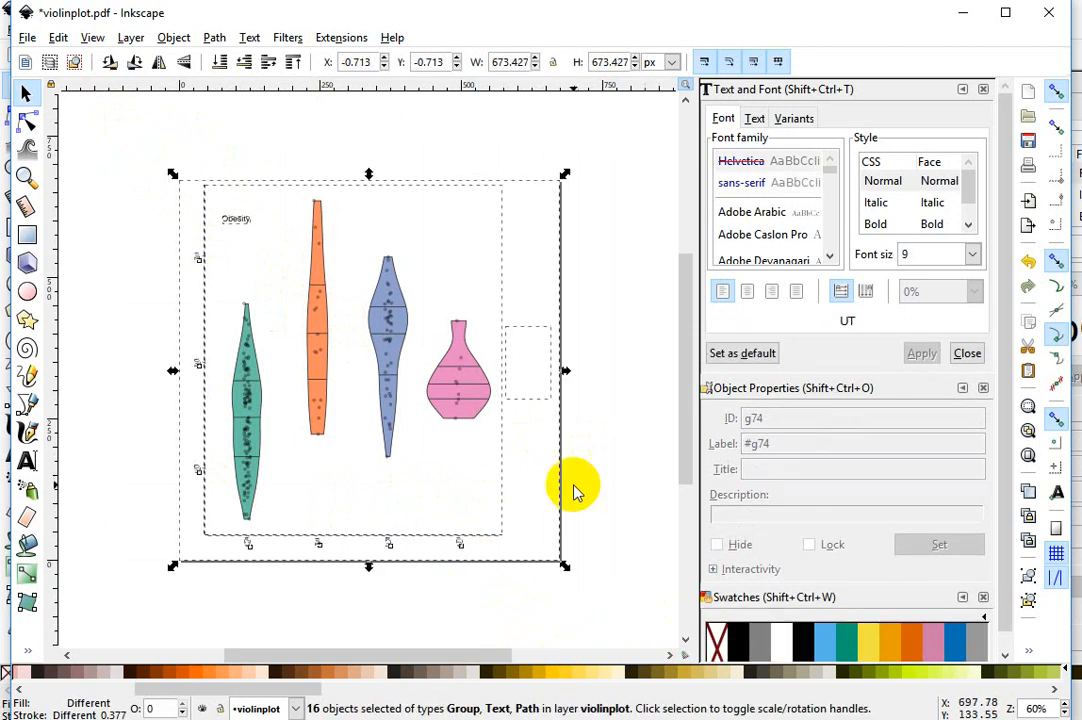
right_click(572, 488)
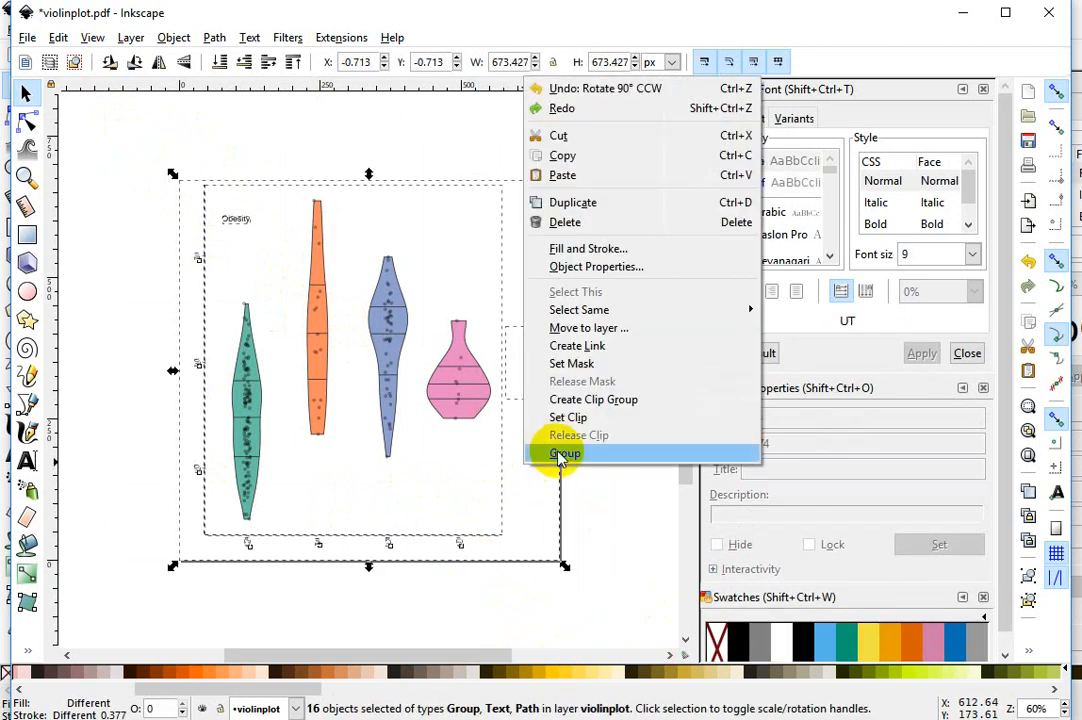
click(563, 453)
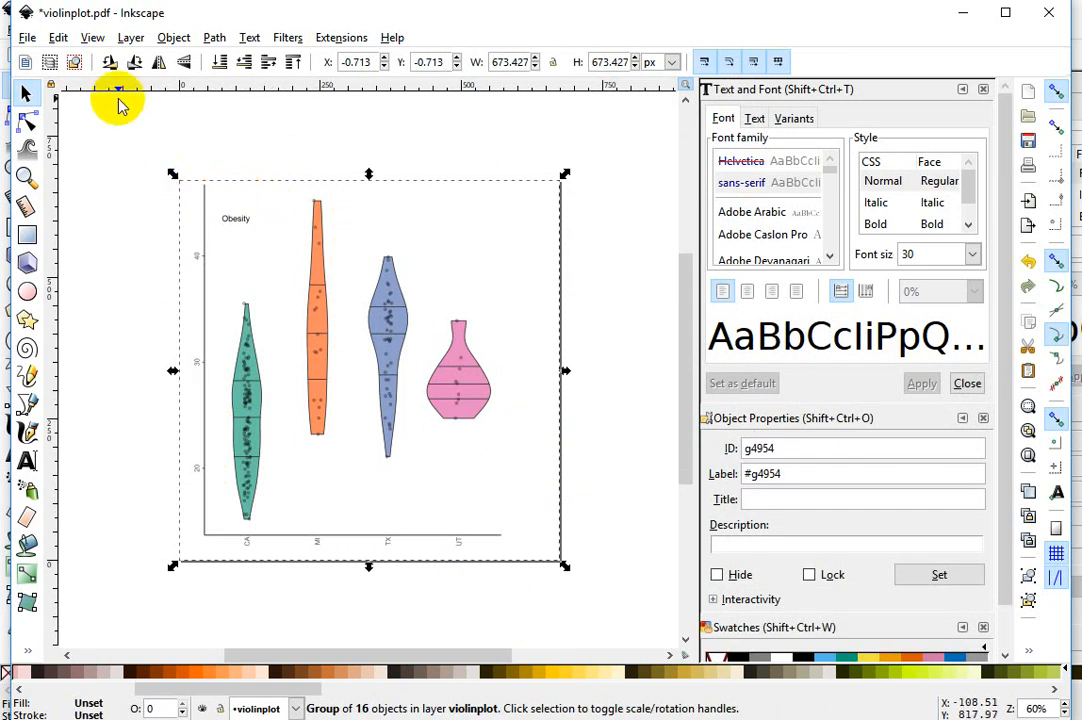
click(166, 62)
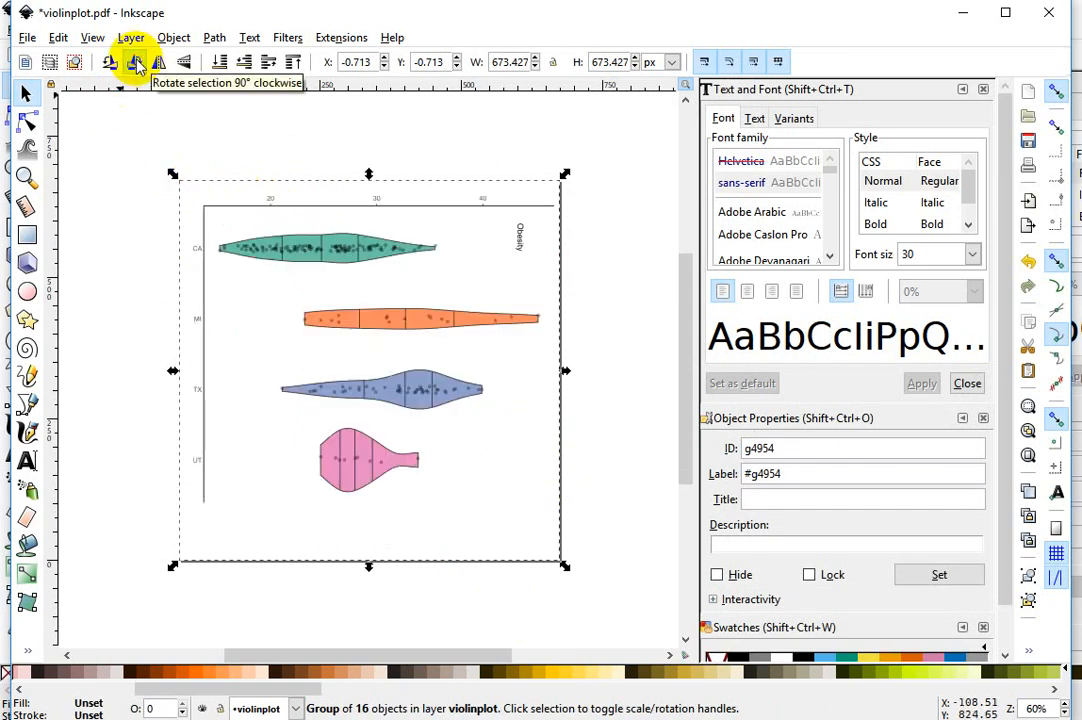
click(613, 522)
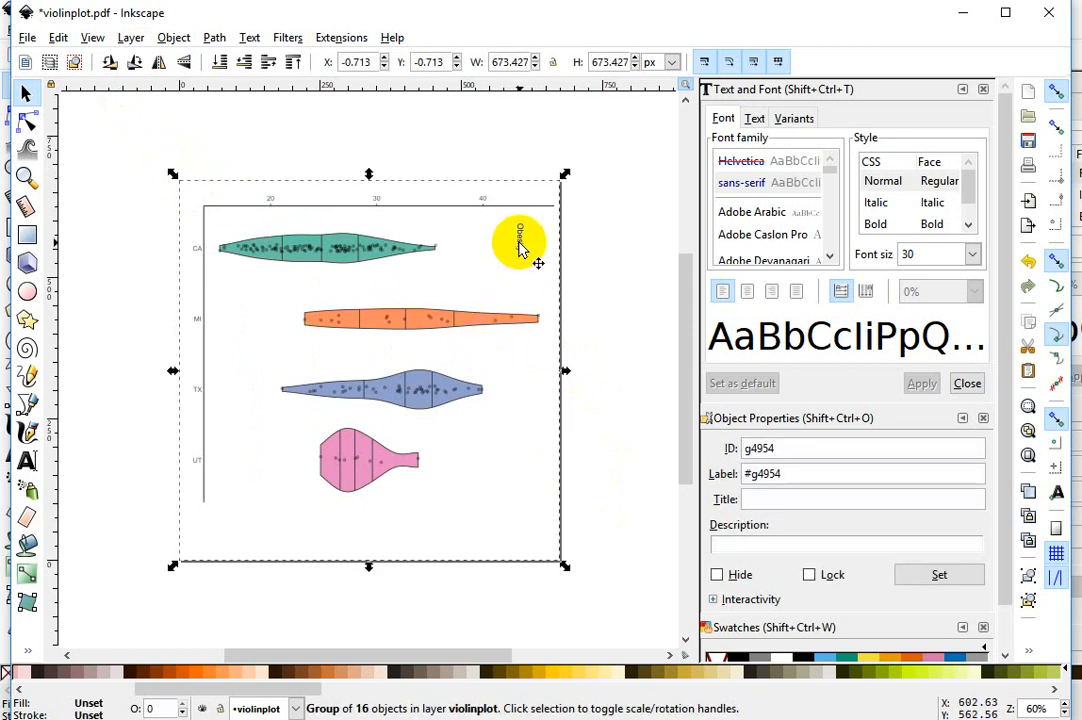
right_click(520, 245)
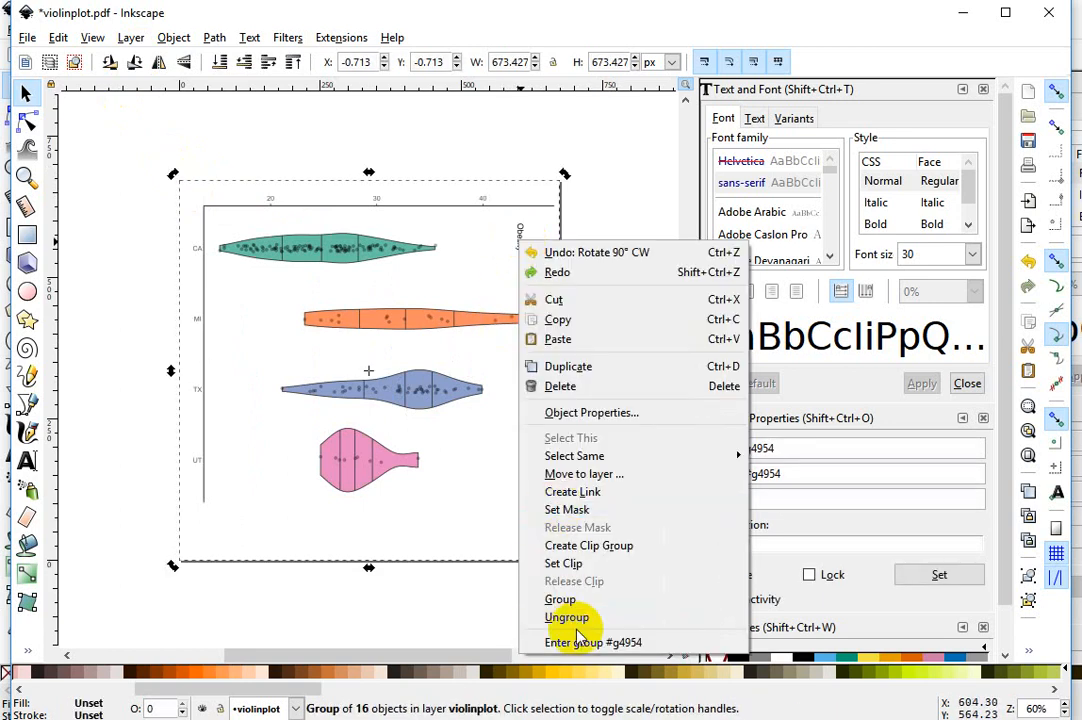
click(567, 617)
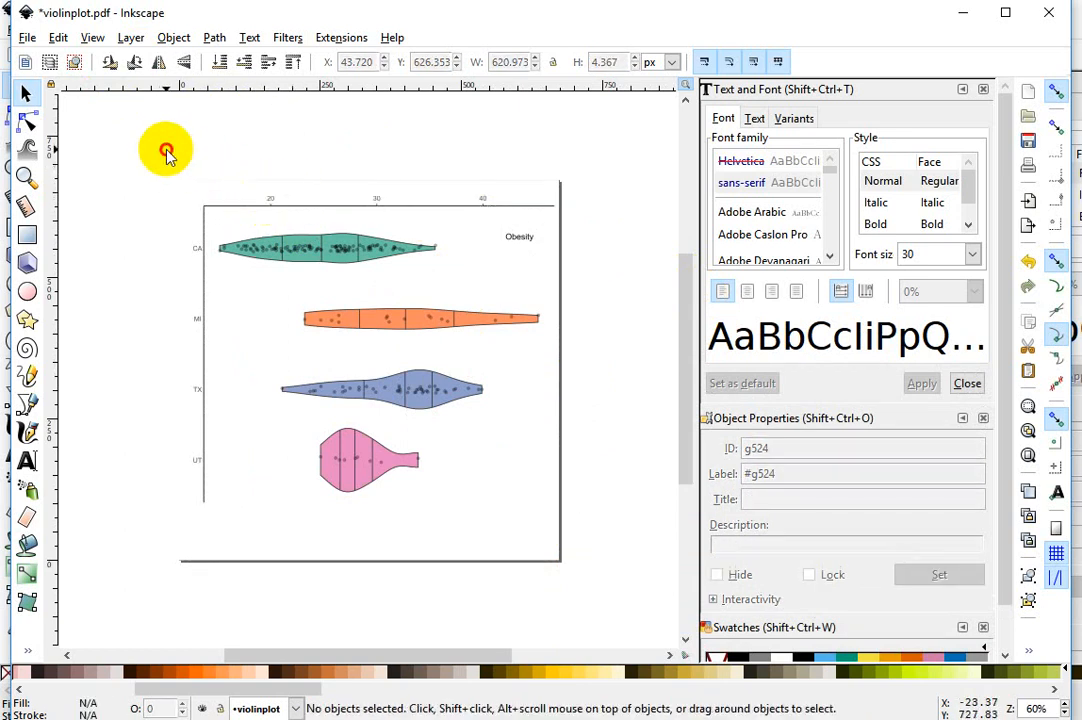
Step: Select the 20–30–40 axis with its tick labels and drag it below the UT violin
drag(167, 150, 585, 210)
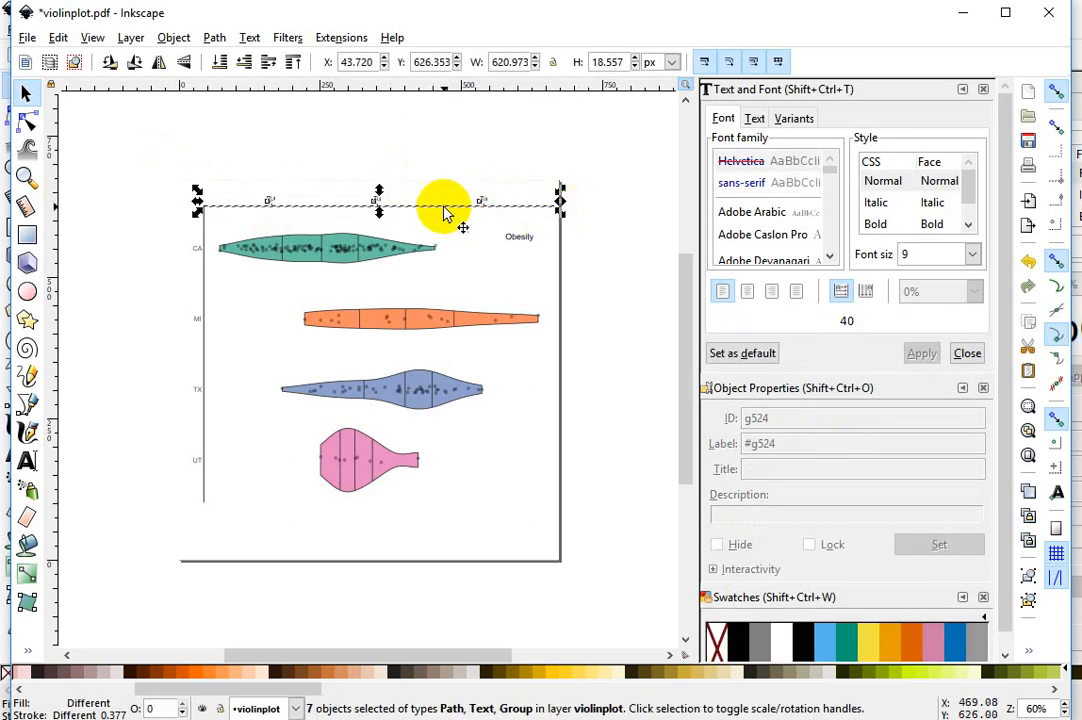
drag(445, 210, 445, 415)
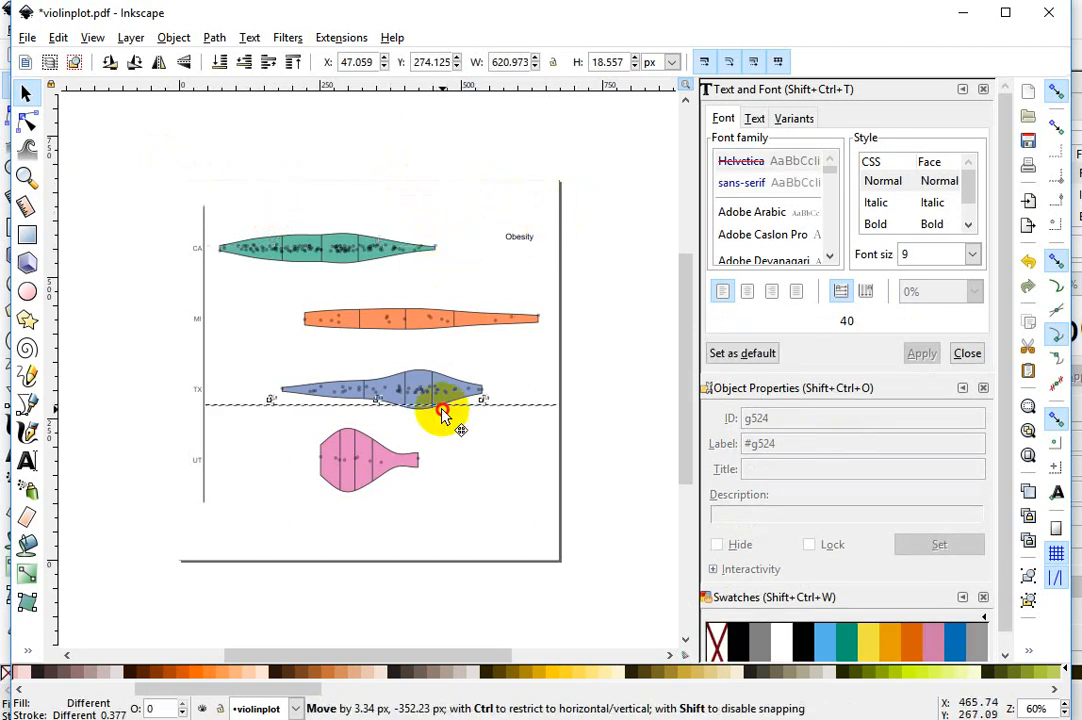
drag(443, 415, 560, 507)
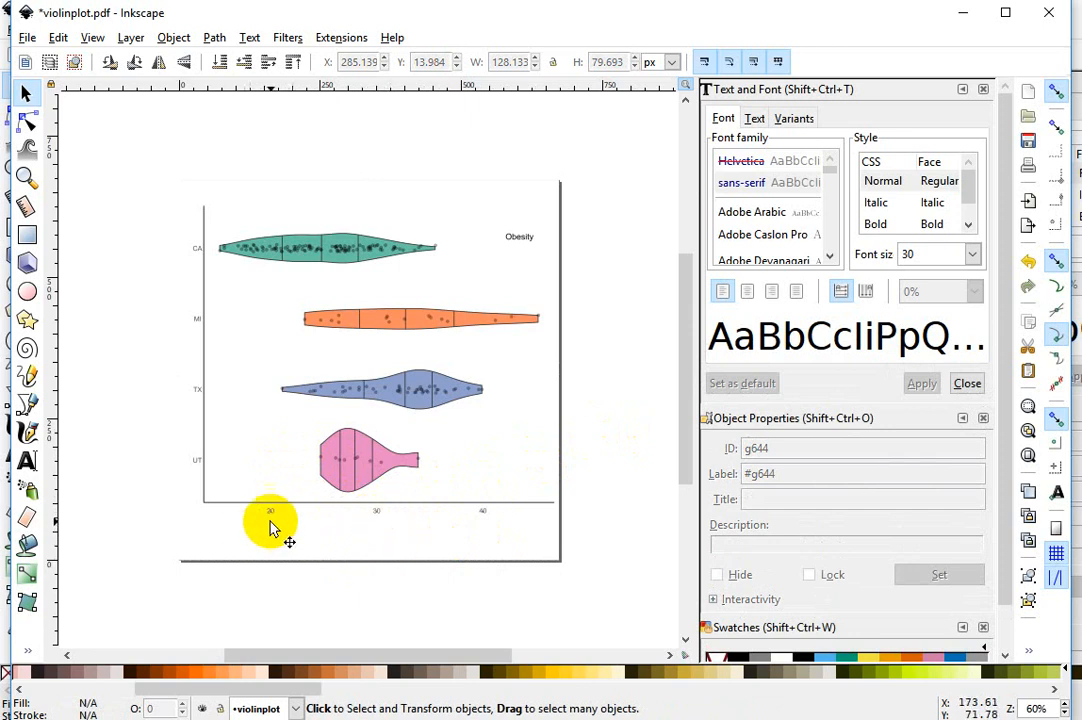
mouse_move(378, 479)
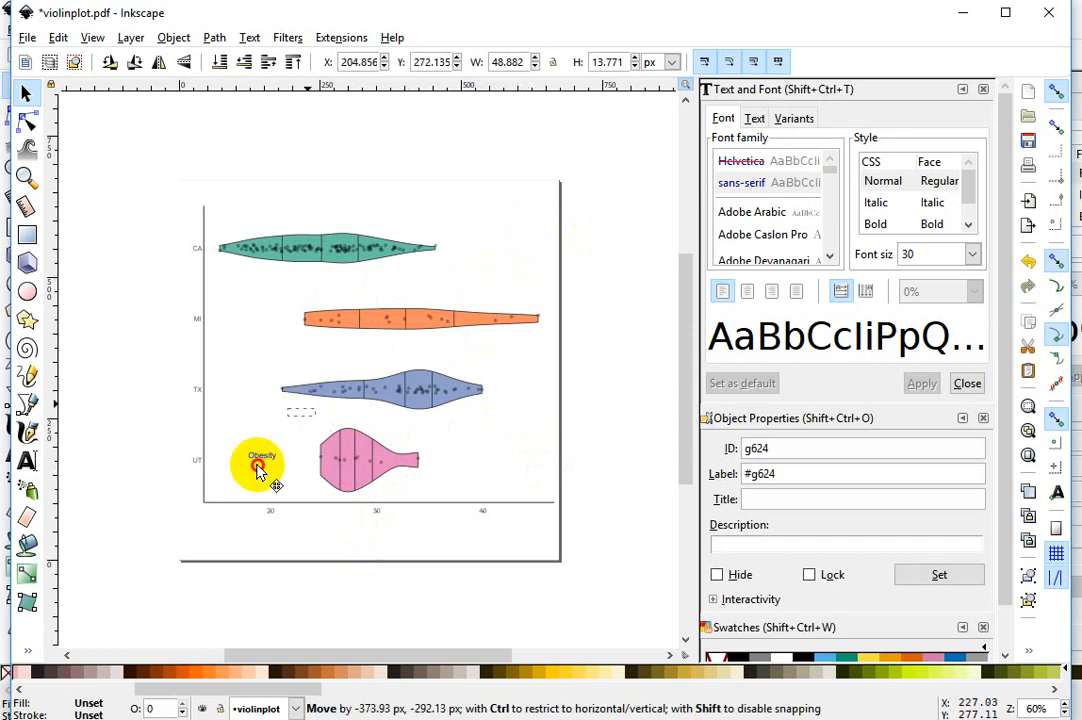
Step: Move the Obesity title to the lower left and enlarge it to 14 pt
drag(258, 468, 215, 513)
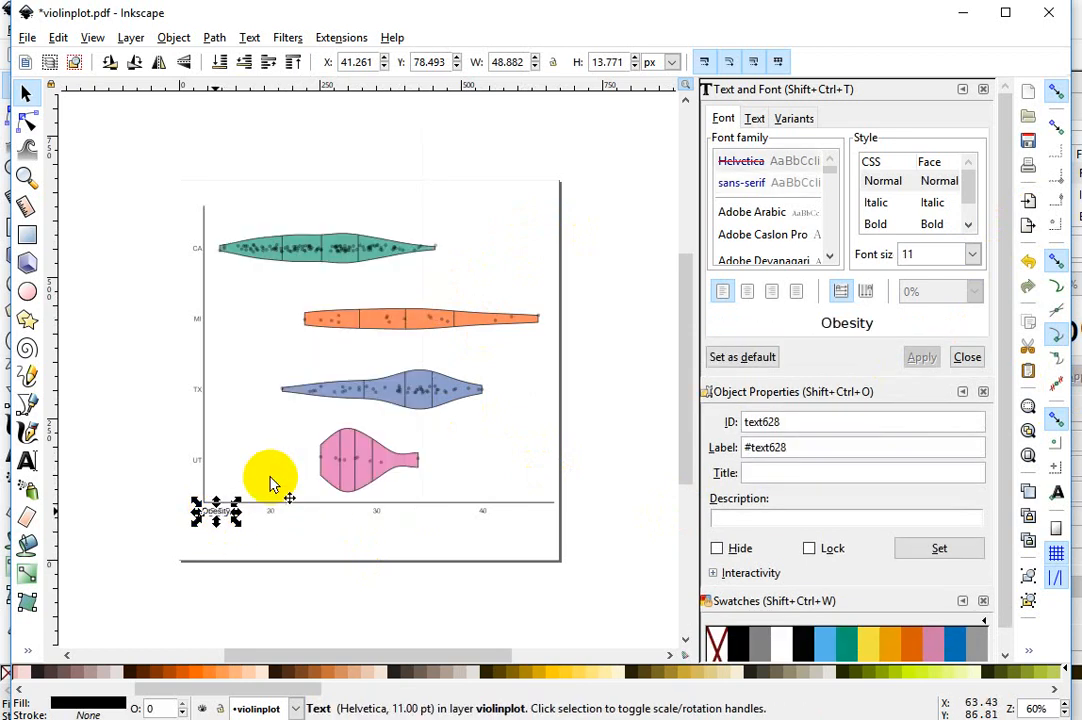
right_click(270, 480)
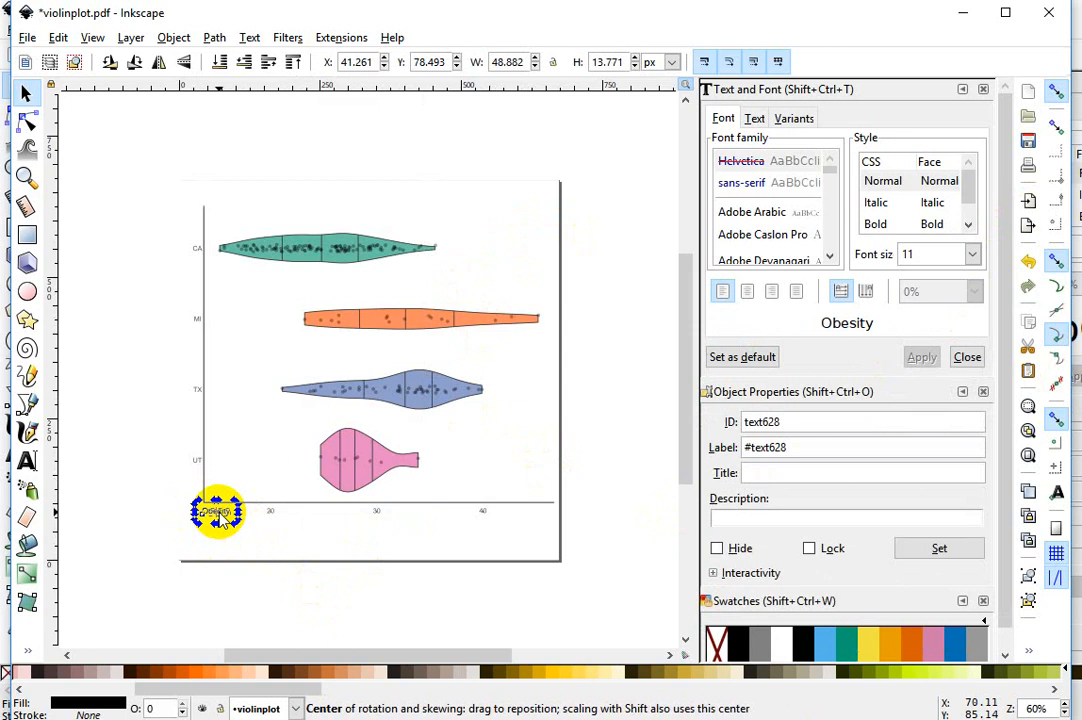
click(968, 254)
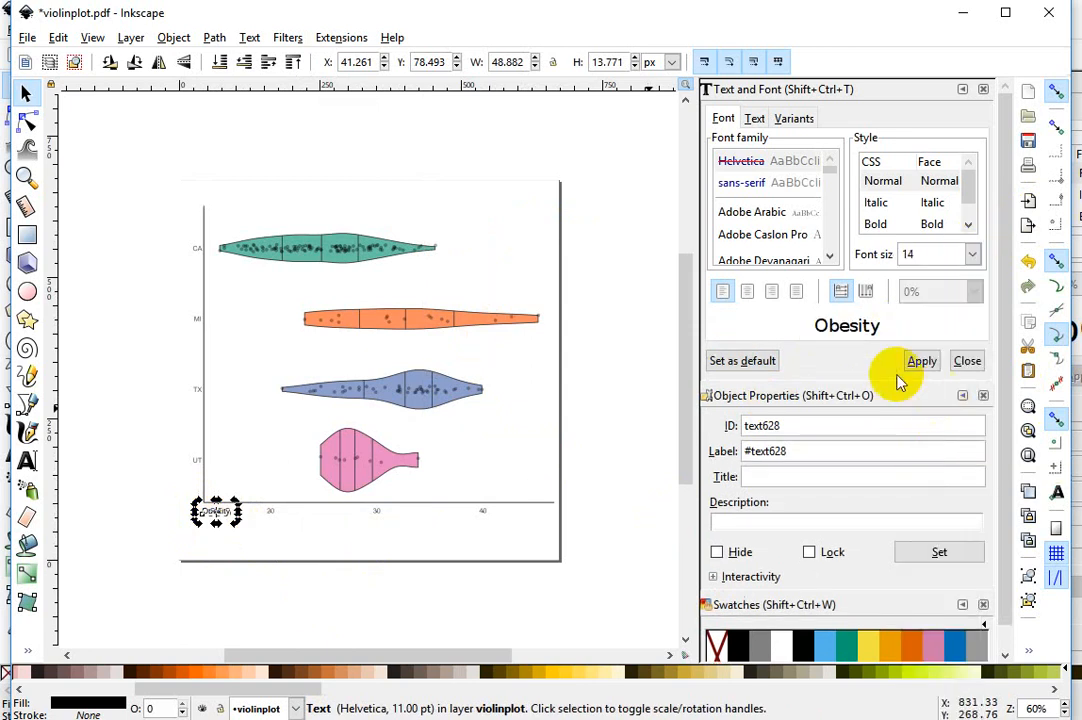
click(921, 360)
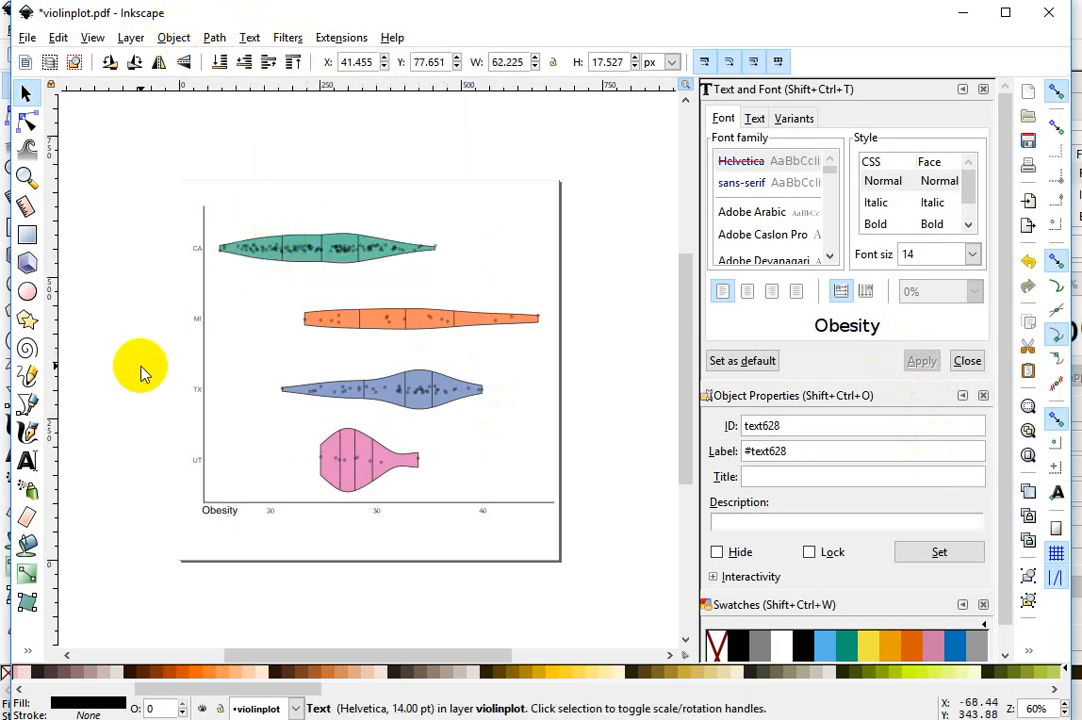
Step: Edit the title text so it reads 'Obesity Rates' on two lines
click(219, 511)
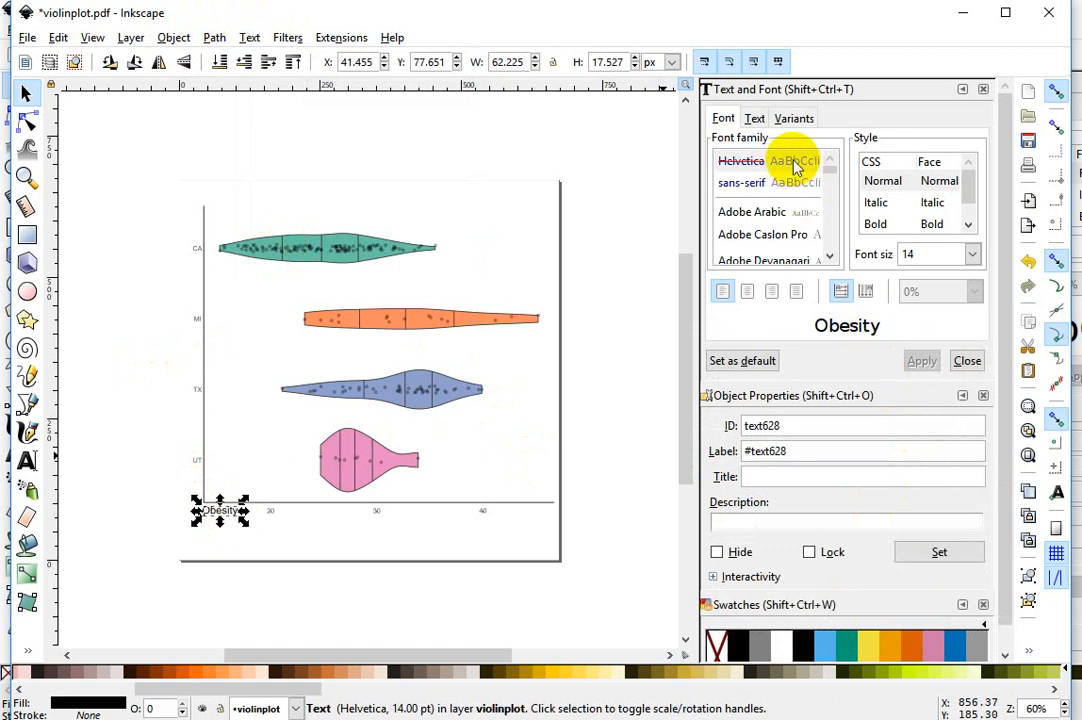
click(754, 118)
text(Rat)
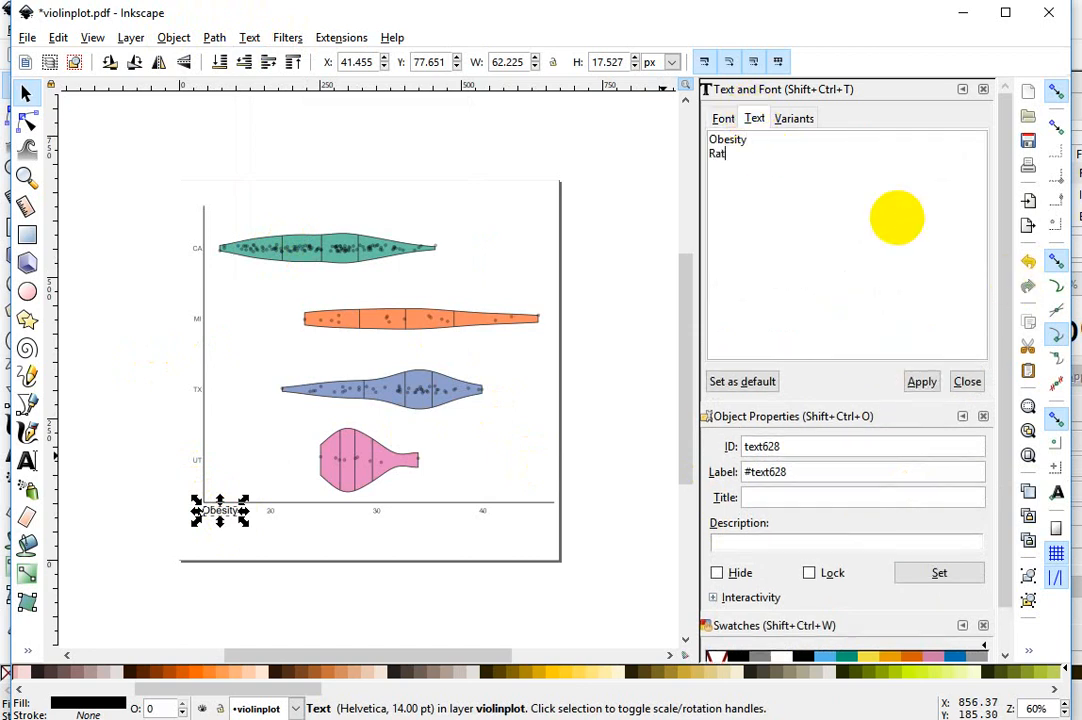
text(s)
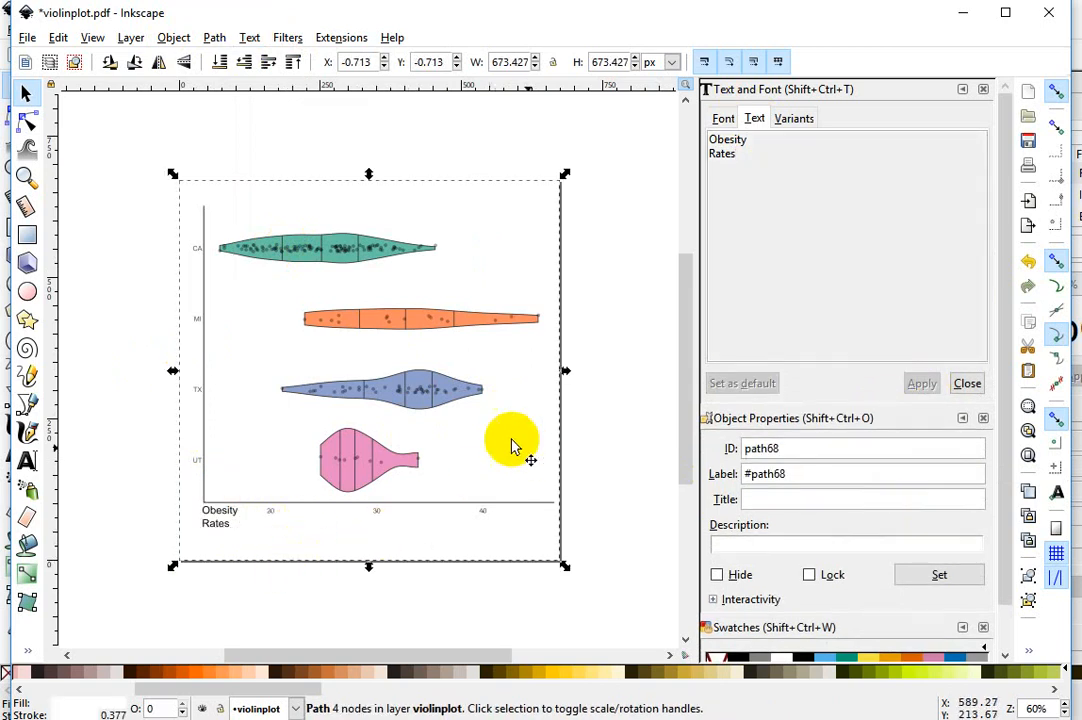
mouse_move(380, 285)
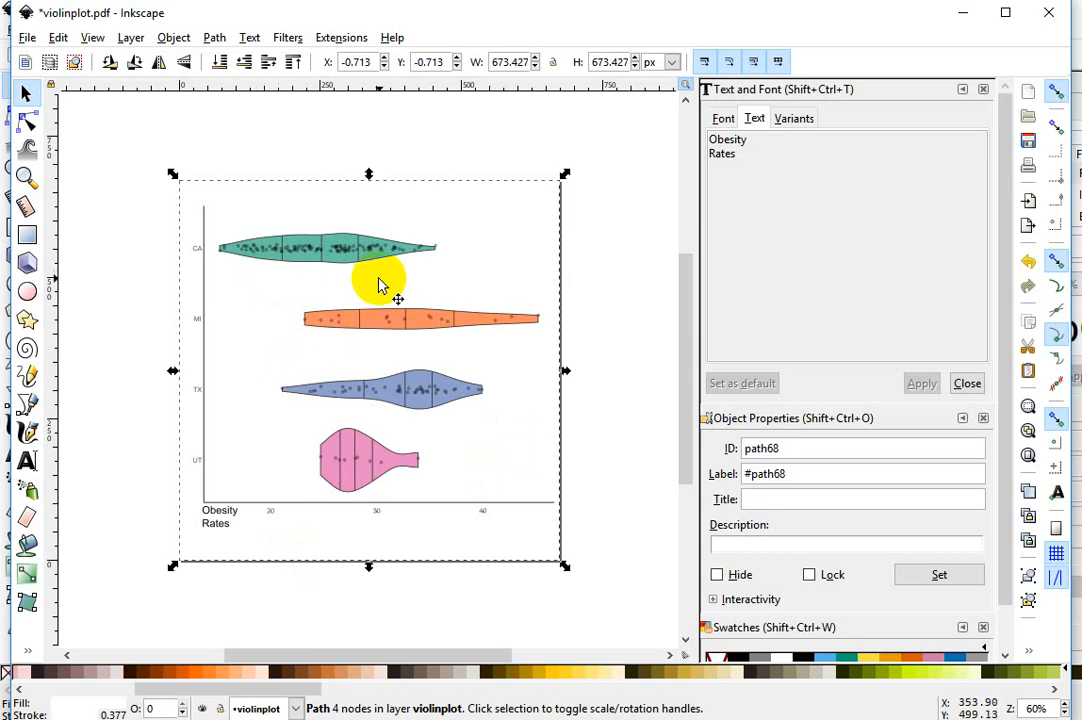
mouse_move(338, 248)
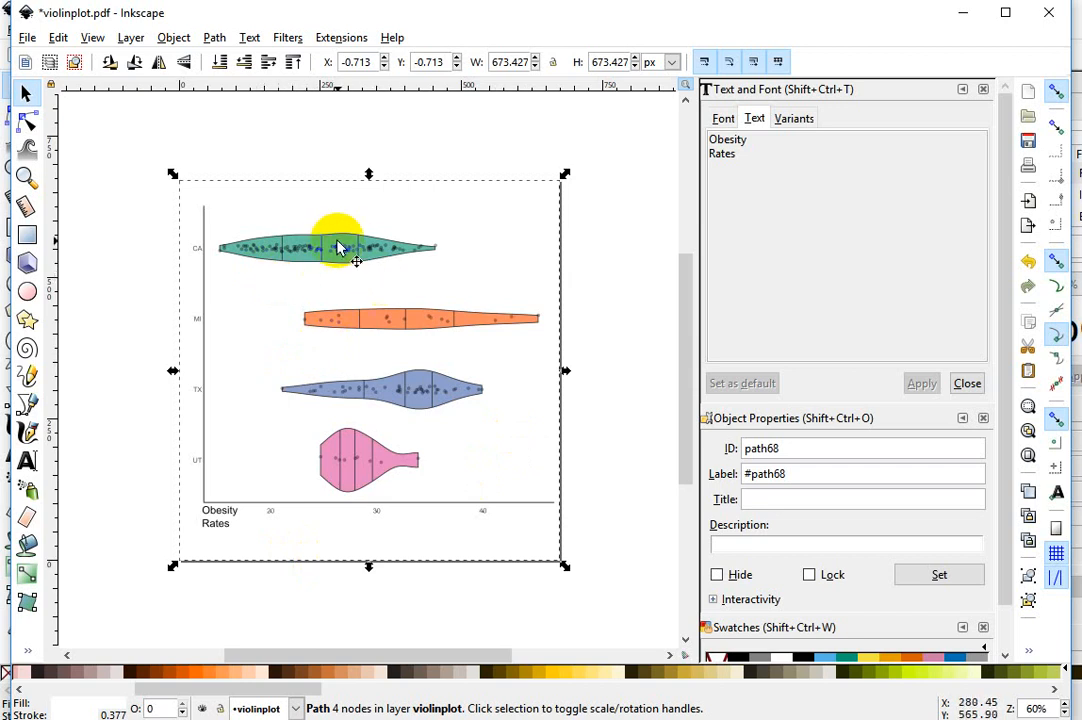
Step: Ungroup the plot further, then select the CA violin body and right-click it
right_click(340, 248)
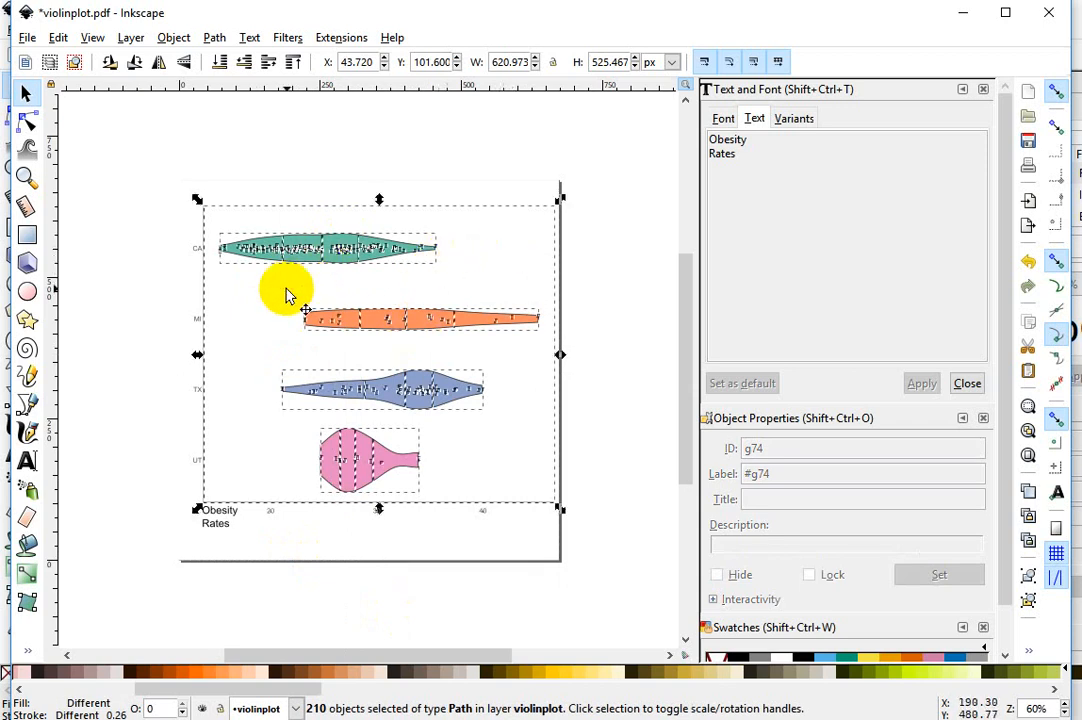
click(340, 270)
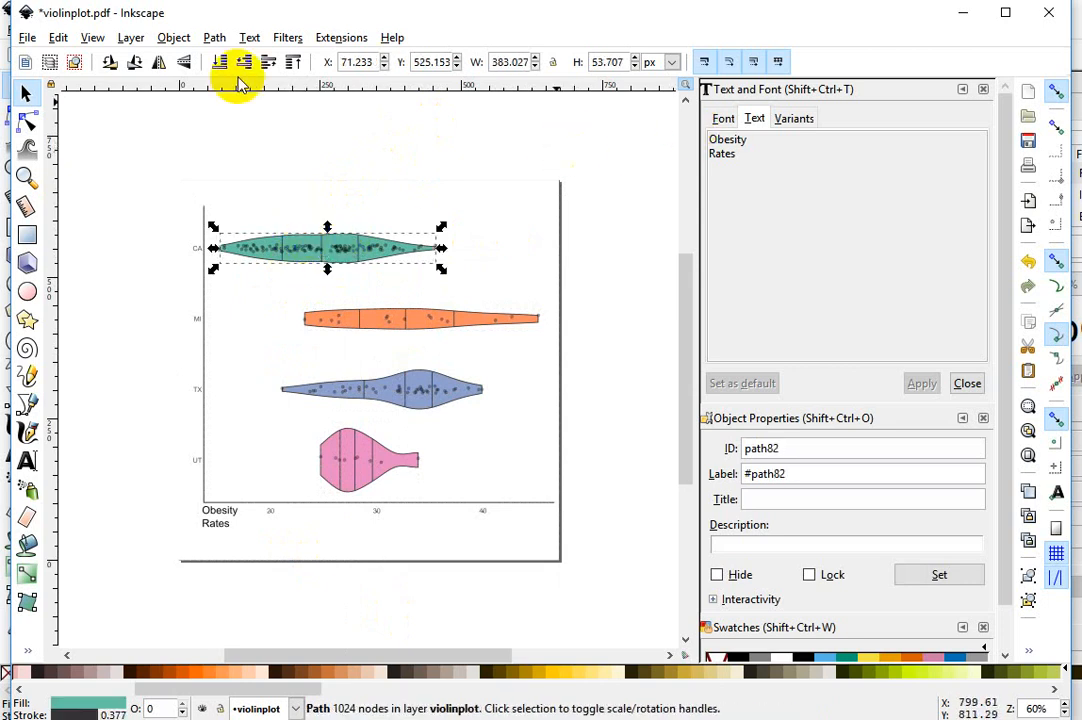
mouse_move(550, 96)
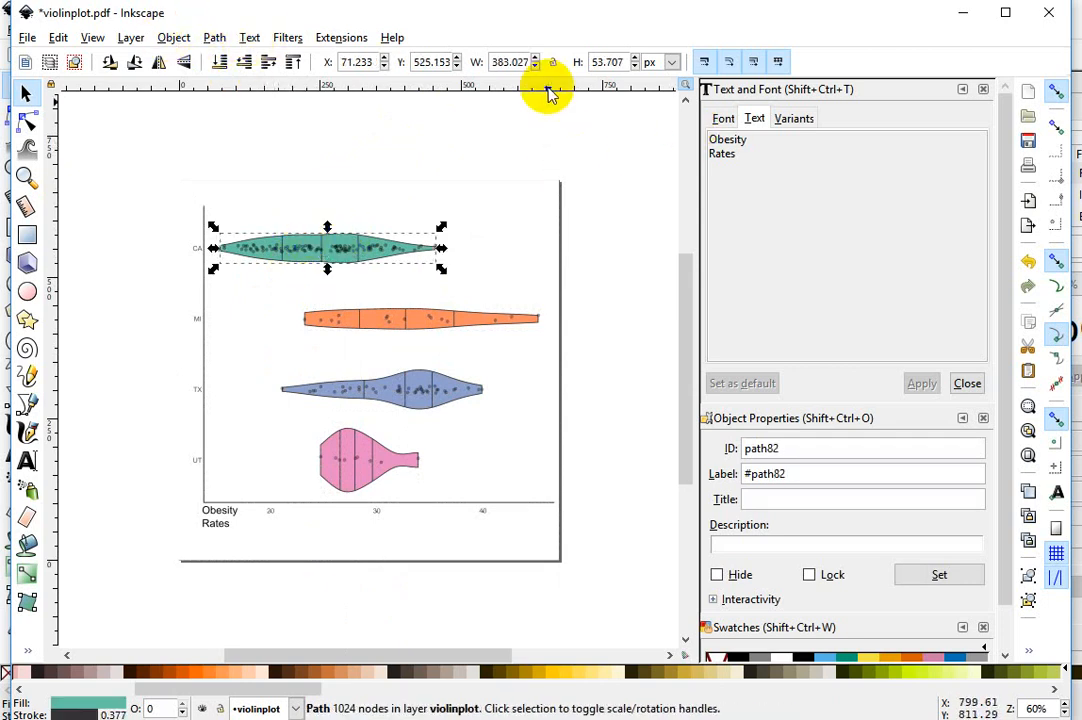
click(188, 37)
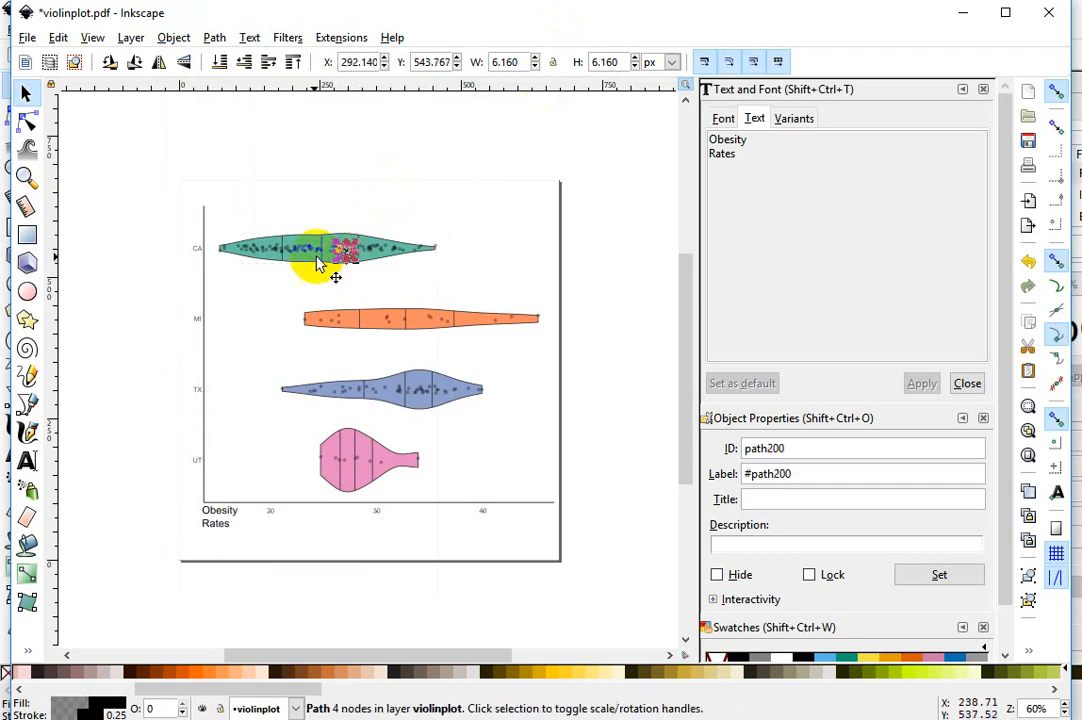
click(328, 248)
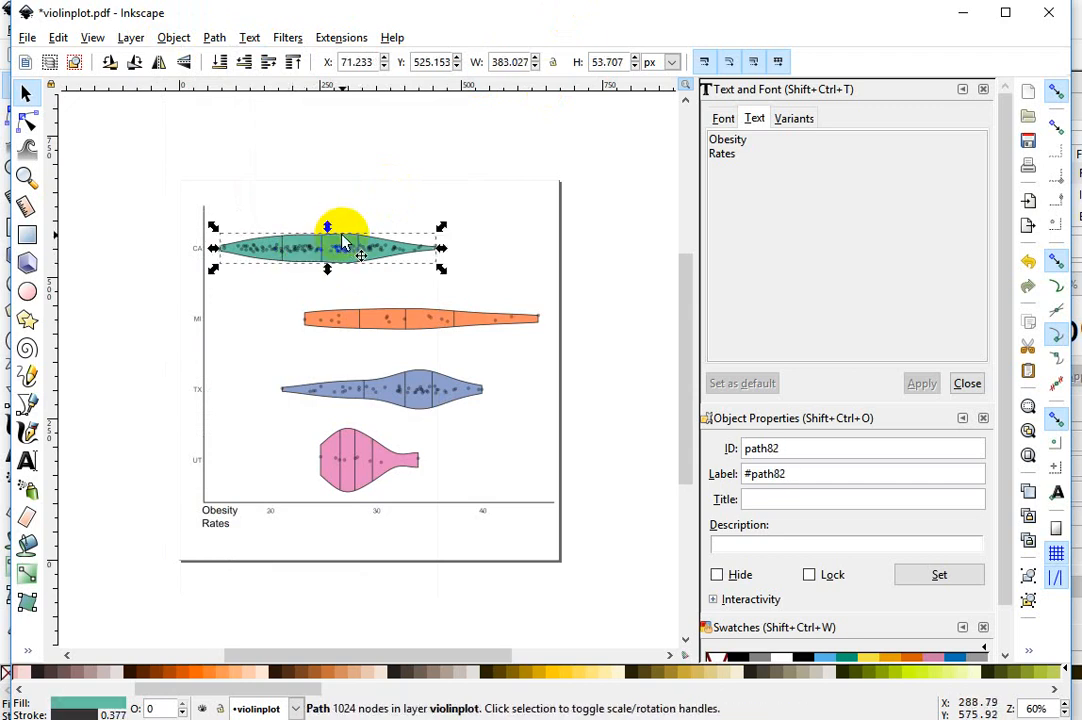
right_click(345, 248)
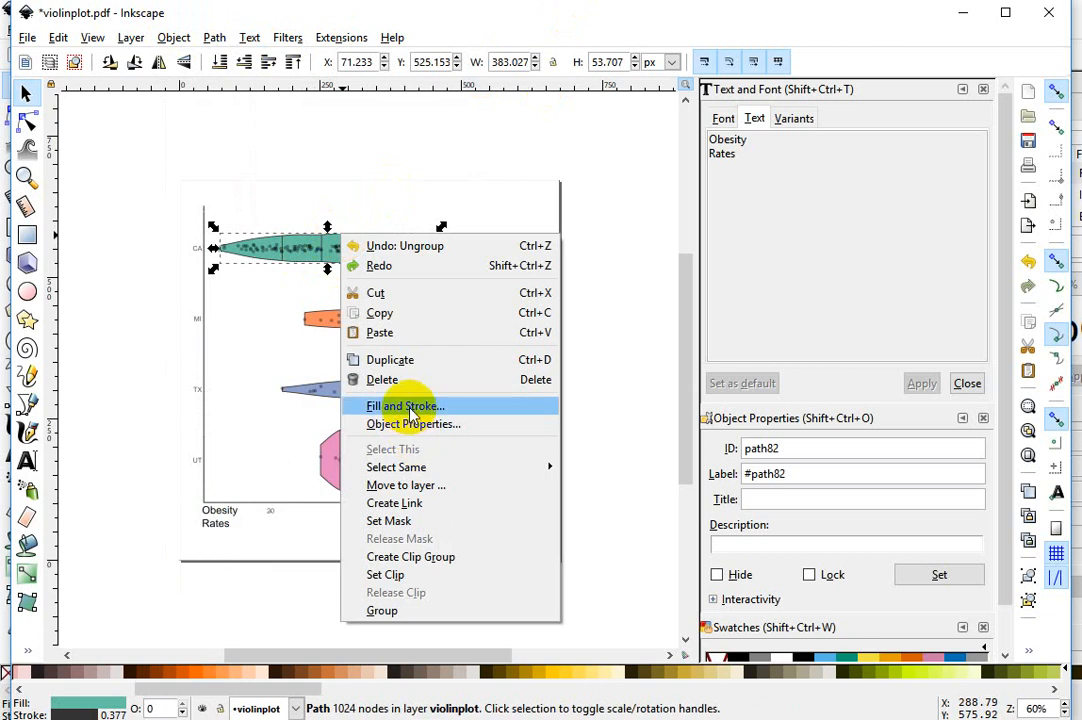
Step: Desaturate the CA, TX and UT violin fills toward grey on the colour wheel
click(402, 406)
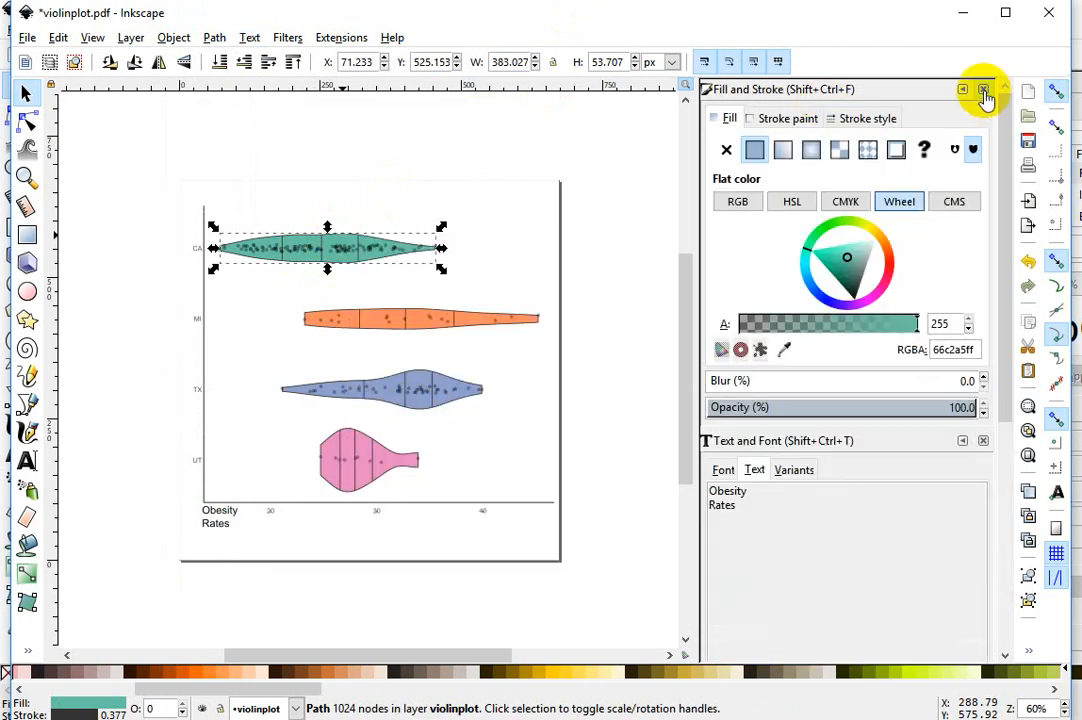
mouse_move(915, 305)
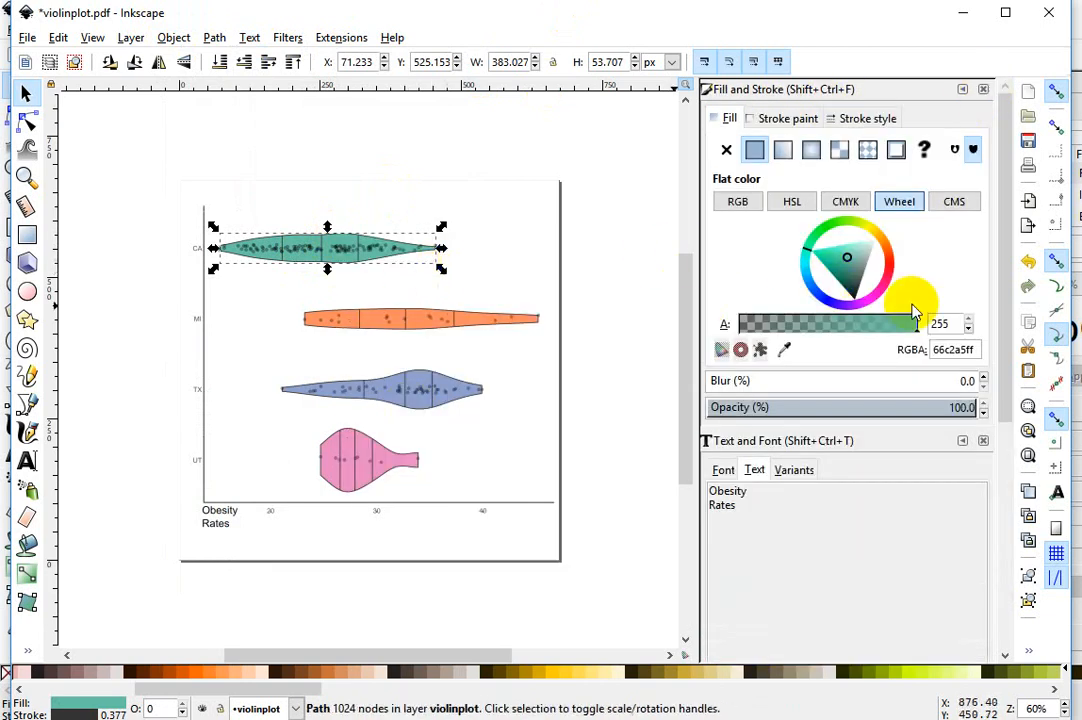
click(737, 201)
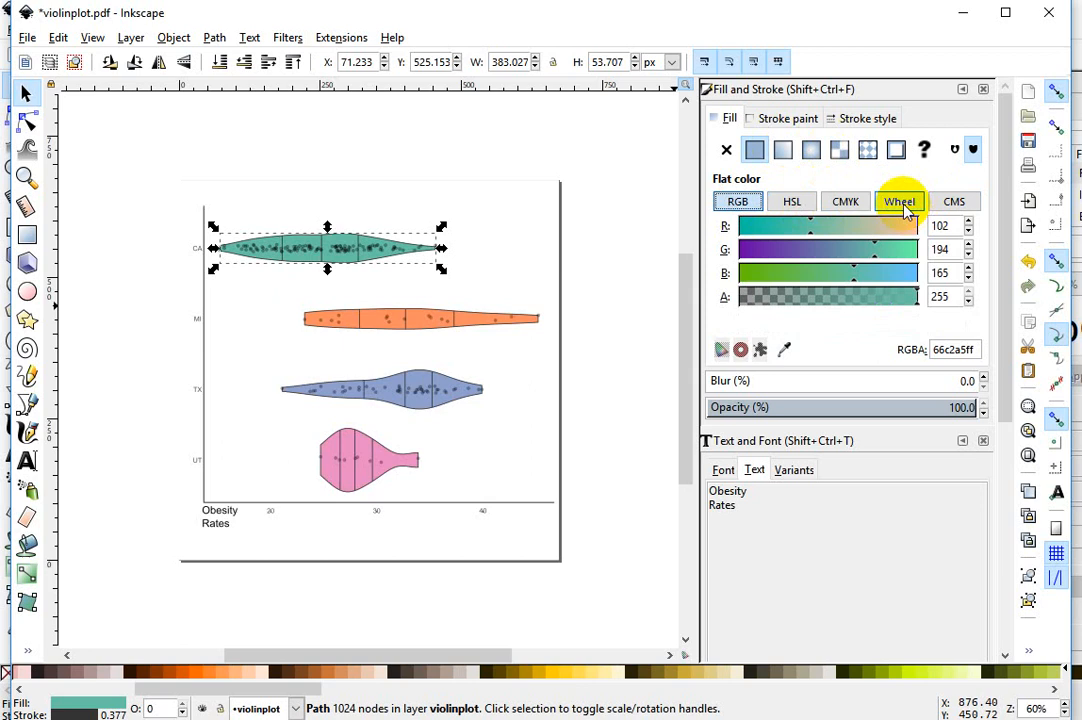
click(899, 201)
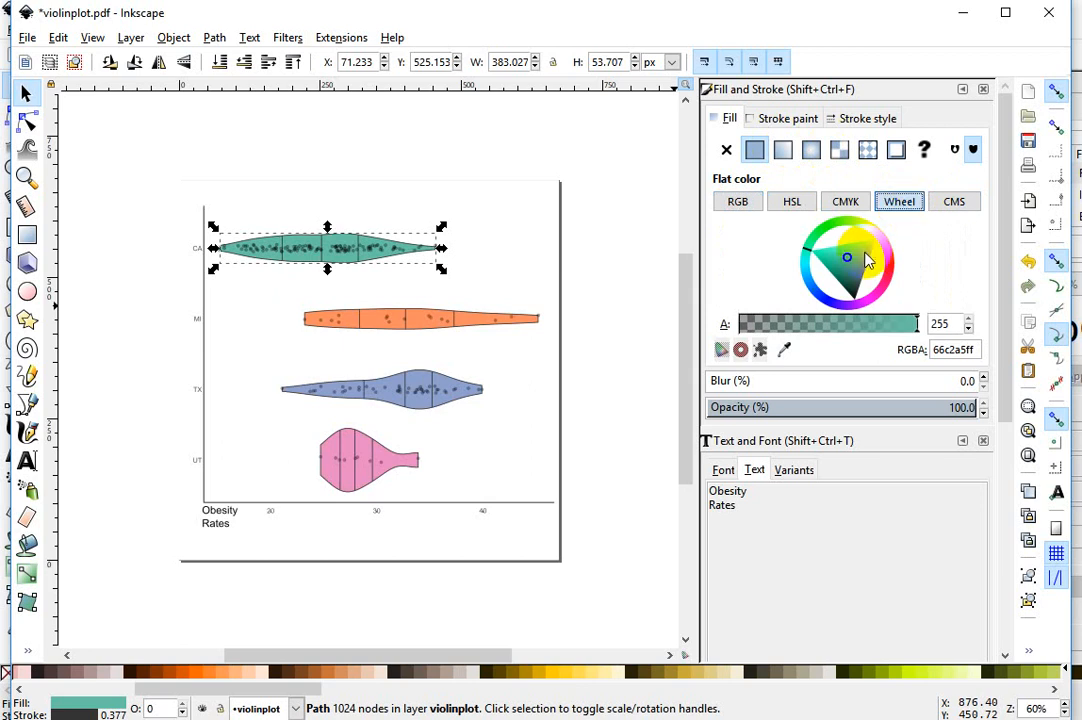
click(862, 252)
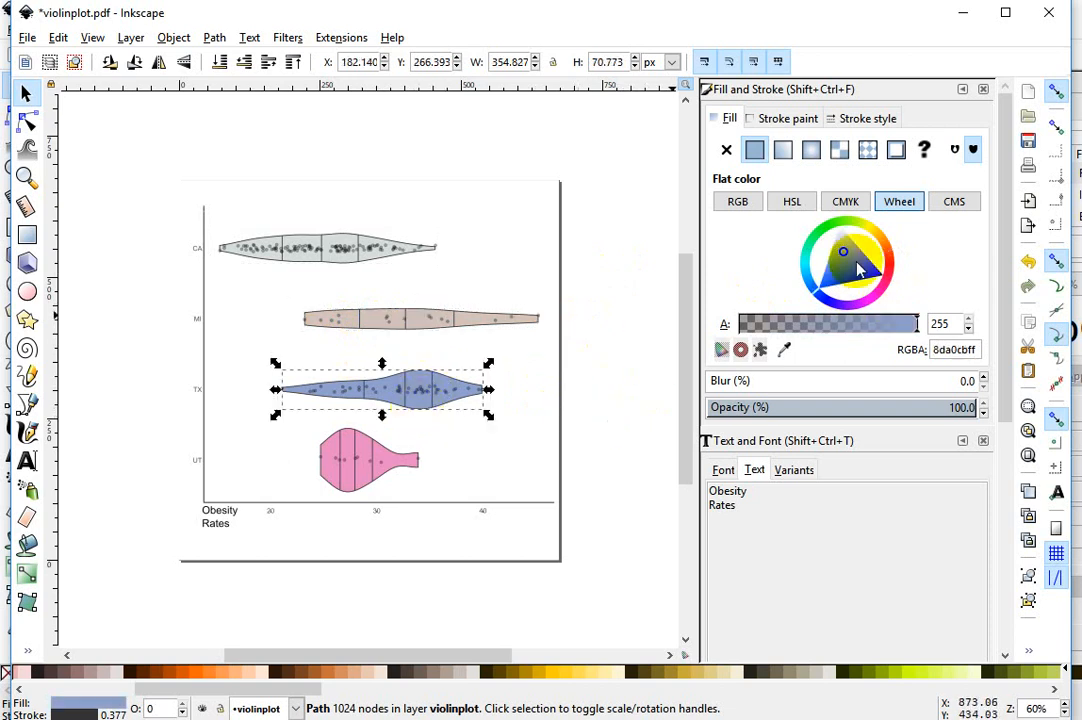
click(845, 248)
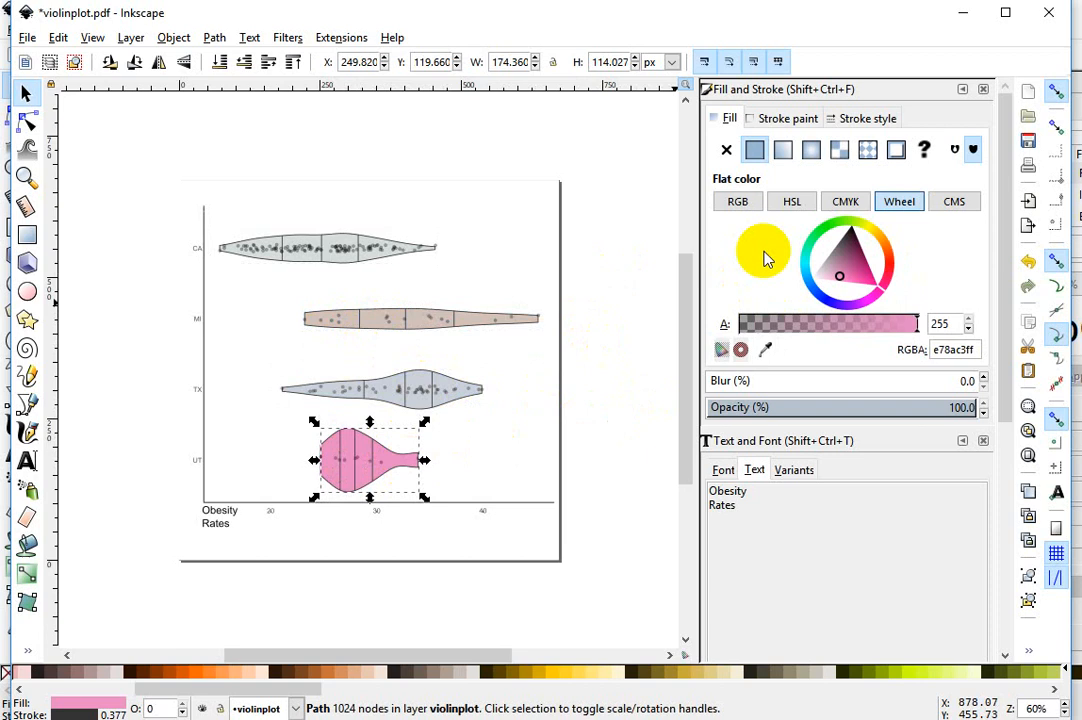
click(821, 271)
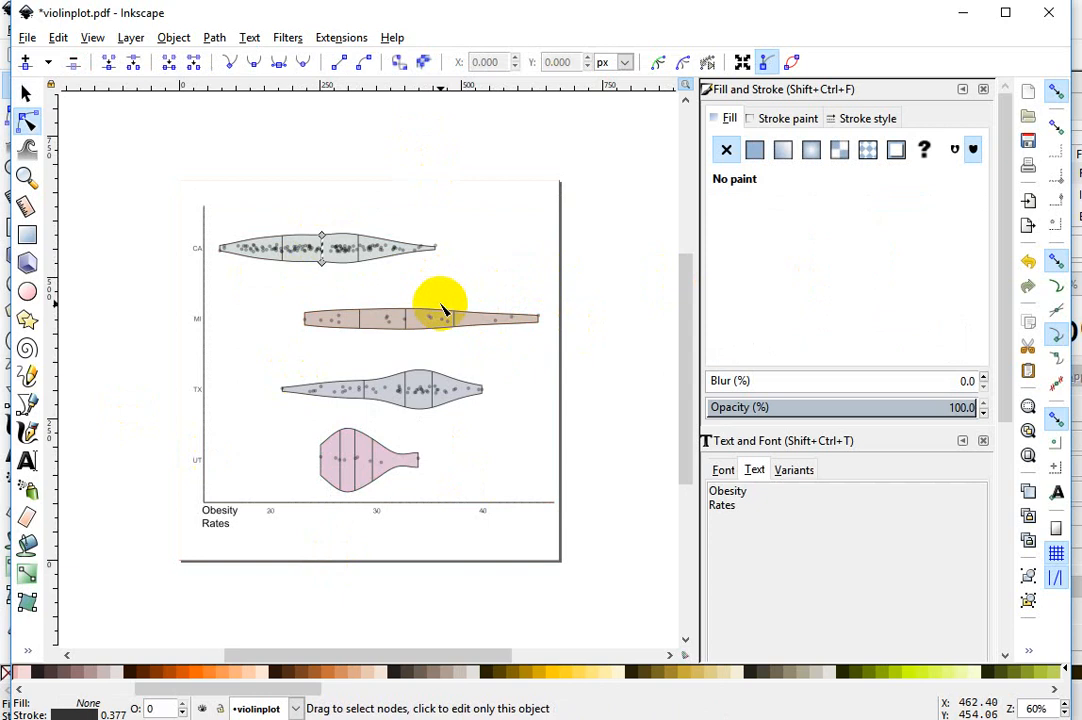
mouse_move(406, 318)
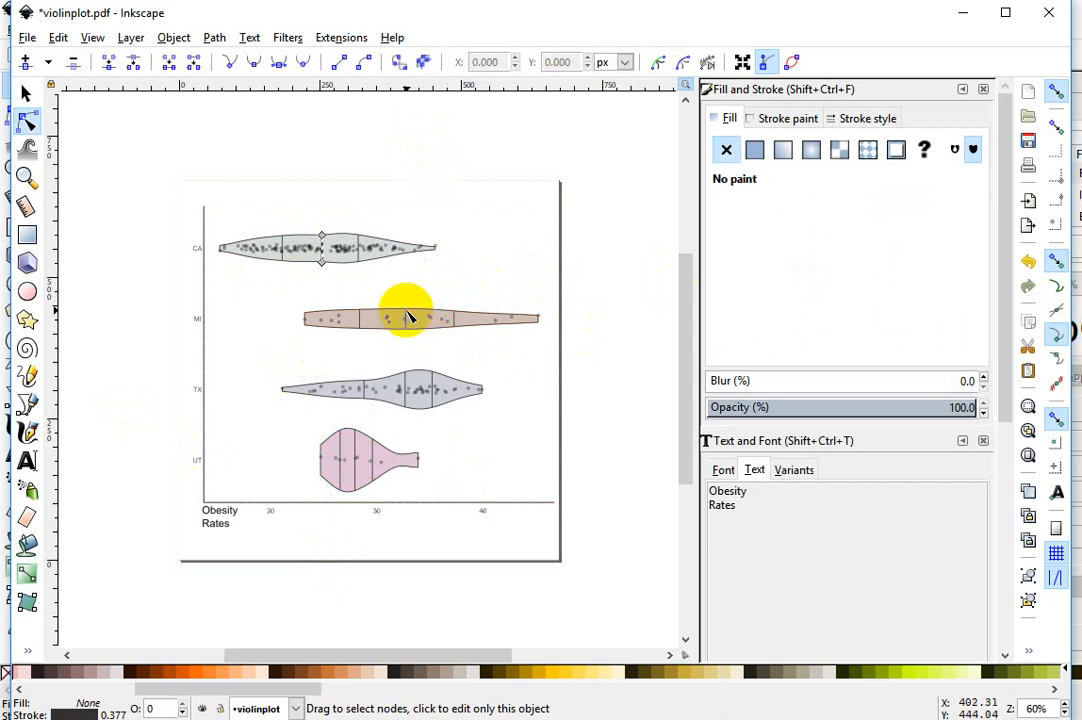
Step: Select the MI and UT median lines and give them a heavier stroke width
click(754, 149)
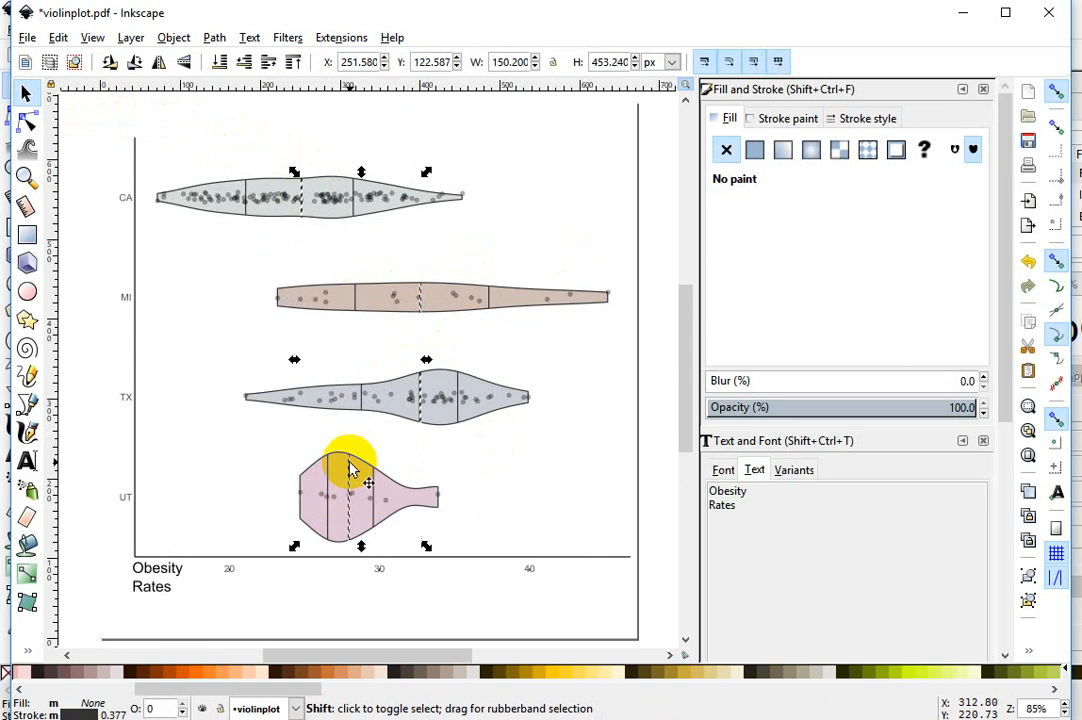
click(869, 118)
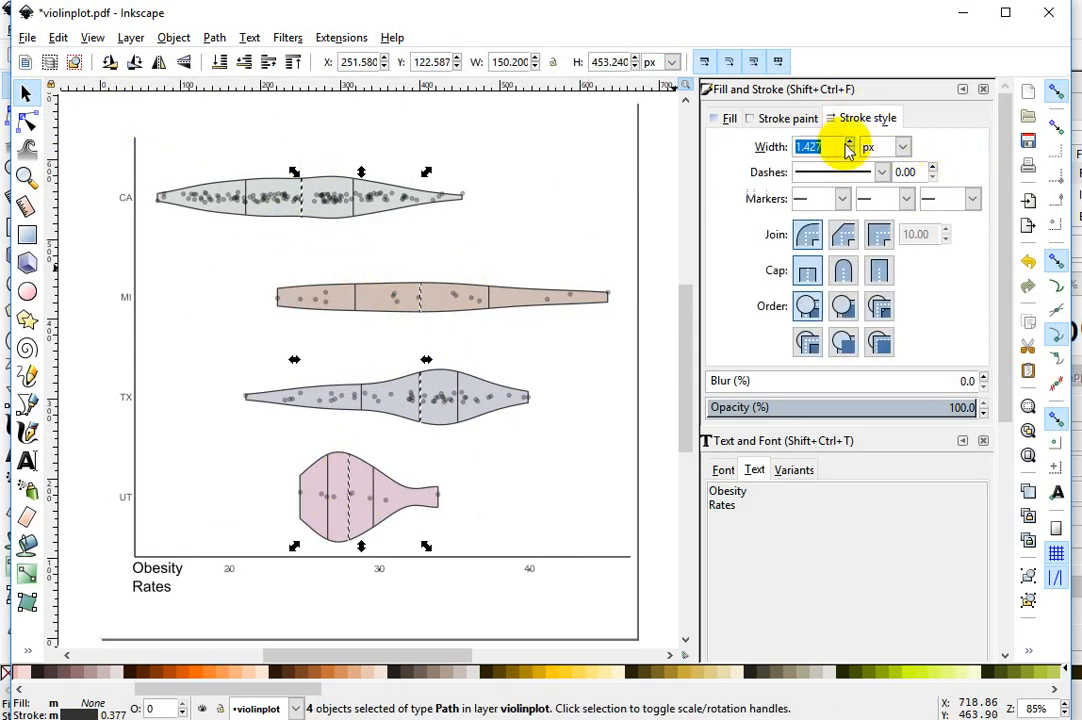
click(848, 142)
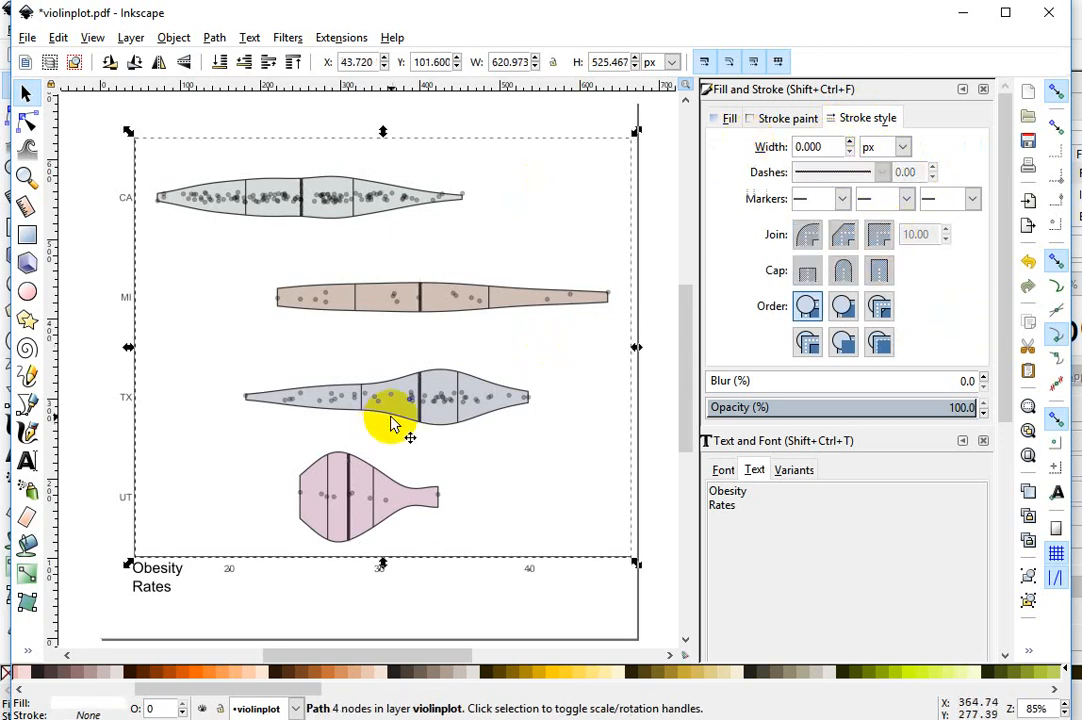
mouse_move(262, 193)
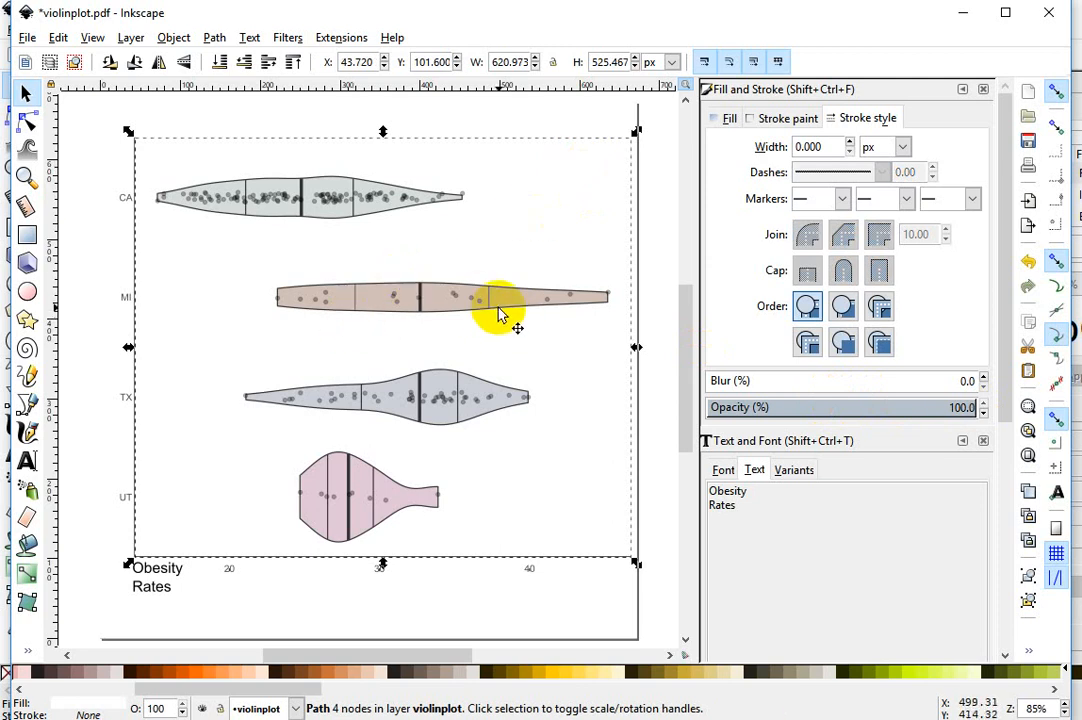
mouse_move(477, 322)
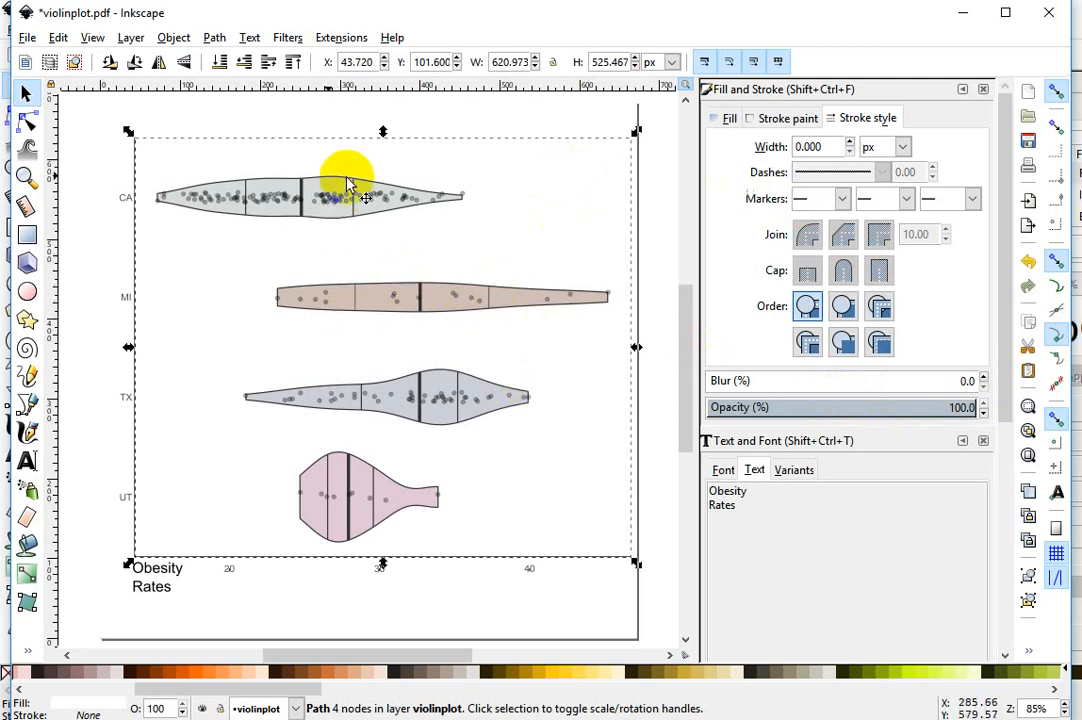
mouse_move(547, 290)
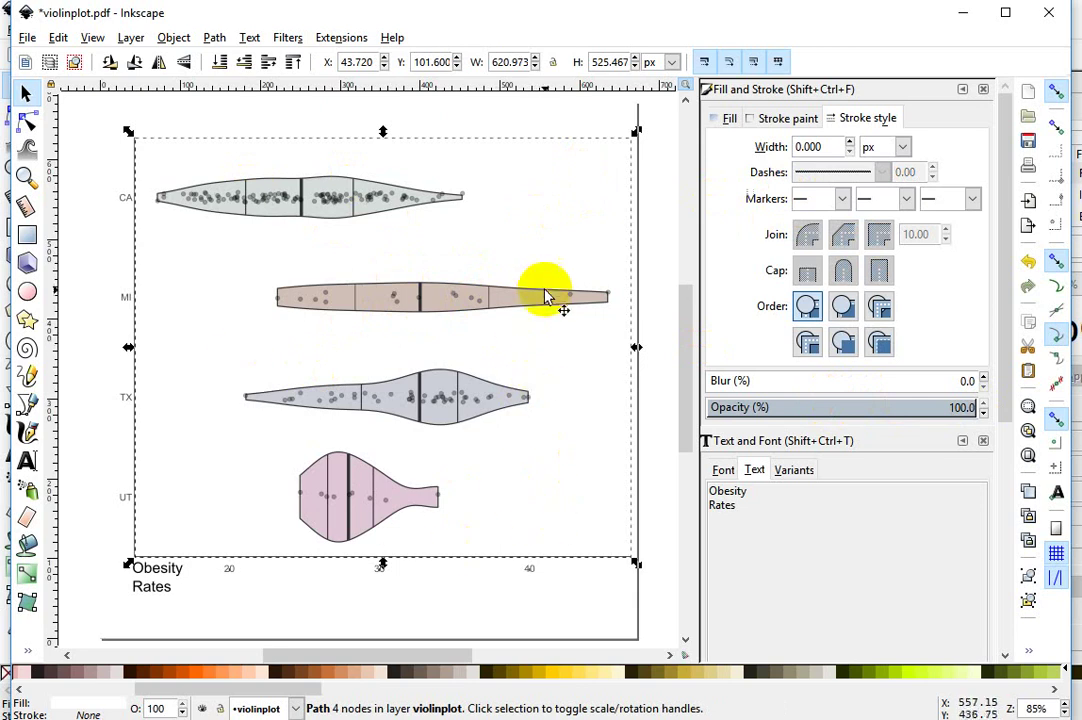
mouse_move(133, 500)
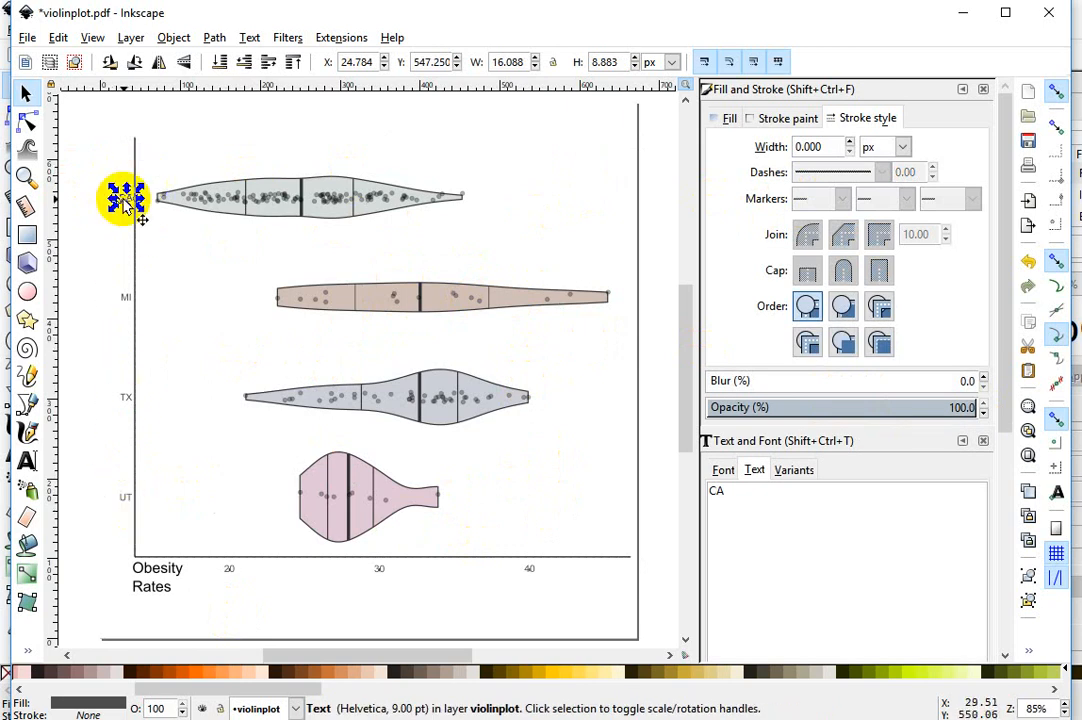
Step: Move the CA label beneath the top violin and change its text to 'California'
drag(125, 195, 293, 235)
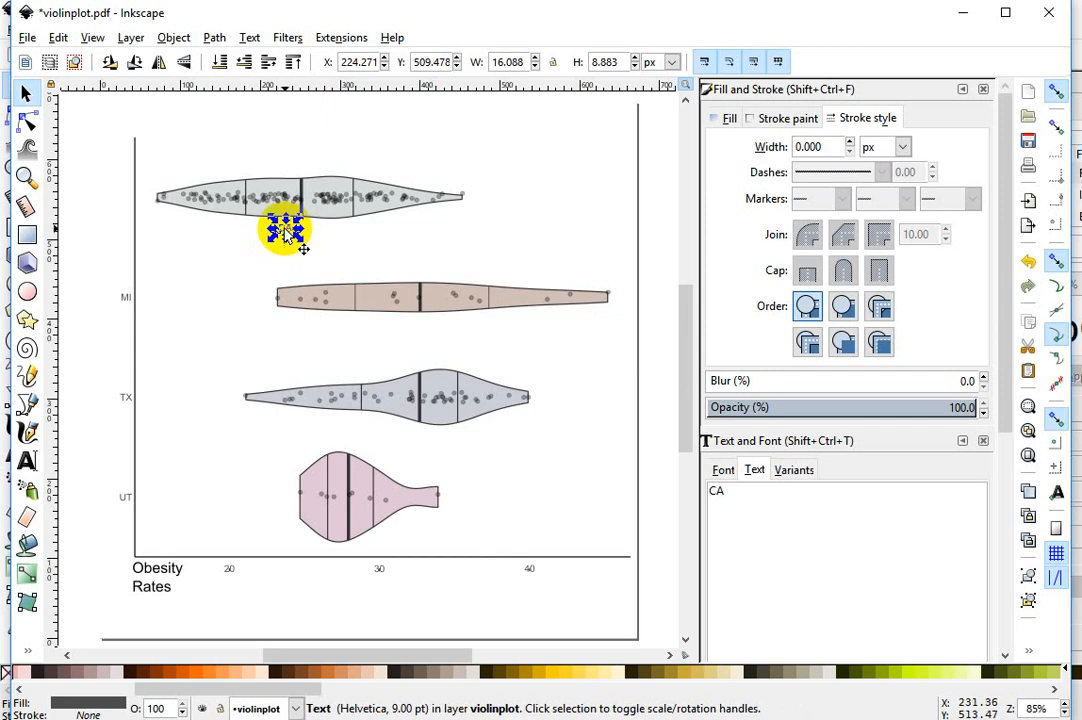
mouse_move(700, 240)
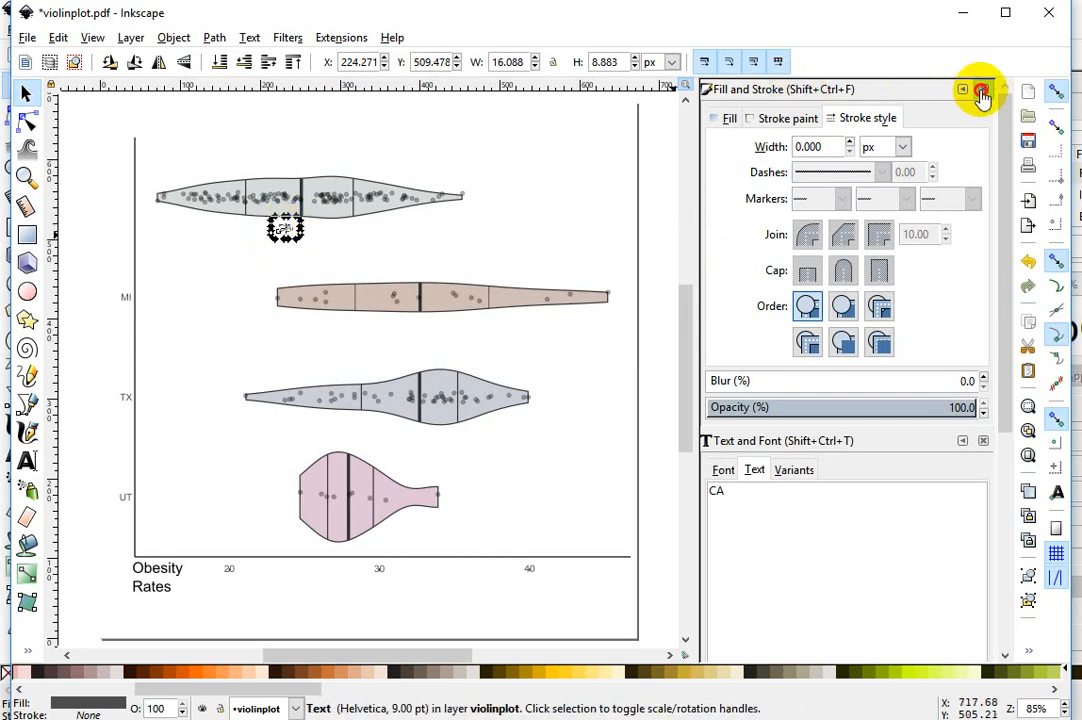
click(978, 90)
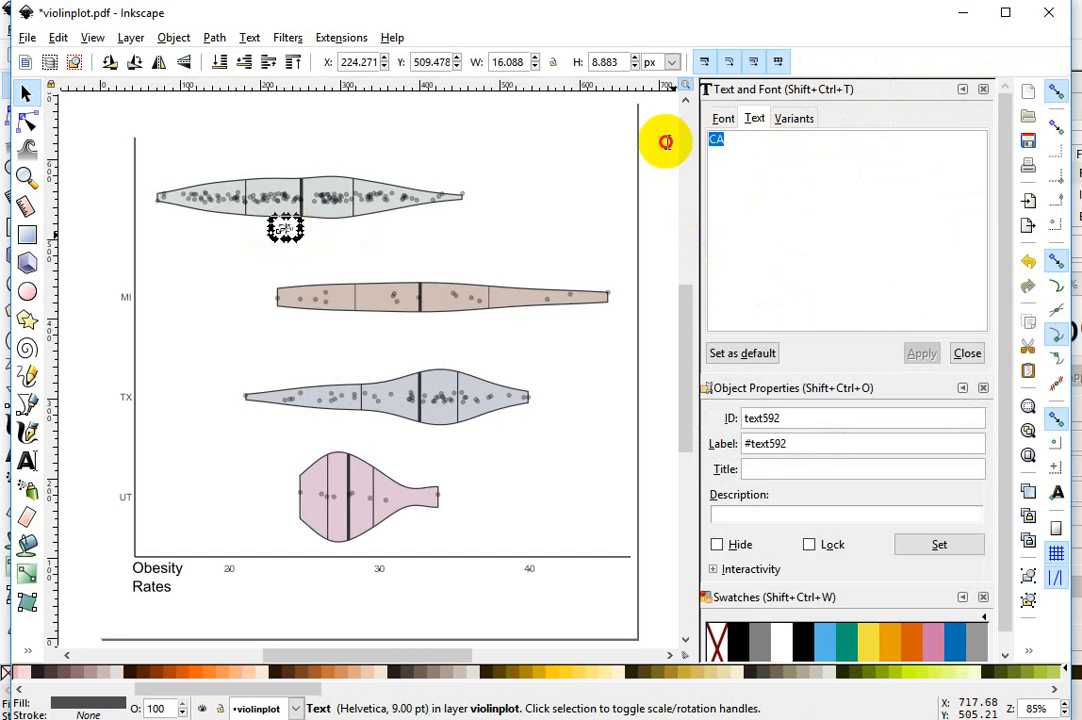
text(California)
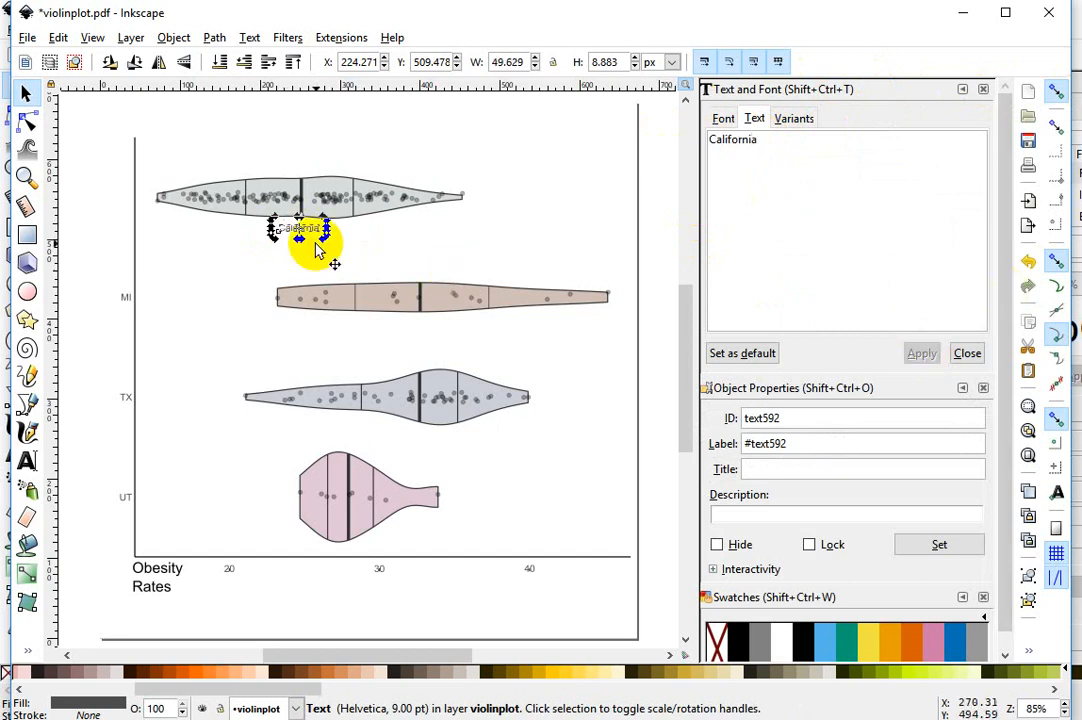
click(249, 37)
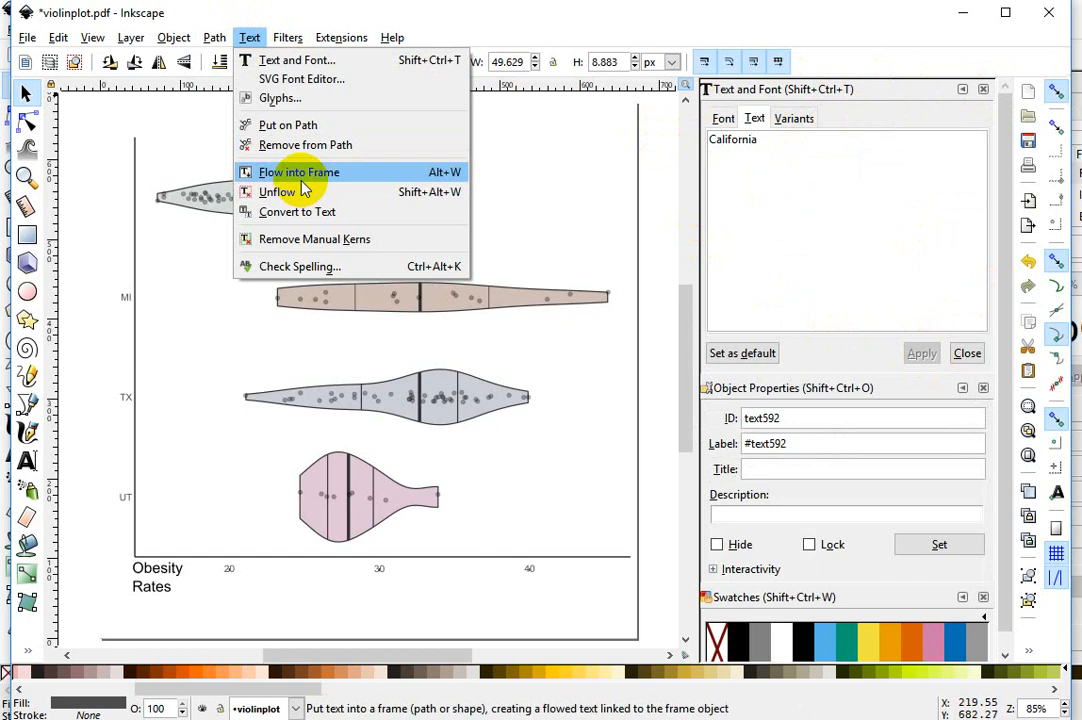
click(298, 172)
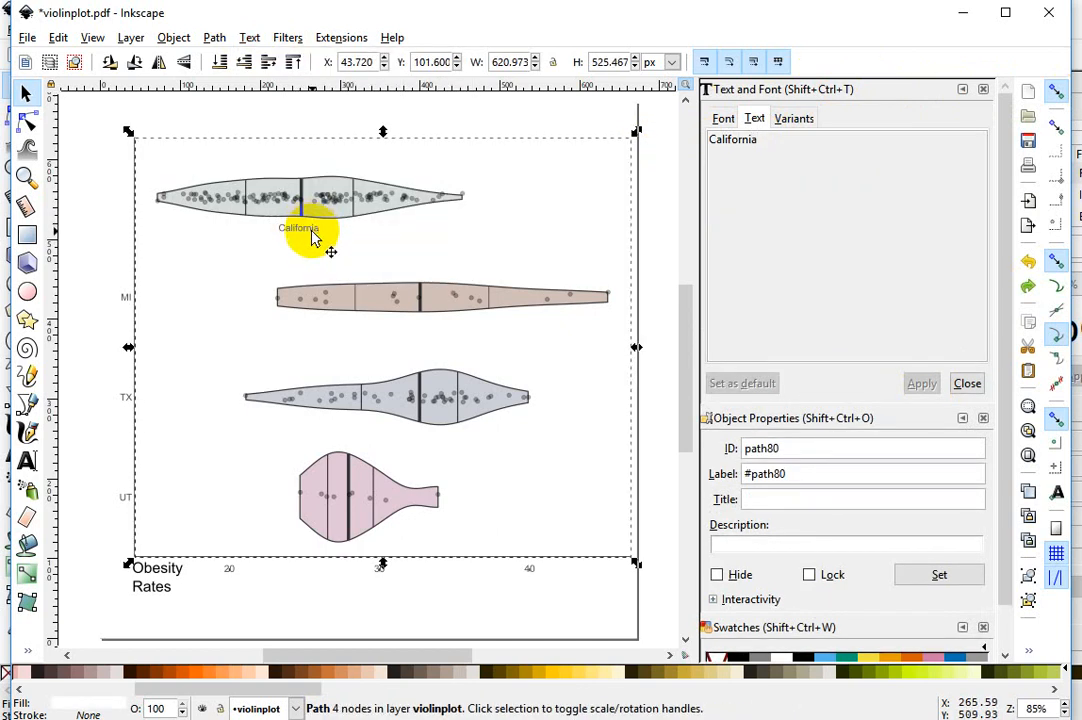
Step: Set the California label to 12 pt and centre it under the top violin
click(300, 228)
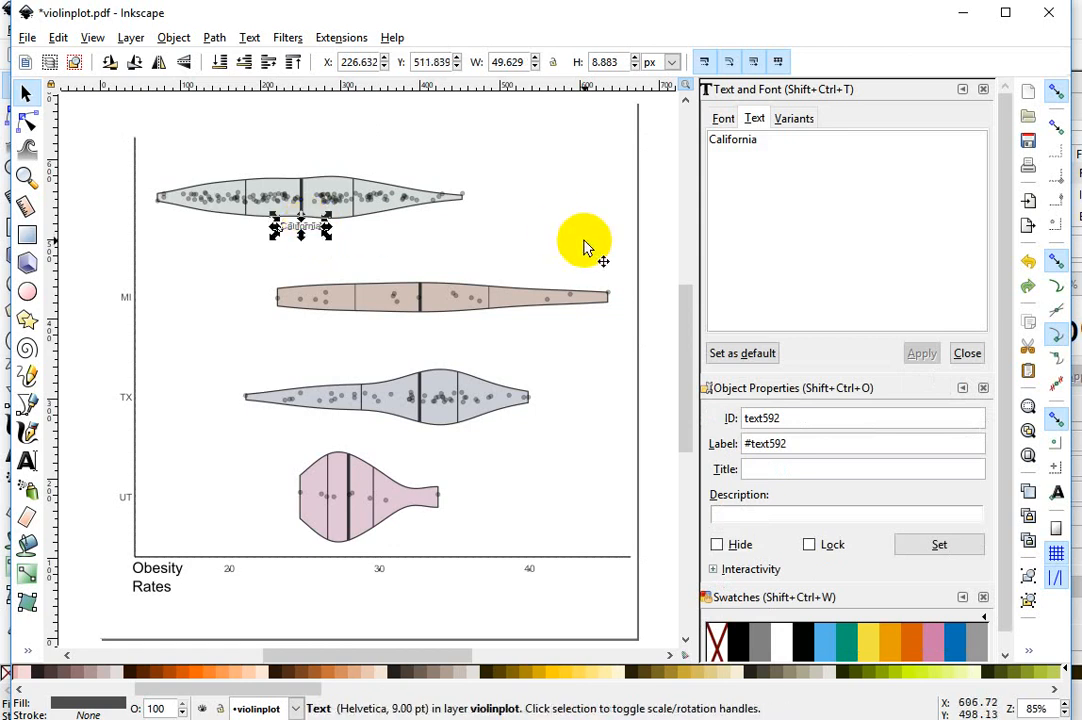
click(722, 118)
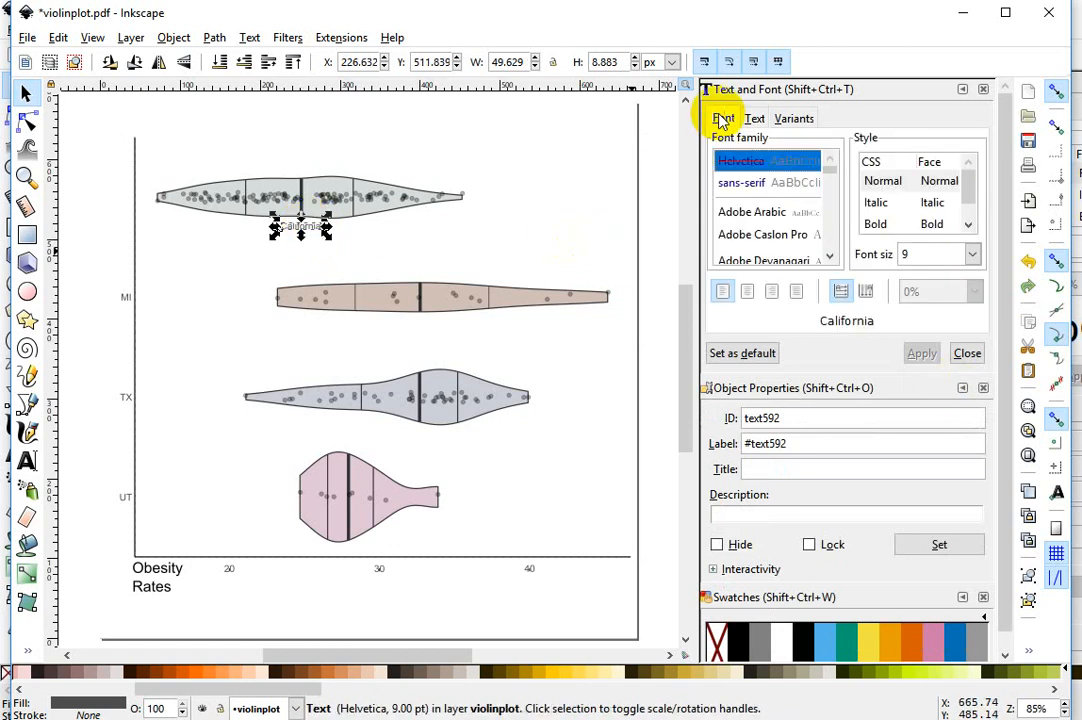
click(970, 254)
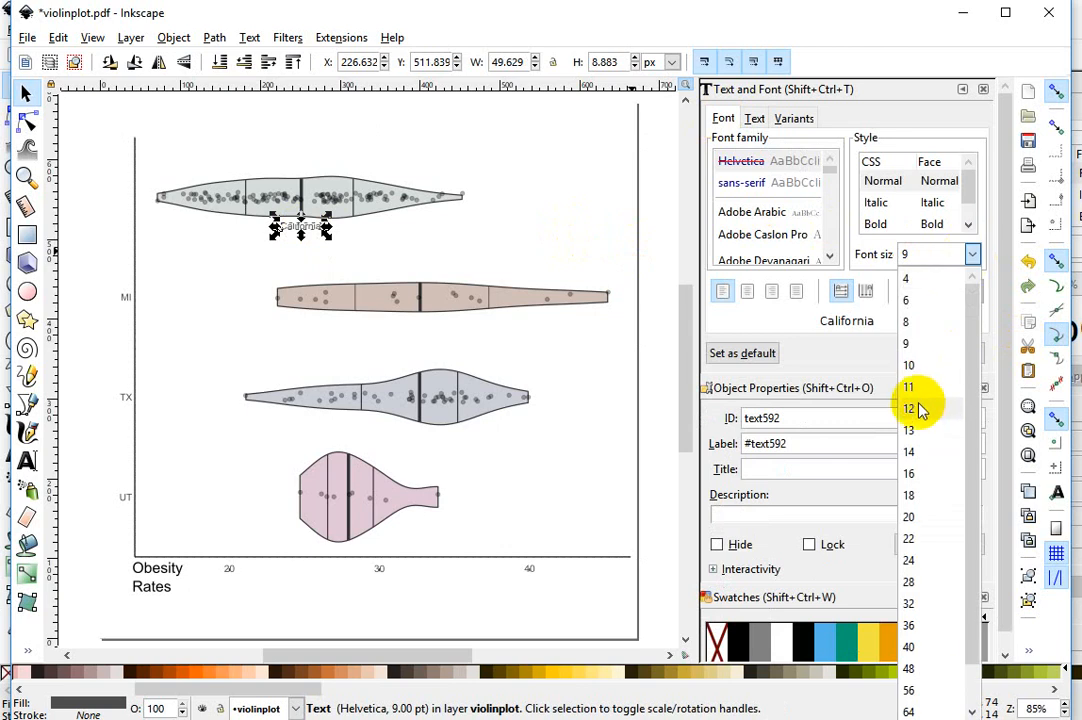
click(908, 408)
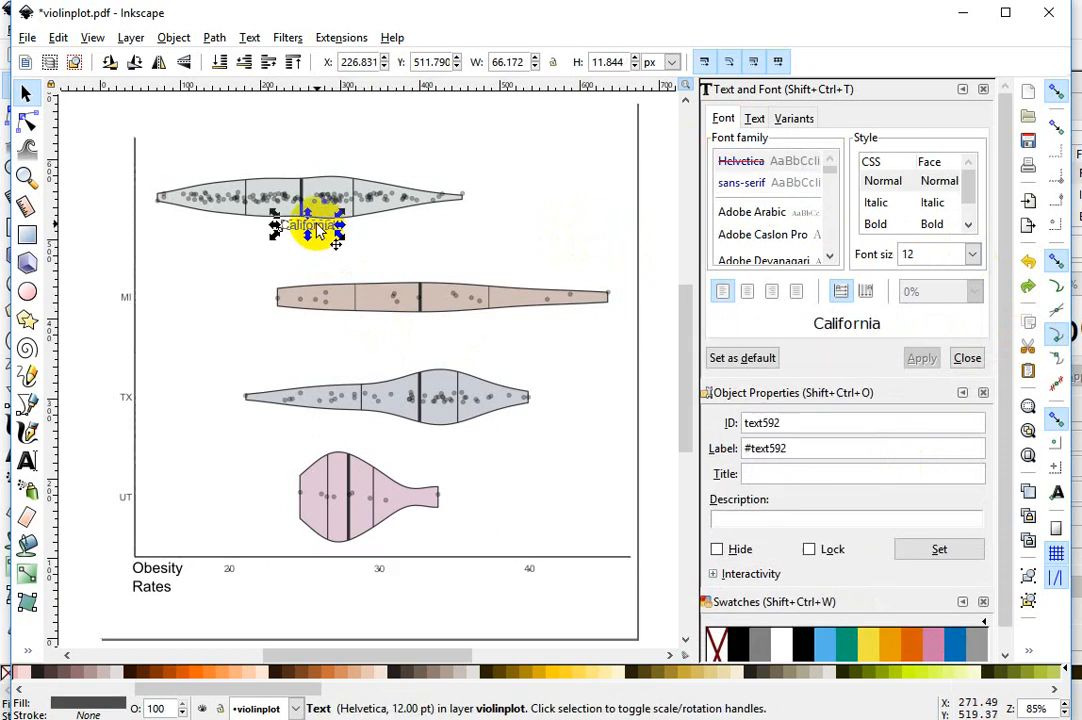
drag(315, 225, 303, 230)
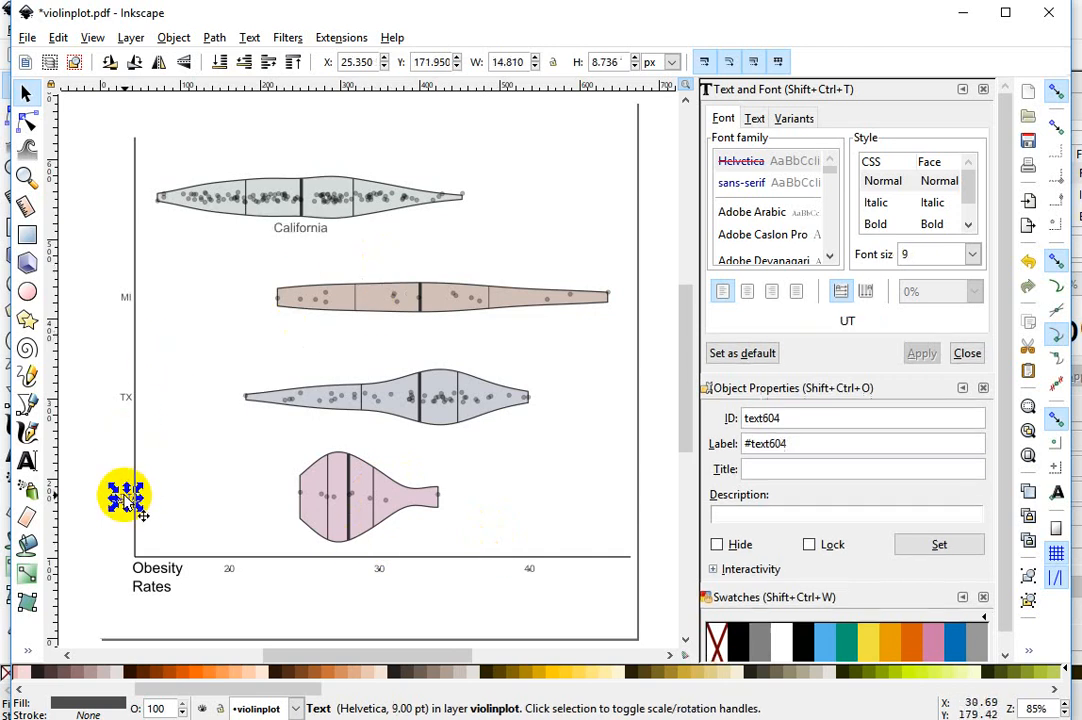
Step: Drag the UT label from the y-axis to just beneath the bottom violin
drag(126, 497, 247, 553)
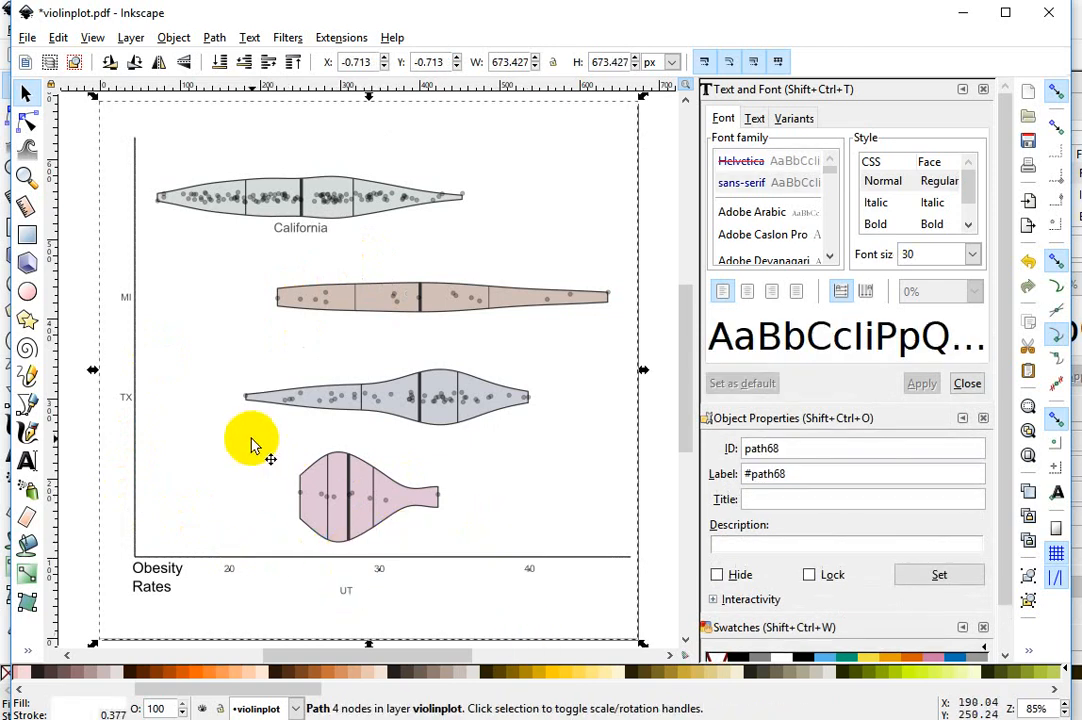
drag(250, 445, 322, 473)
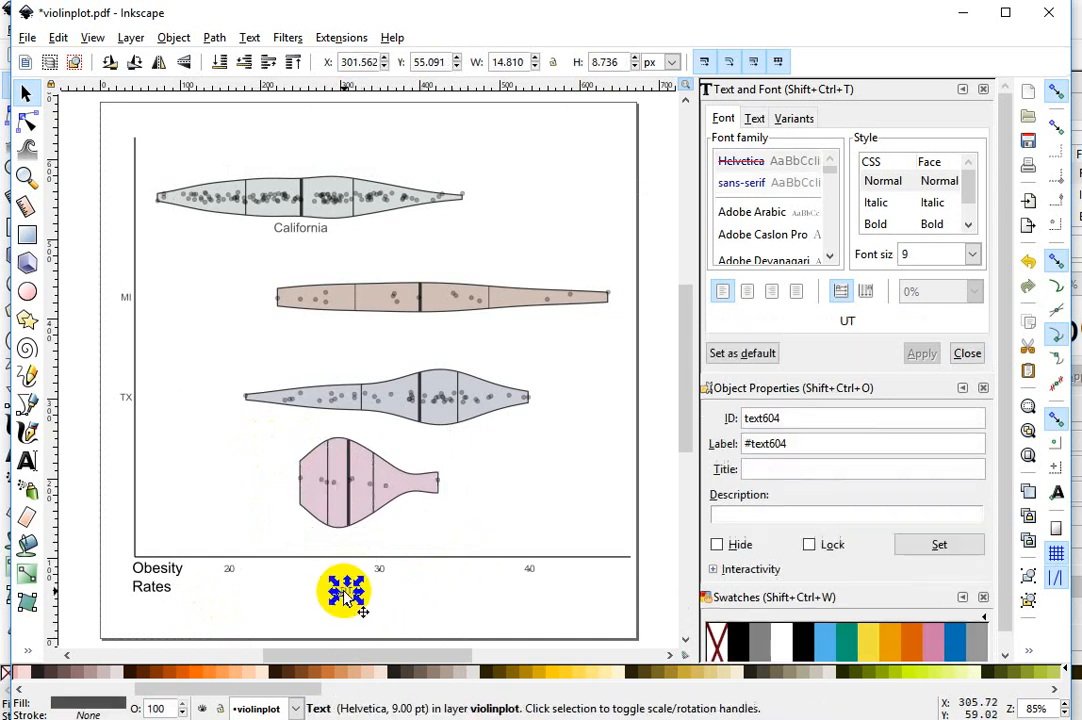
drag(344, 593, 342, 548)
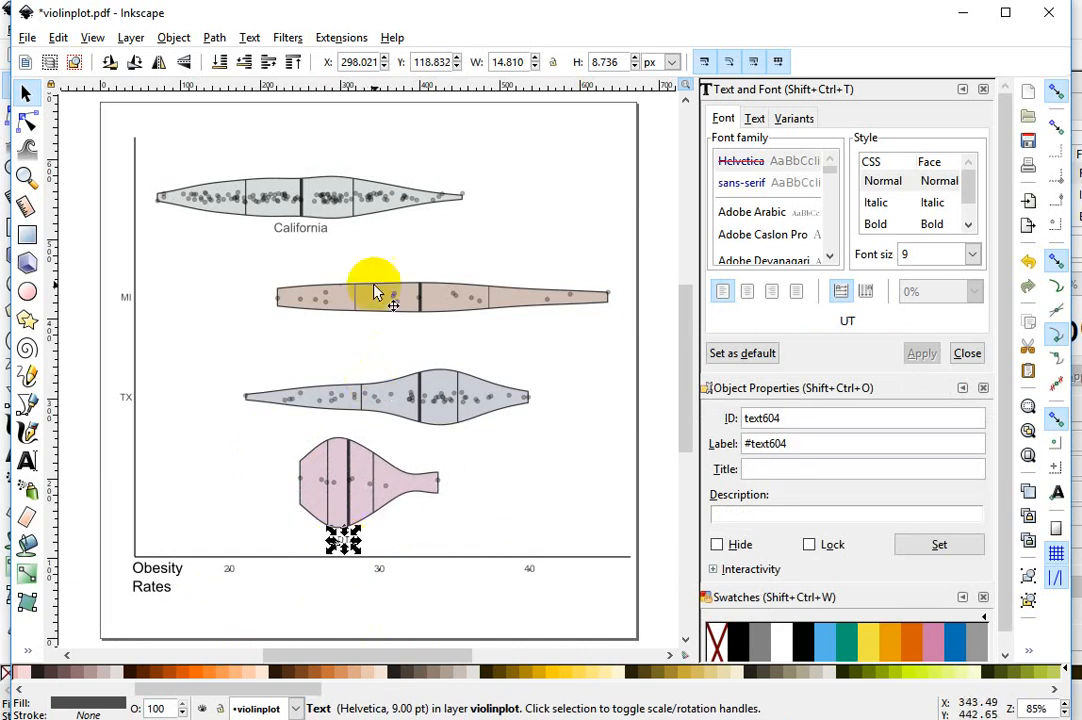
mouse_move(437, 447)
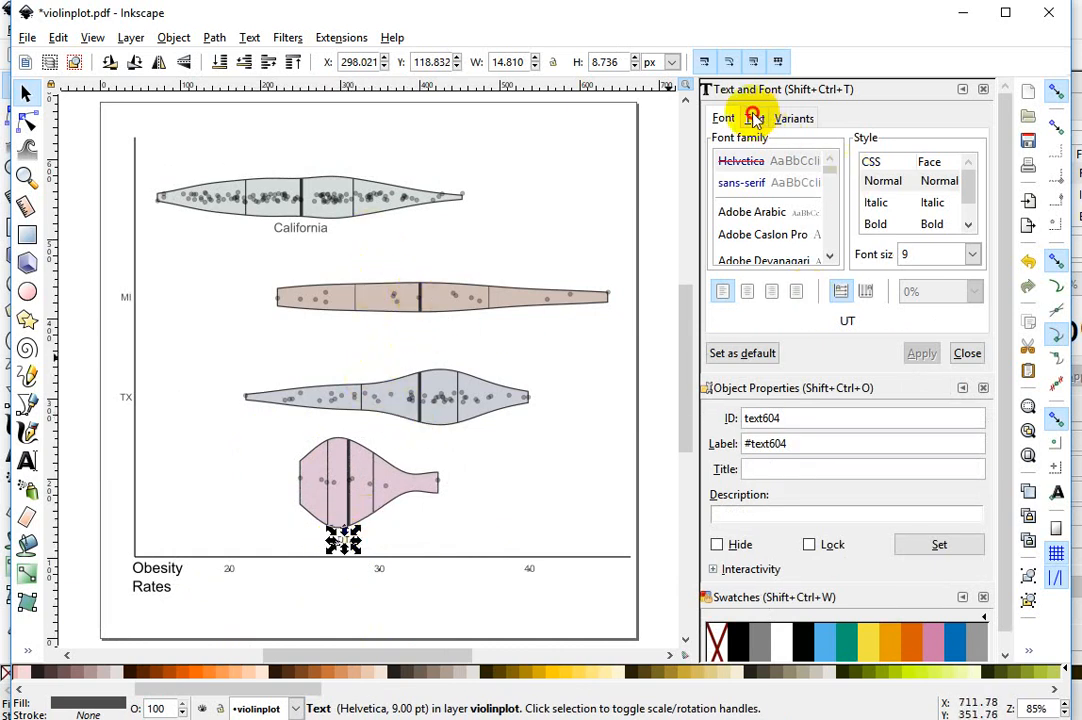
Step: Rename UT to 'Utah', remove its manual kerns, and enlarge its font size
click(754, 118)
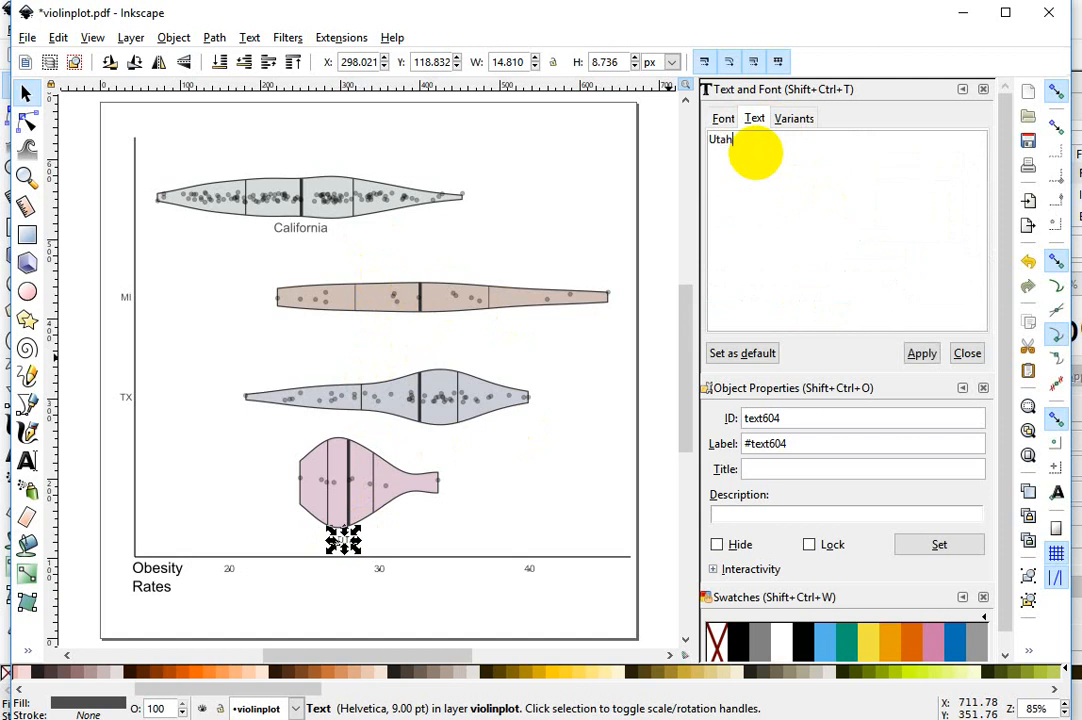
click(921, 353)
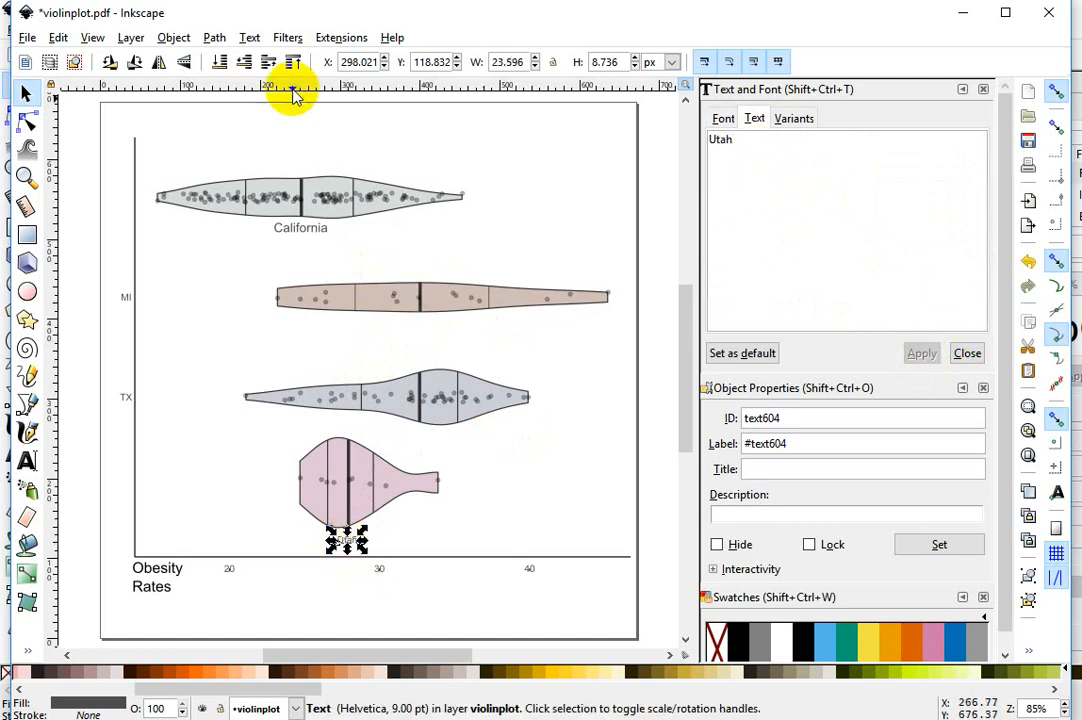
click(249, 37)
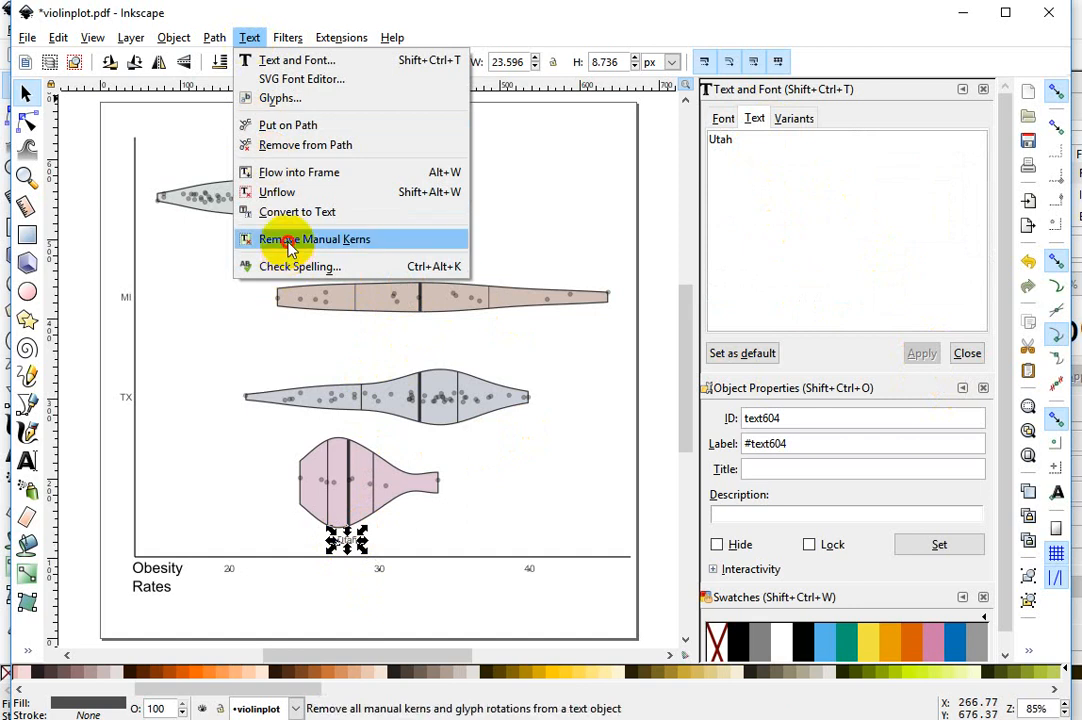
click(314, 239)
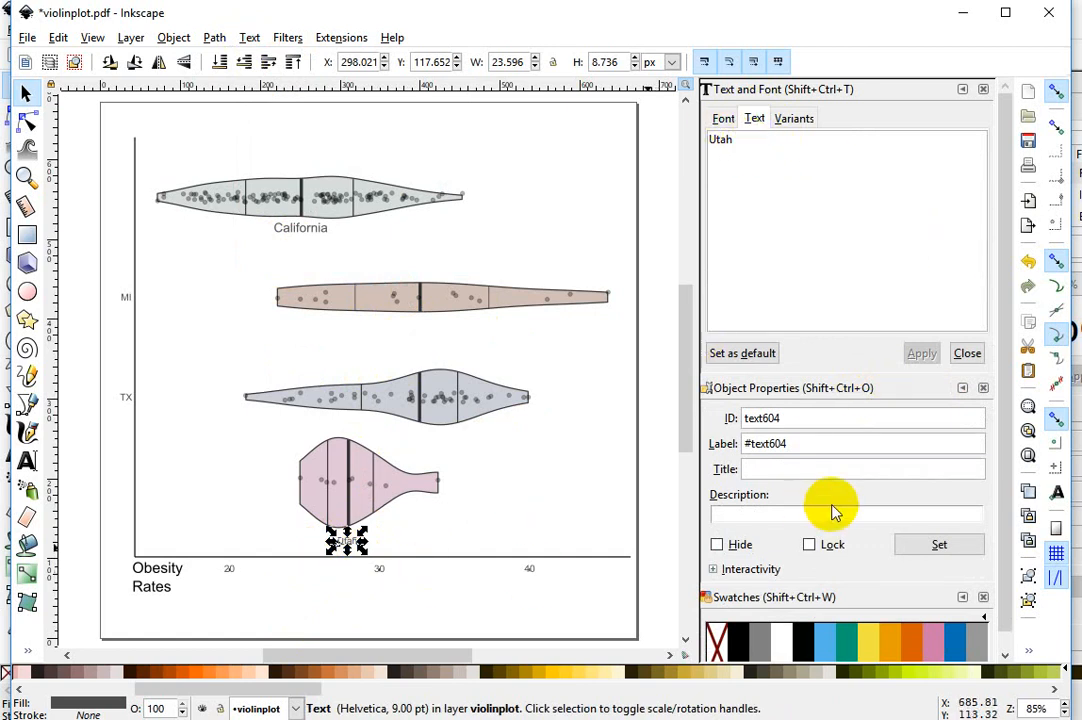
click(722, 118)
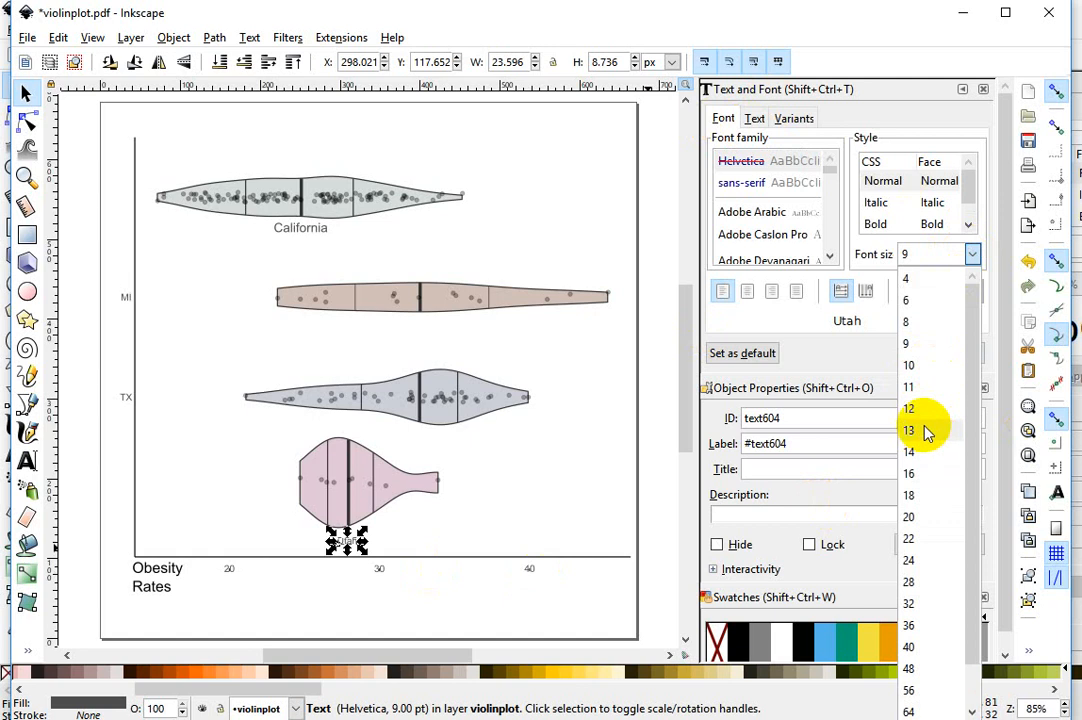
click(908, 408)
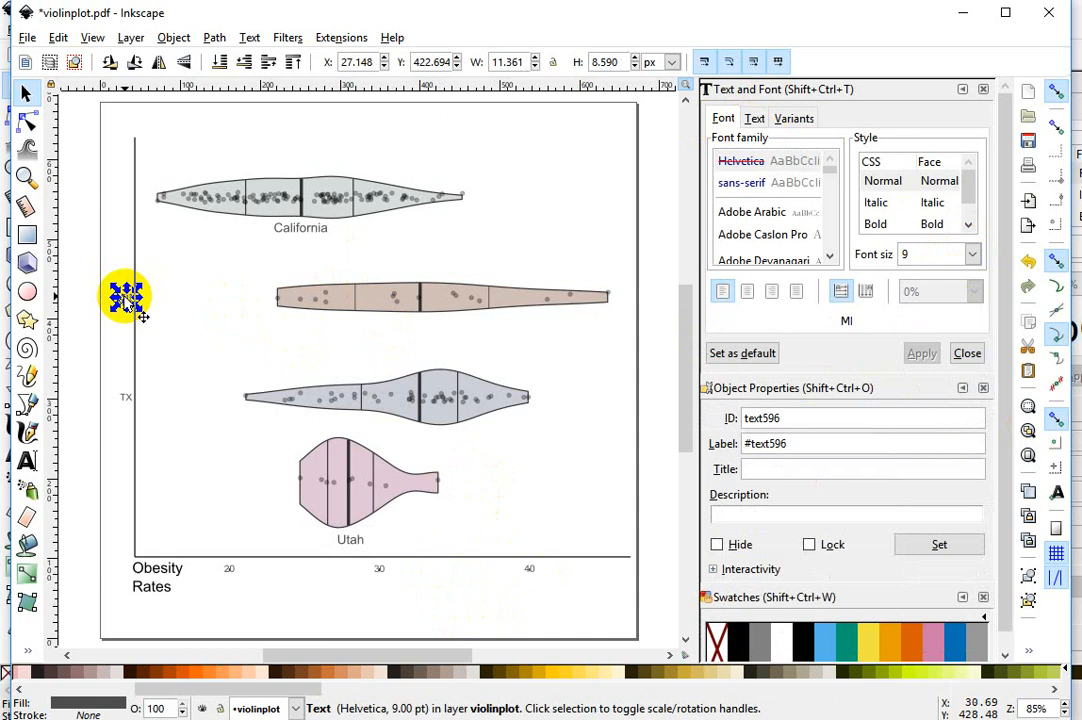
Step: Move the MI label beneath the second violin and match California's font size
drag(126, 297, 421, 330)
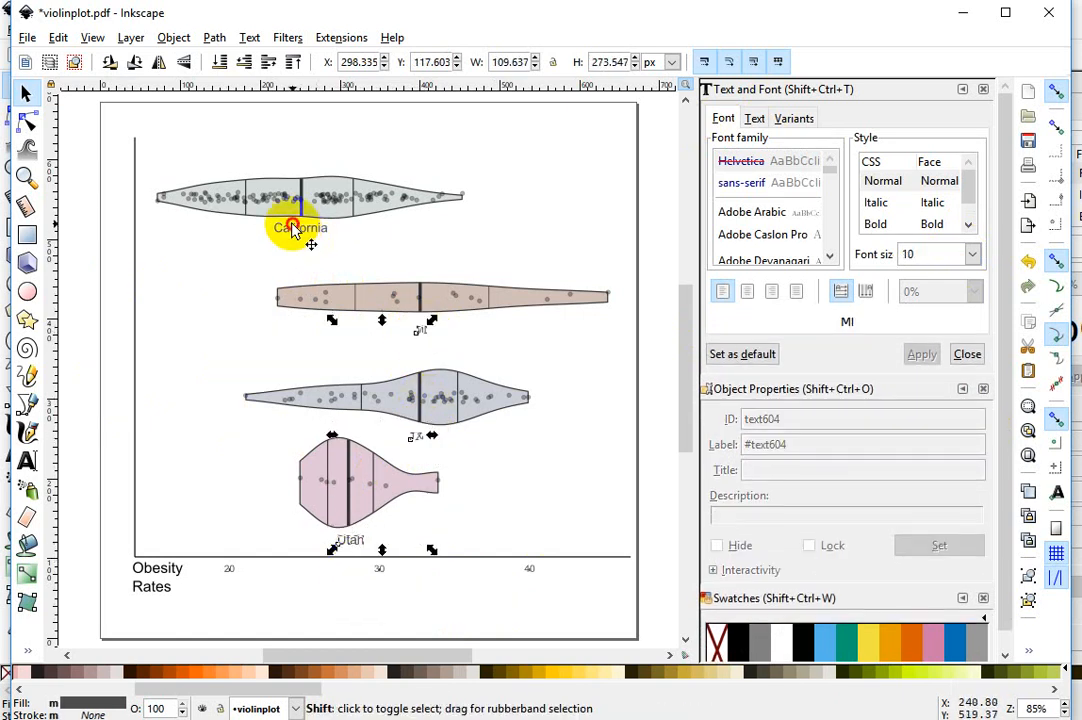
click(971, 254)
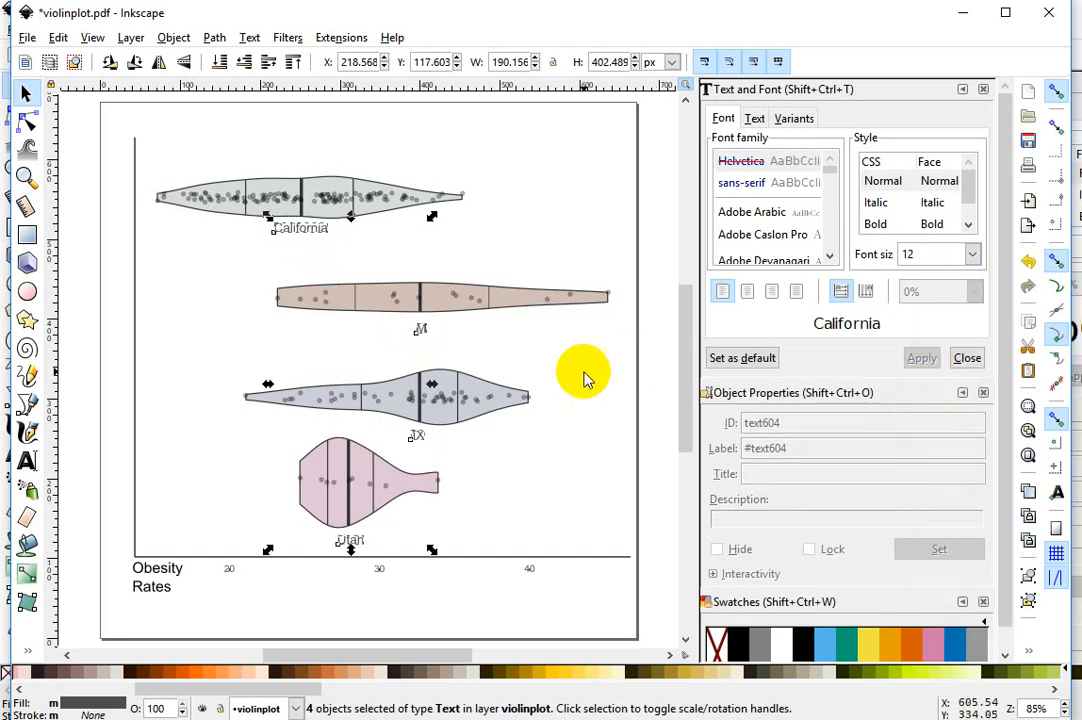
click(249, 37)
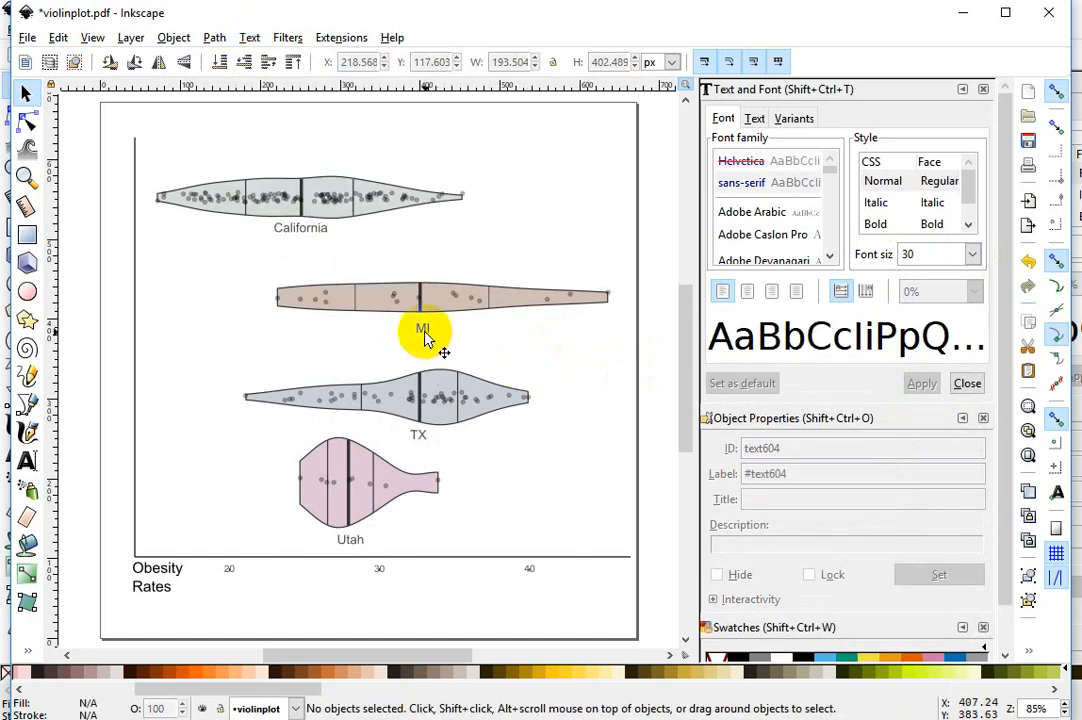
Step: Change the MI label to 'Michigan' and centre it beneath the second violin
click(418, 329)
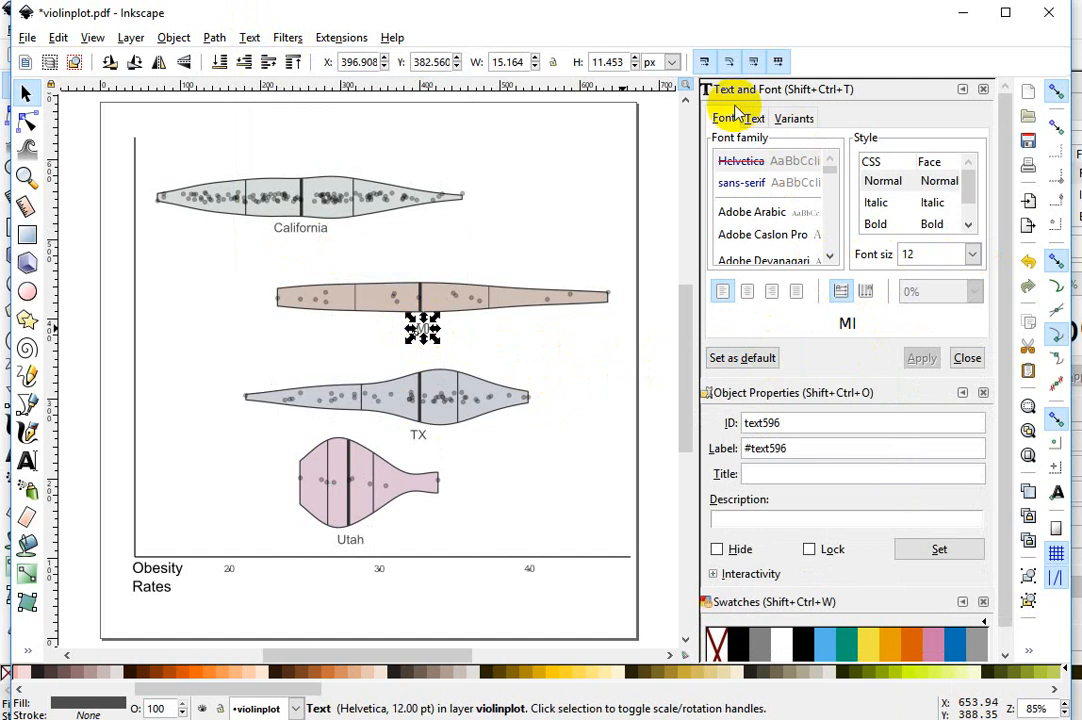
click(754, 118)
text(Michigan)
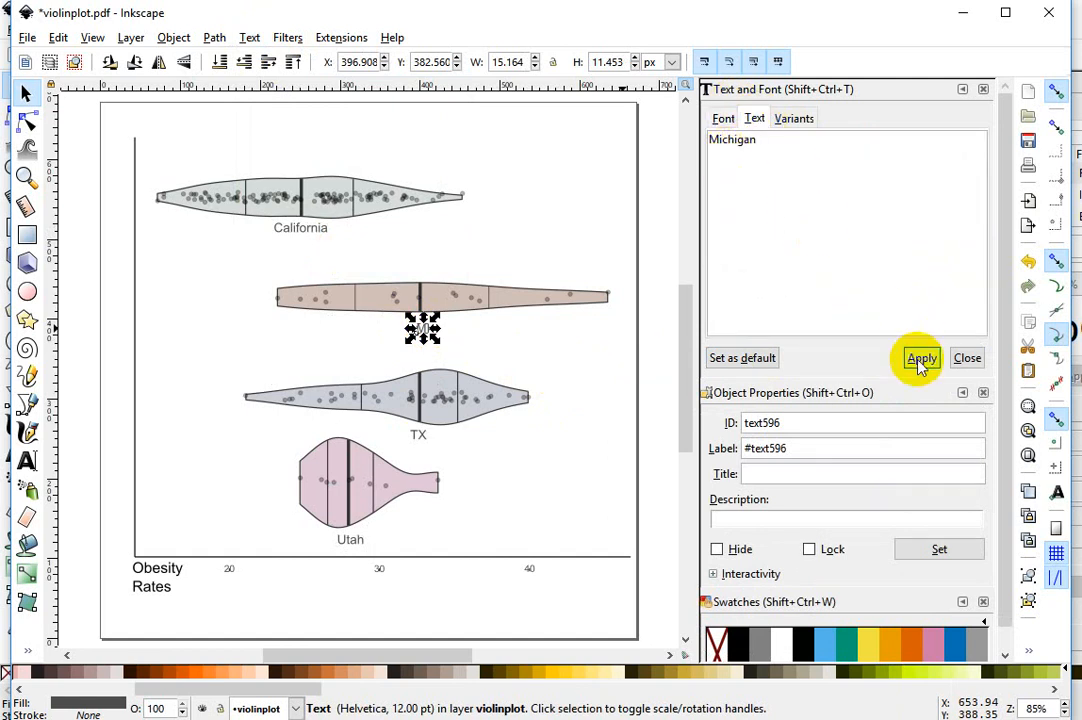
click(921, 358)
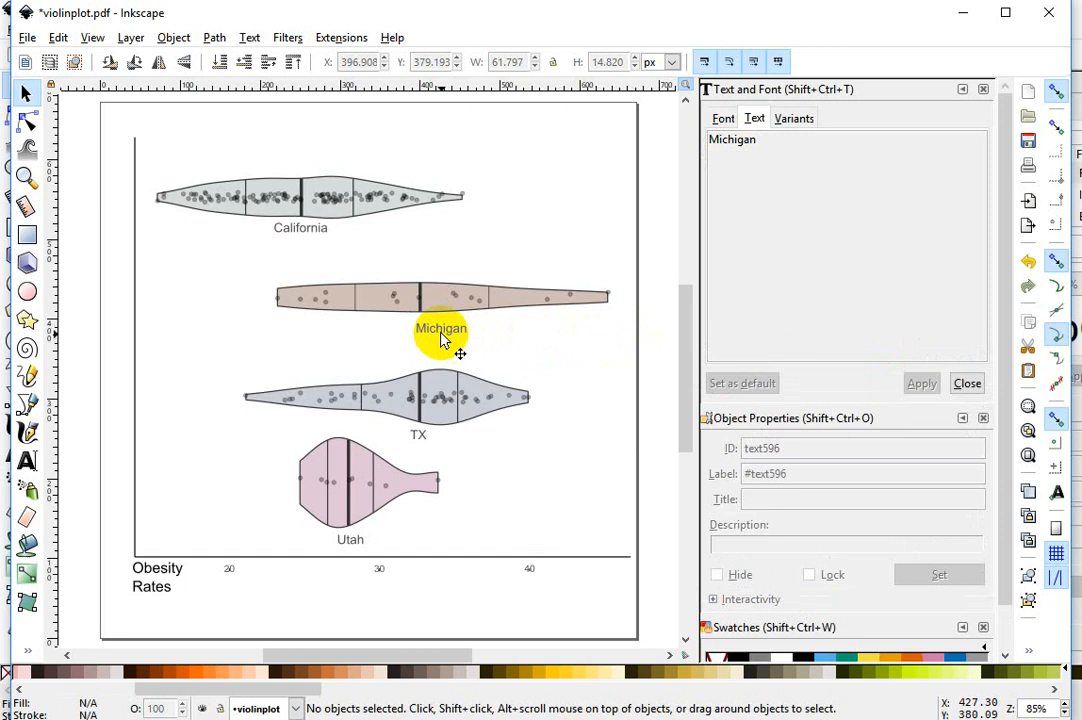
drag(441, 328, 427, 332)
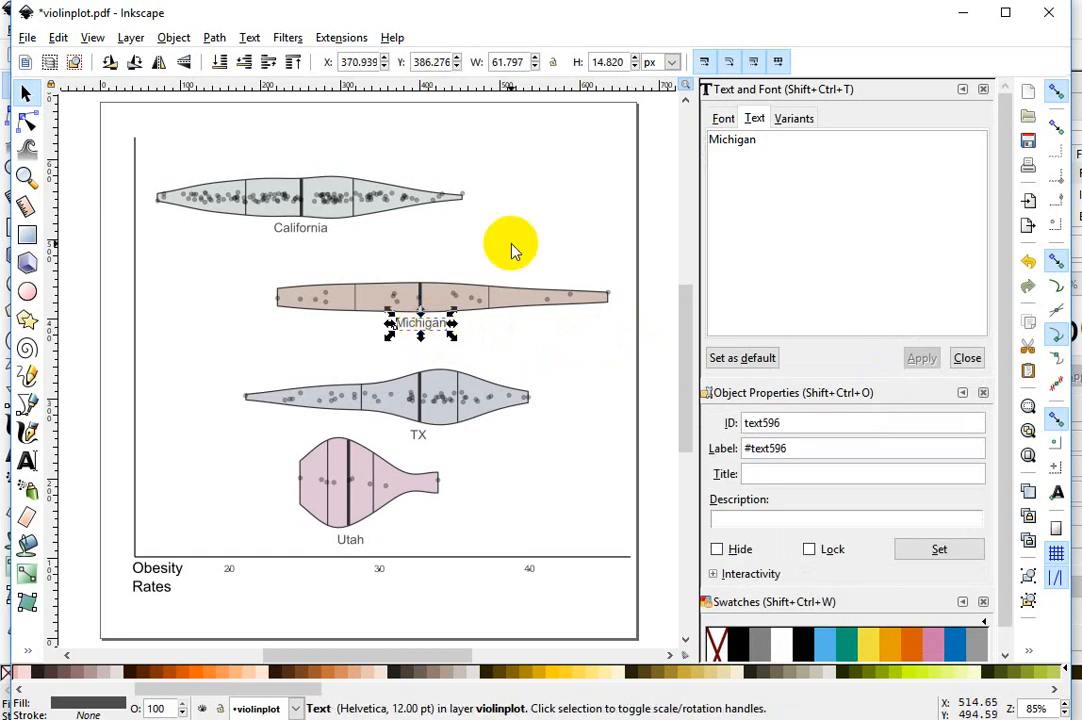
click(116, 397)
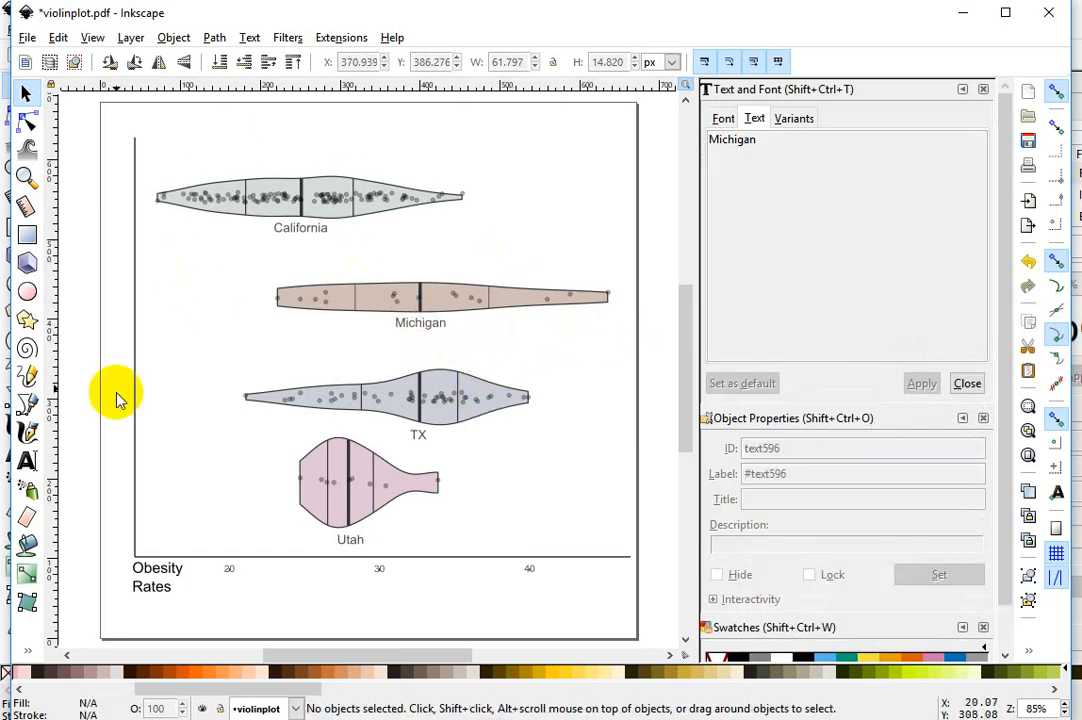
mouse_move(410, 422)
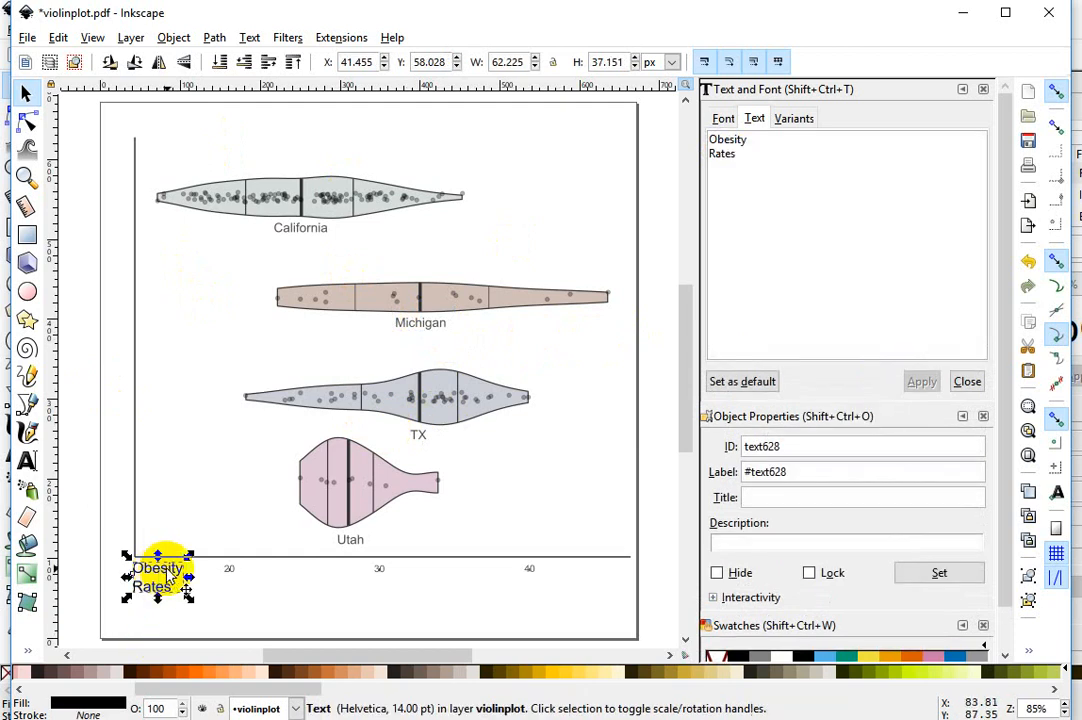
Step: Nudge the two-line 'Obesity Rates' title a few pixels to the right
drag(160, 575, 164, 576)
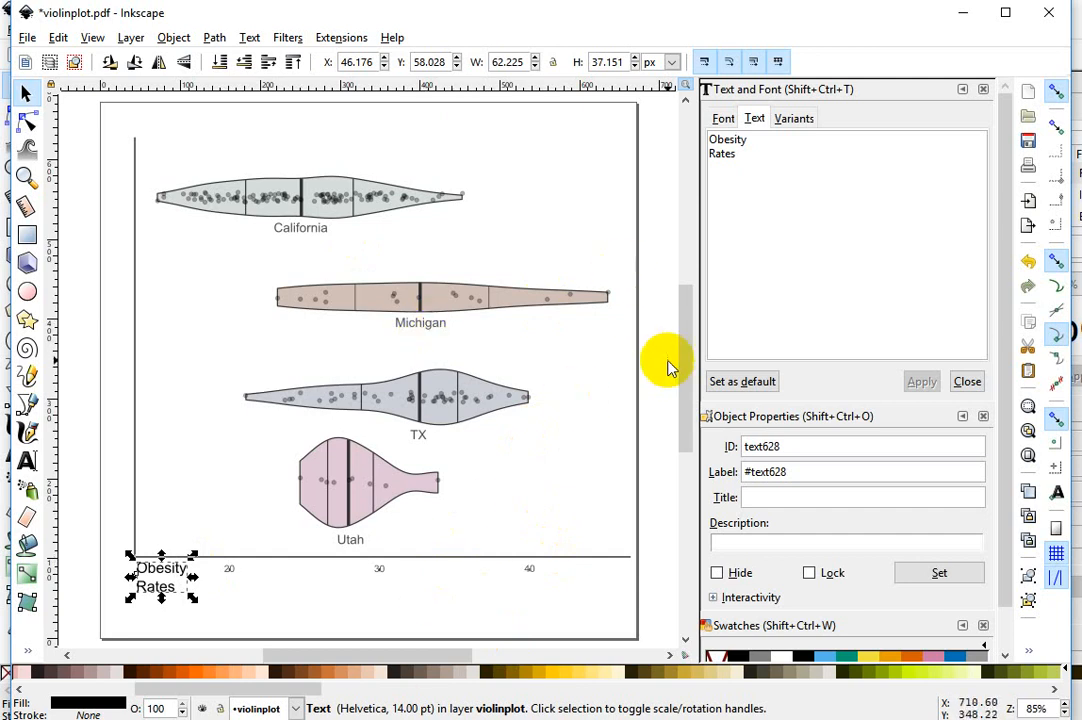
mouse_move(686, 370)
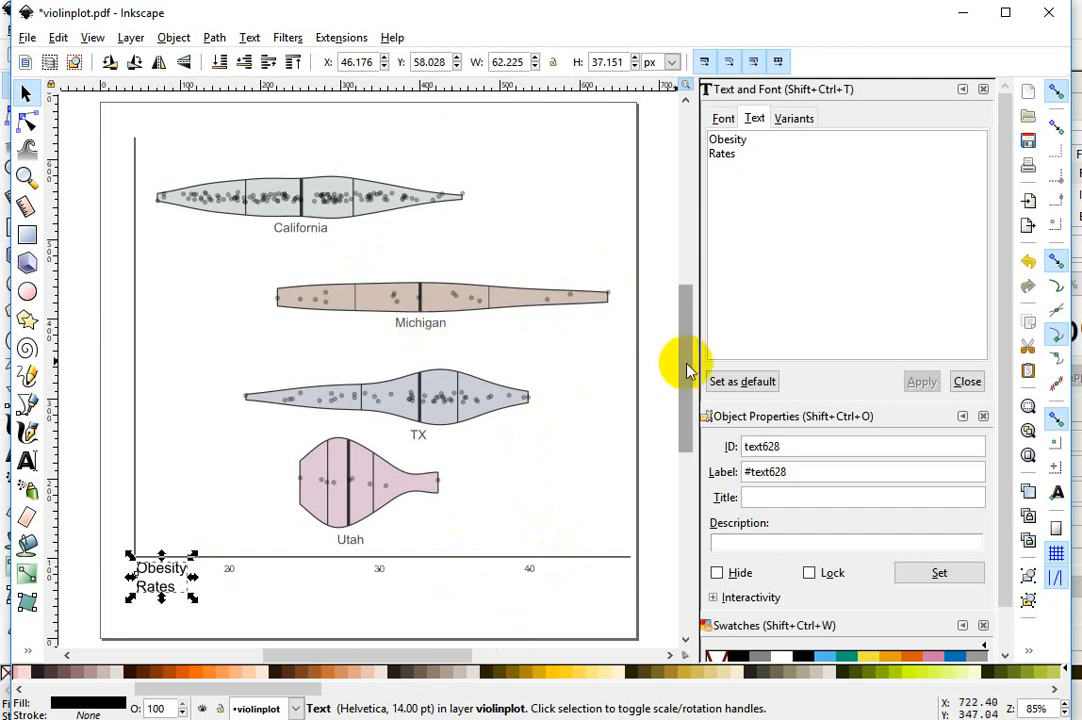